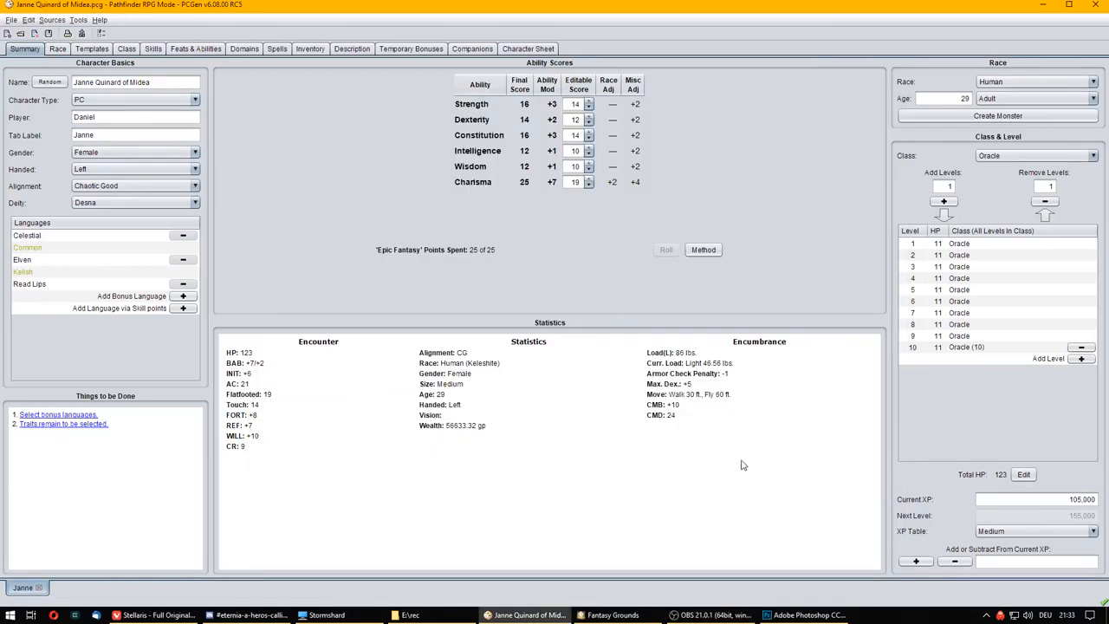
{"action": "mouse_move", "coordinate": [361, 272]}
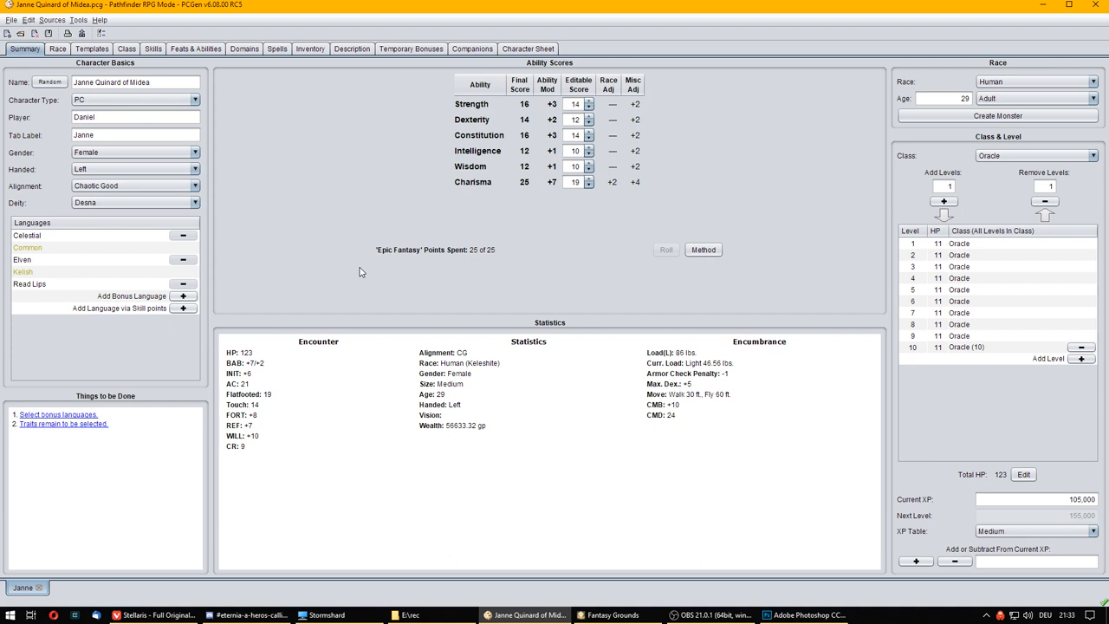
{"action": "mouse_move", "coordinate": [379, 287]}
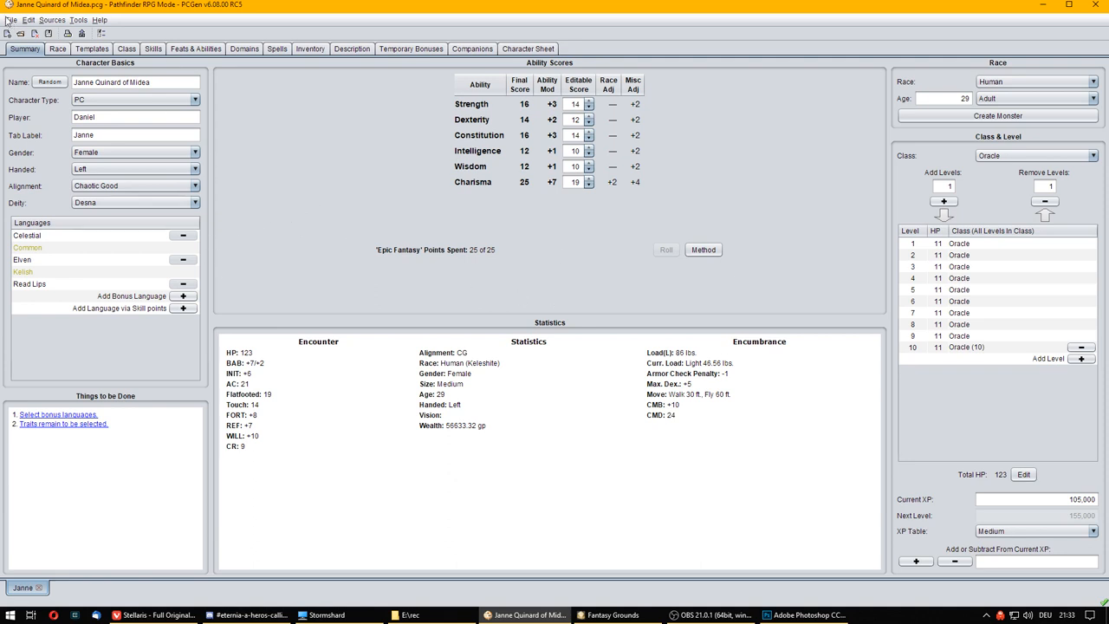
Export Janne from PCGen using the FantasyGrounds2_pc_PFv3 Pathfinder template.
{"action": "left_click", "coordinate": [10, 19]}
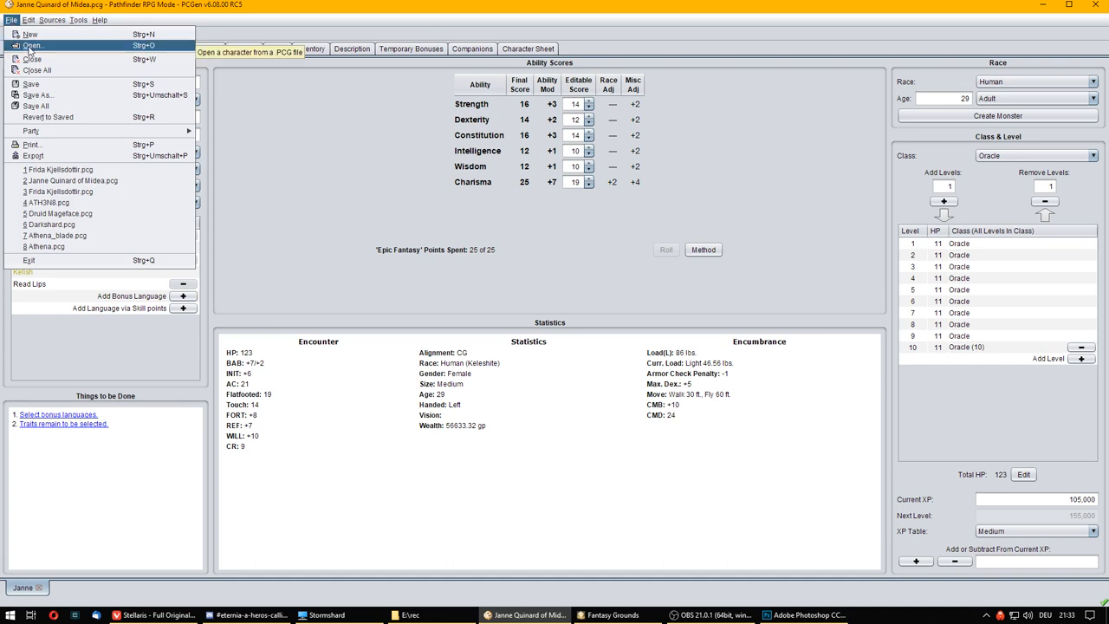
{"action": "mouse_move", "coordinate": [31, 132]}
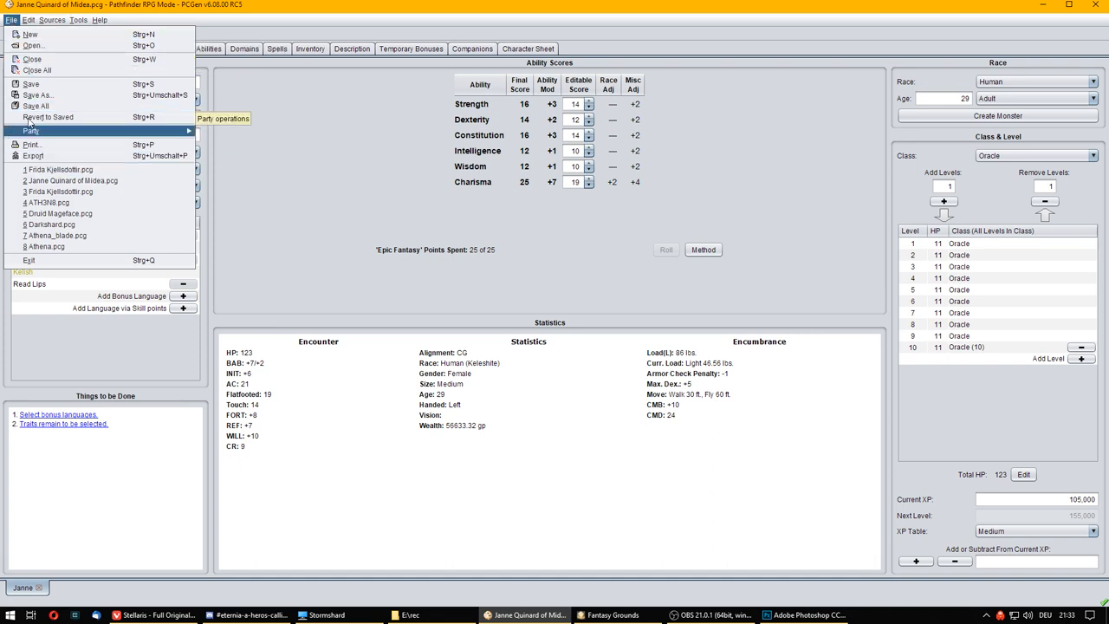
{"action": "left_click", "coordinate": [33, 156]}
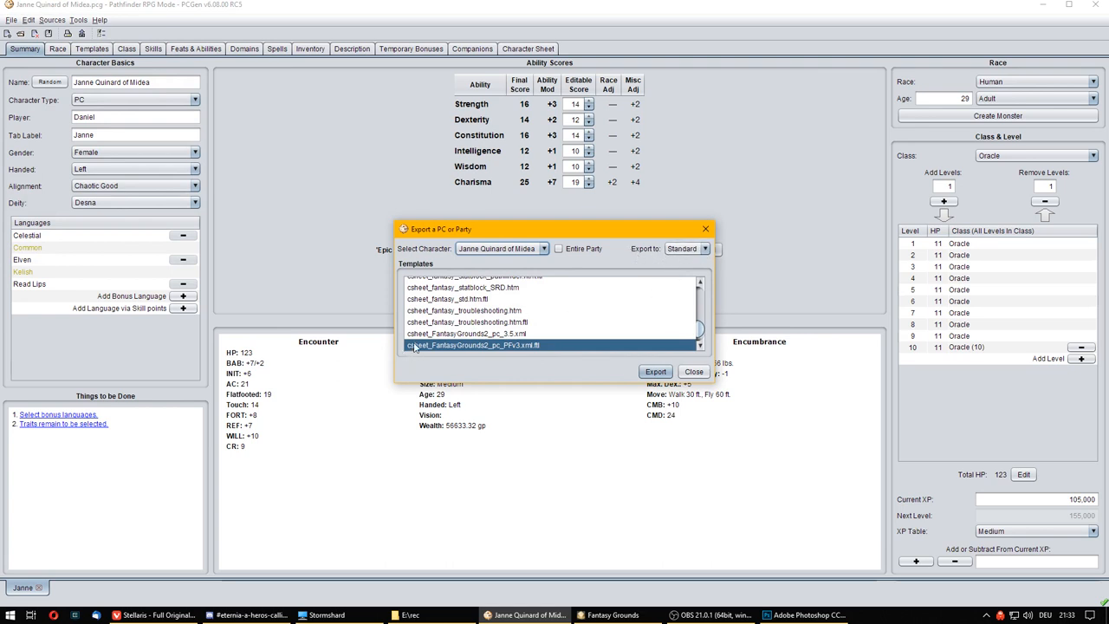
{"action": "mouse_move", "coordinate": [467, 354]}
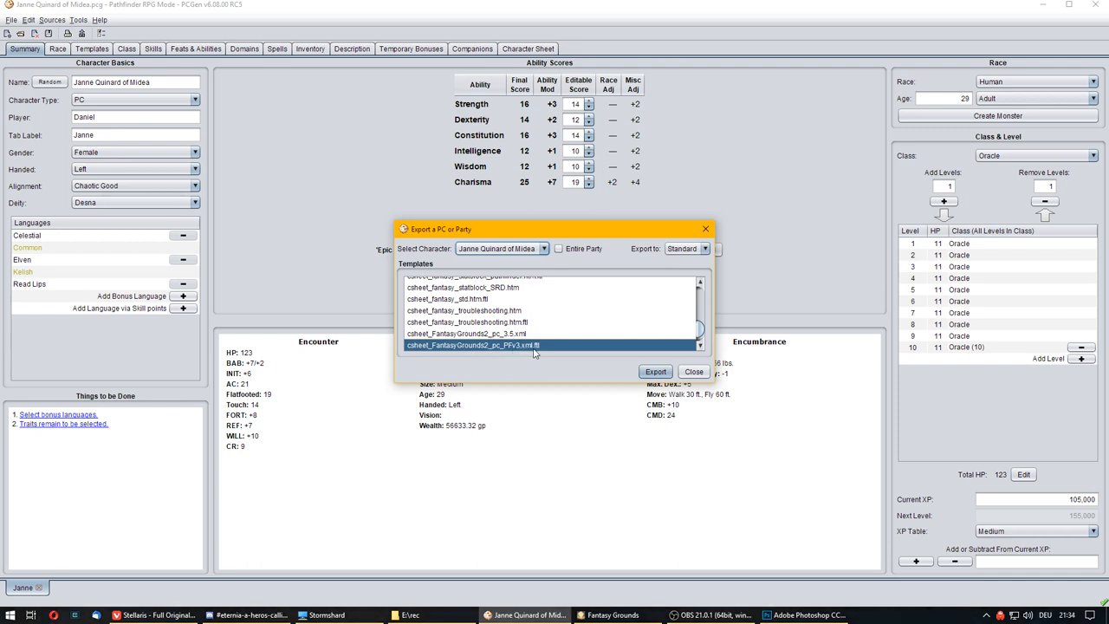
{"action": "left_click", "coordinate": [655, 371]}
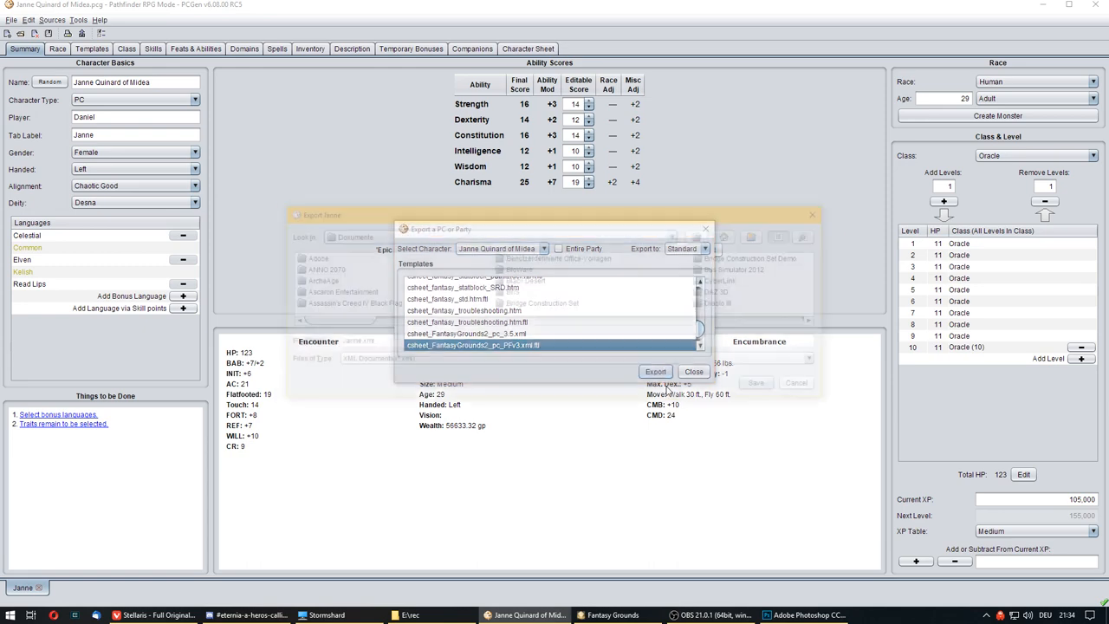
Save as Janne.xml, overwriting the existing file, and decline viewing it afterwards.
{"action": "left_click", "coordinate": [655, 370]}
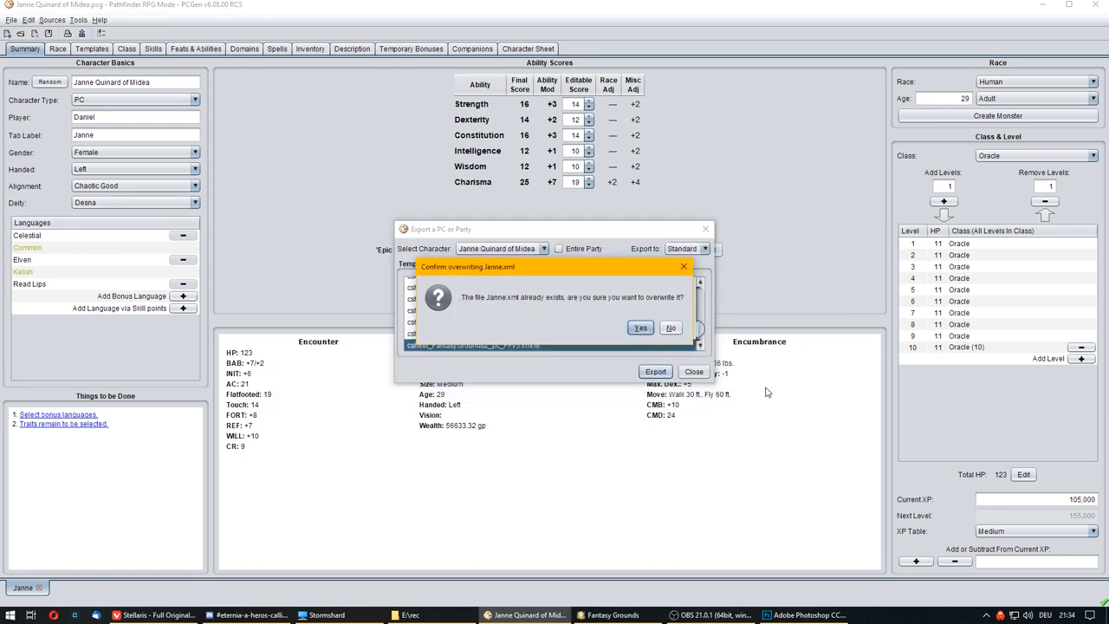
{"action": "left_click", "coordinate": [671, 327]}
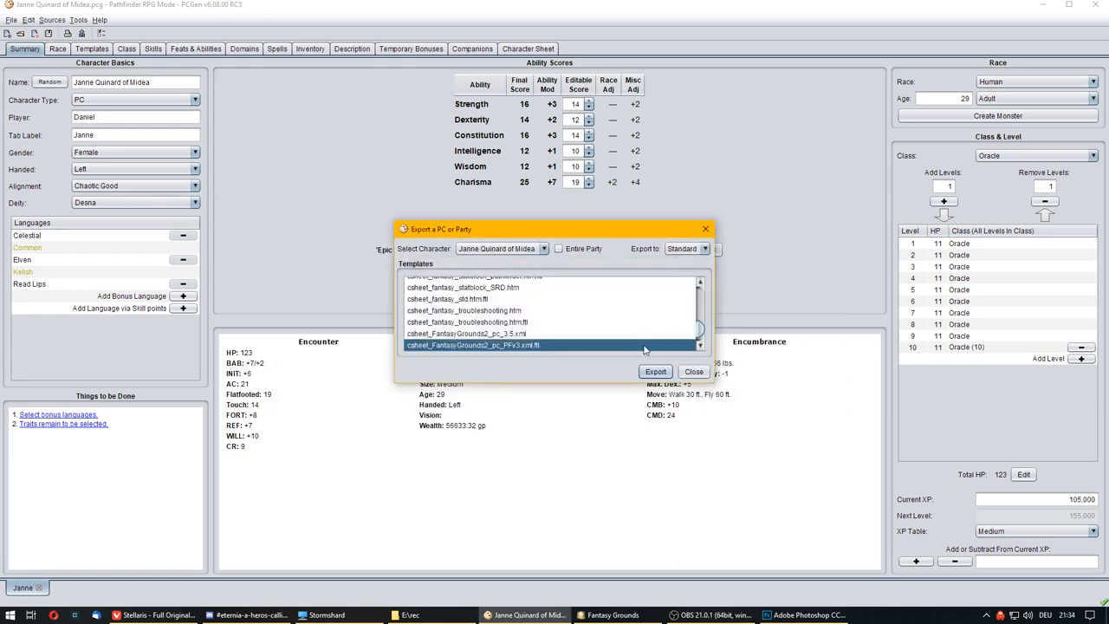
{"action": "left_click", "coordinate": [655, 371]}
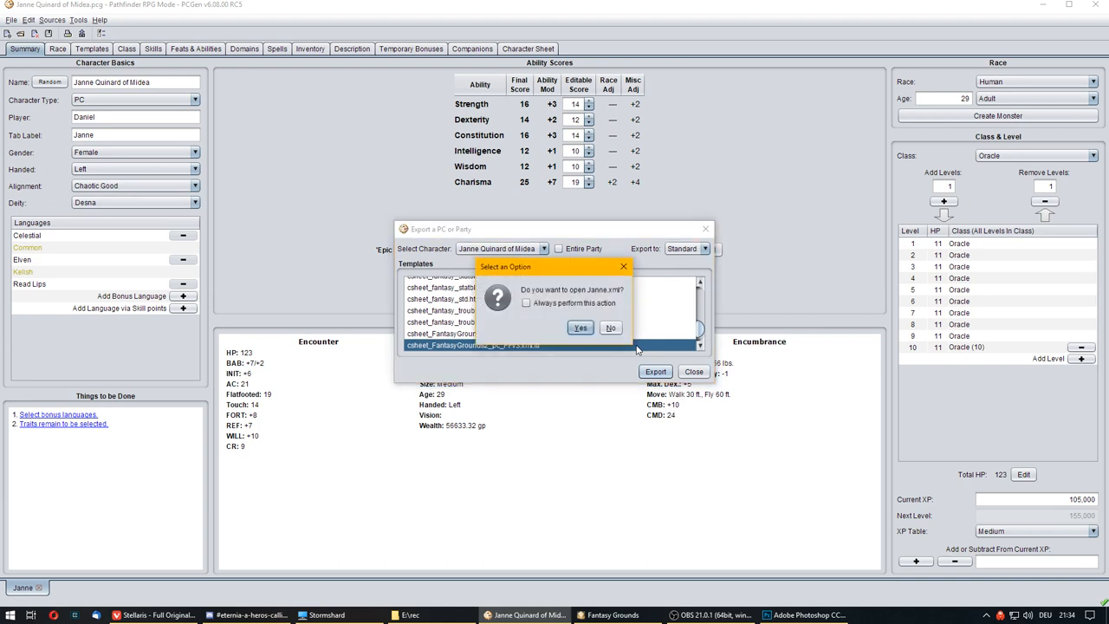
{"action": "mouse_move", "coordinate": [607, 298]}
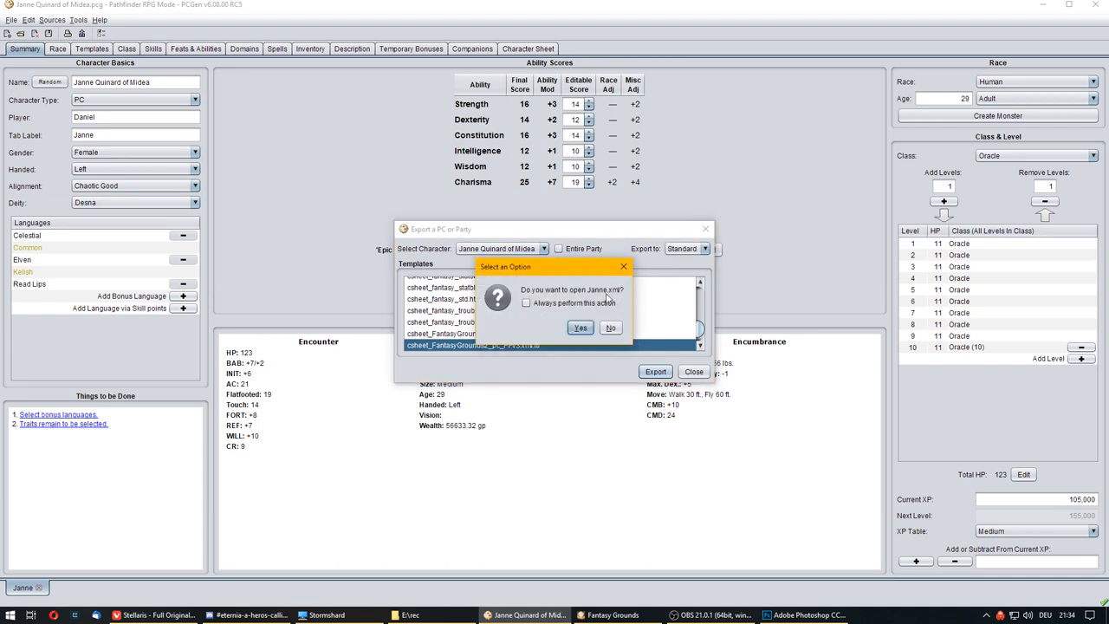
{"action": "left_click", "coordinate": [581, 327]}
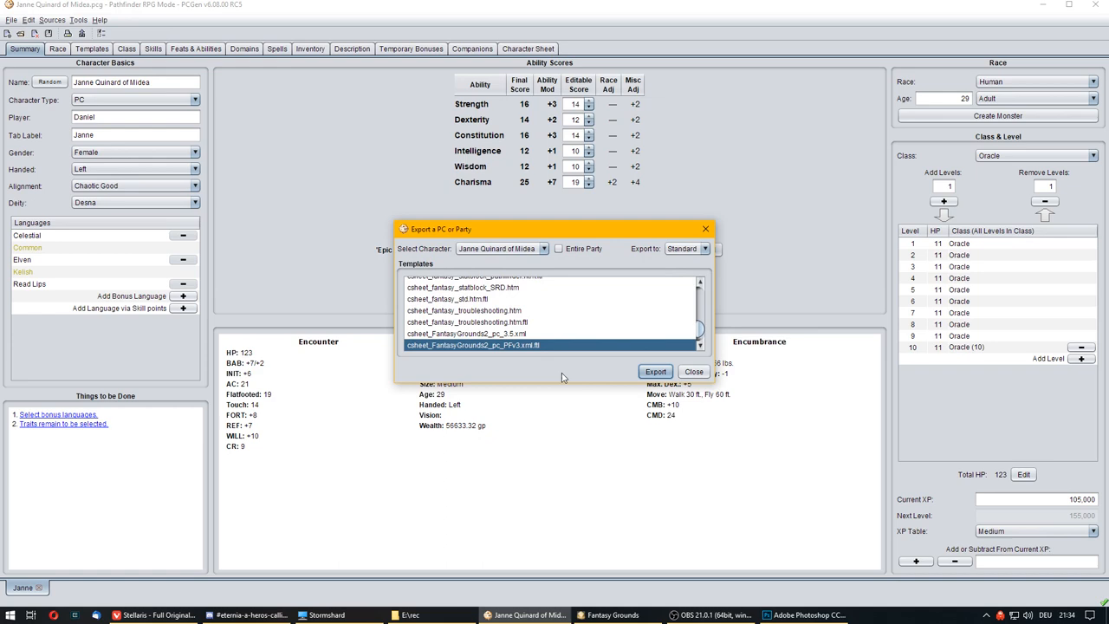
{"action": "mouse_move", "coordinate": [326, 613]}
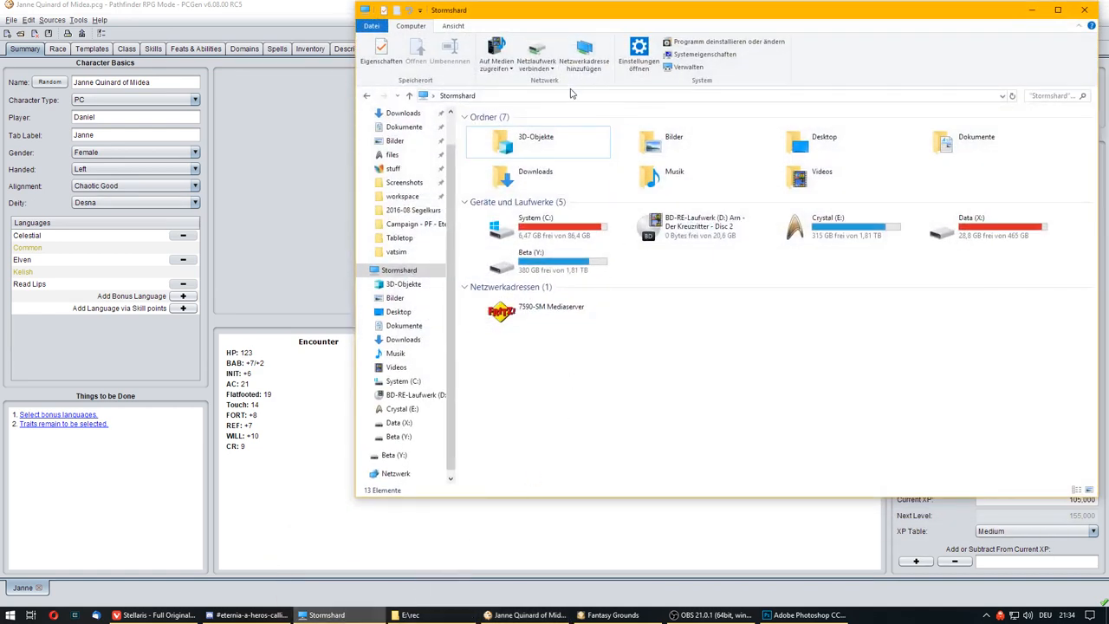
{"action": "mouse_move", "coordinate": [517, 115]}
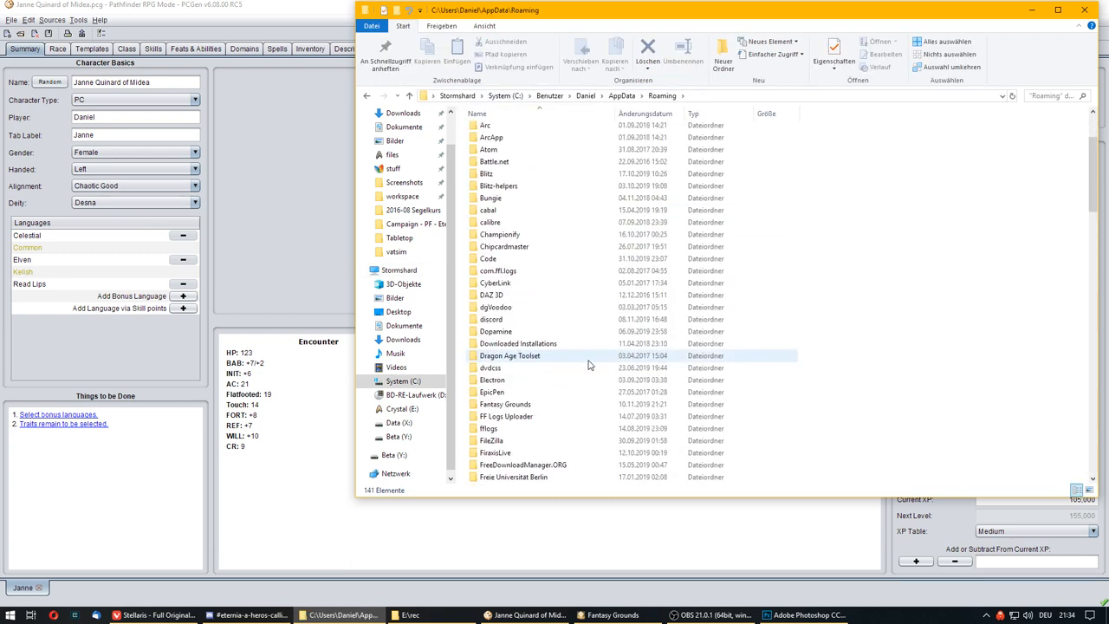
Launch CharacterConverter.exe from the Fantasy Grounds utilities folder in AppData\Roaming.
{"action": "double_click", "coordinate": [506, 404]}
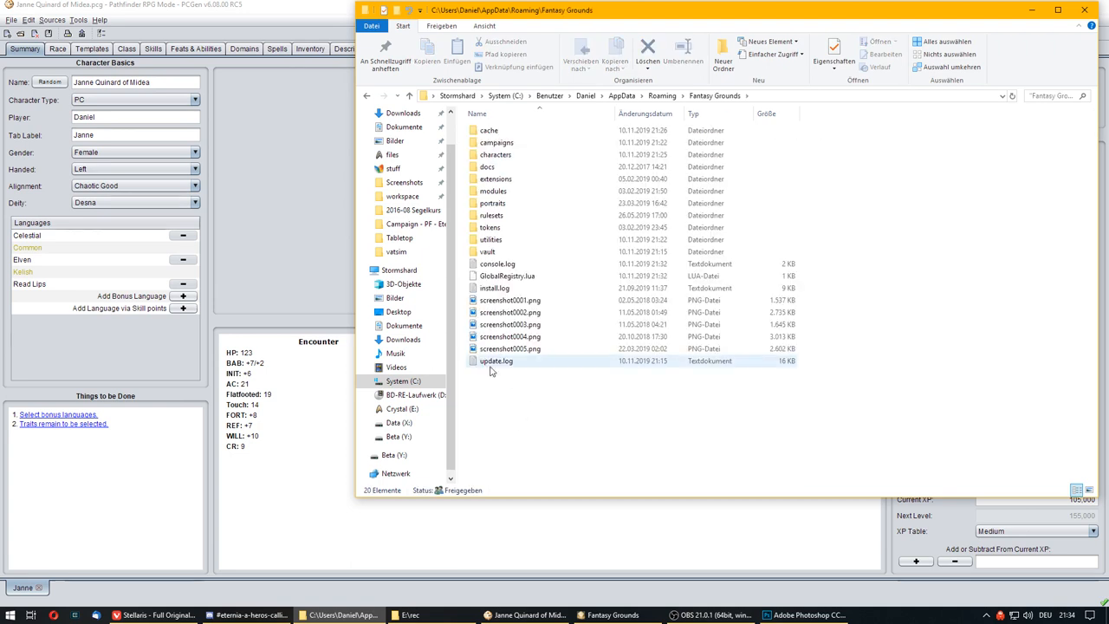
{"action": "mouse_move", "coordinate": [490, 239]}
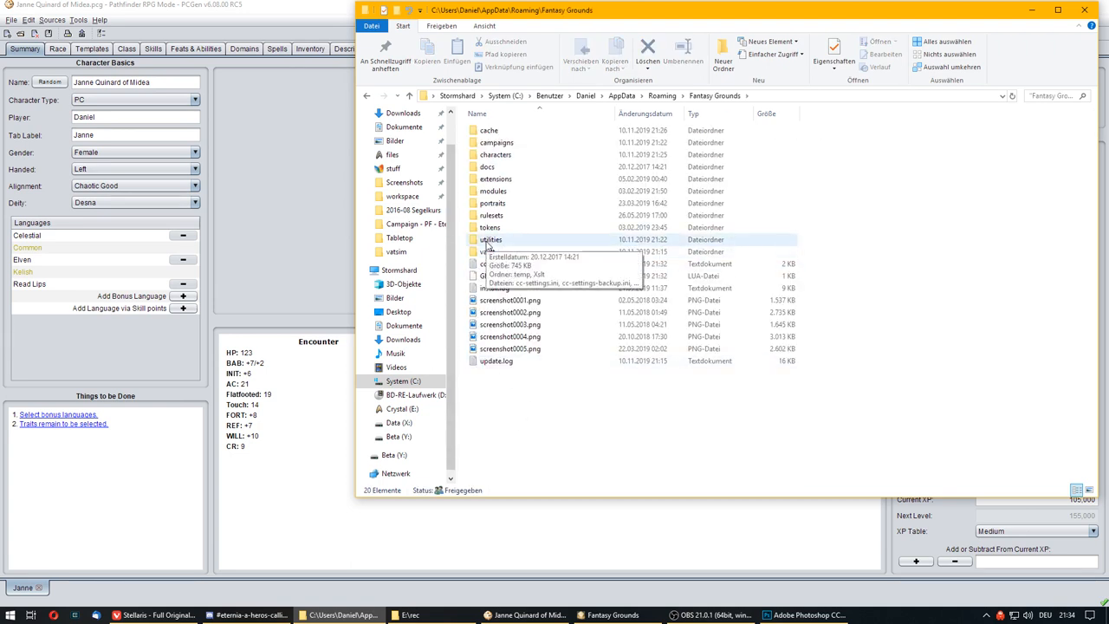
{"action": "double_click", "coordinate": [490, 239]}
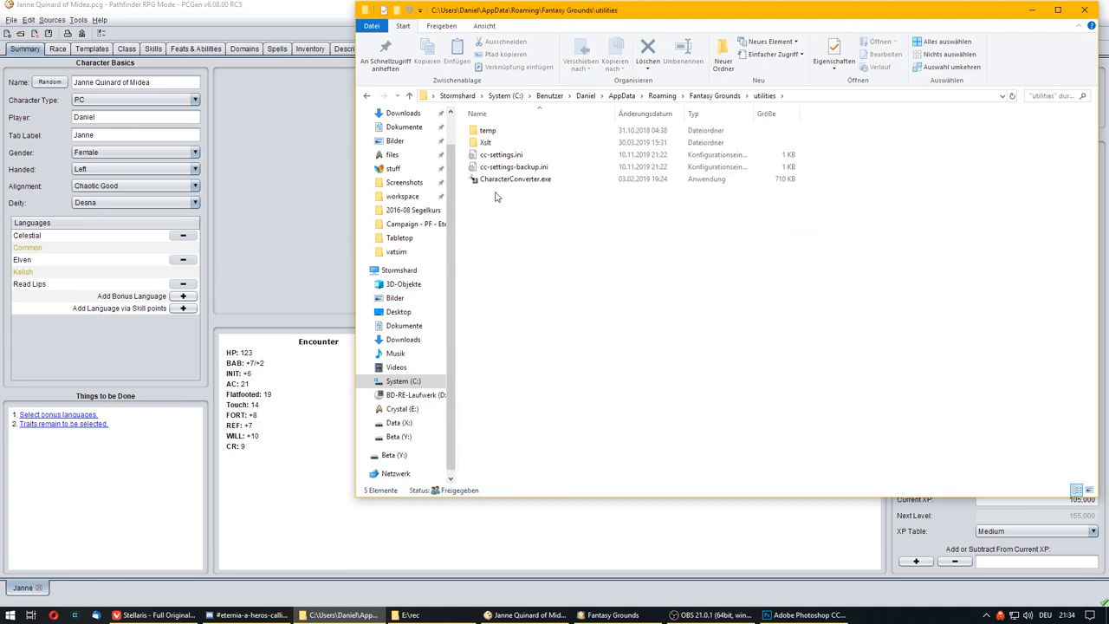
{"action": "mouse_move", "coordinate": [517, 178]}
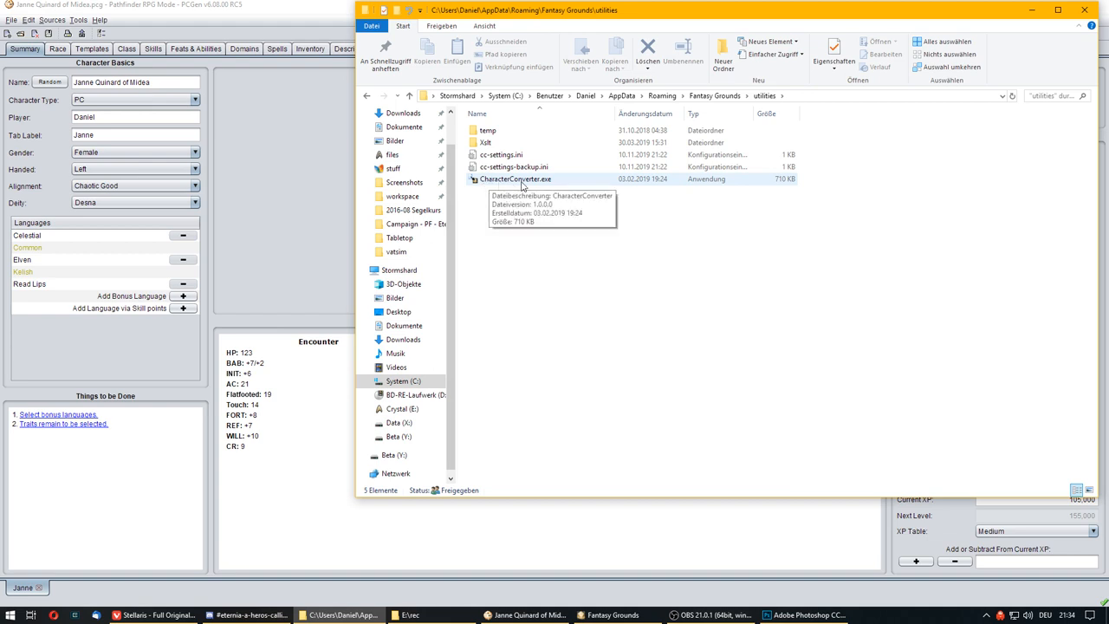
{"action": "left_click", "coordinate": [516, 178]}
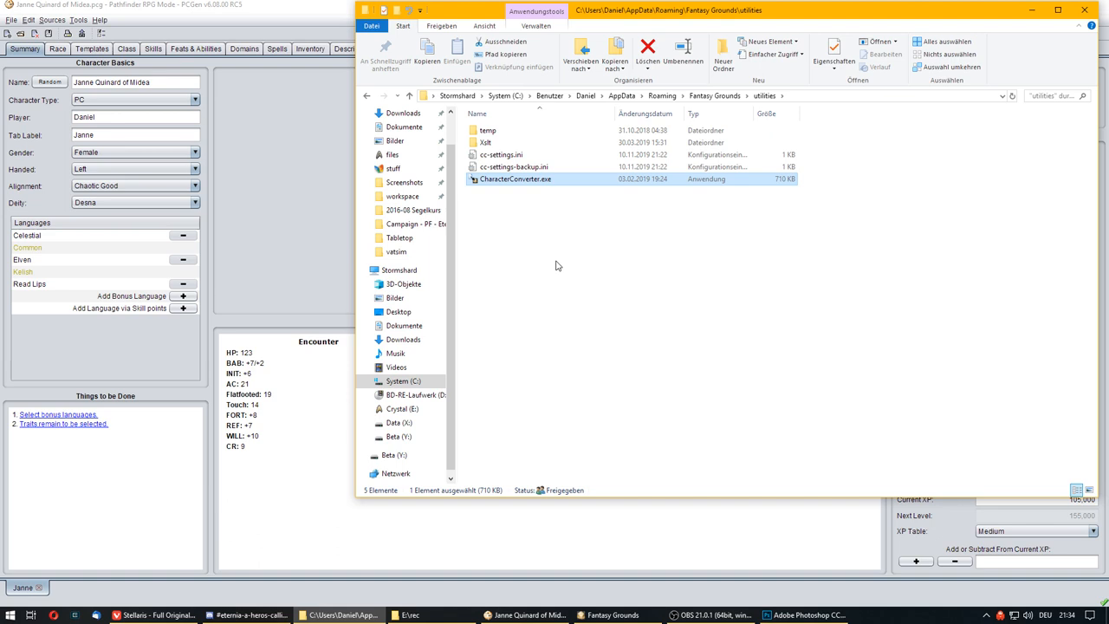
{"action": "double_click", "coordinate": [517, 179]}
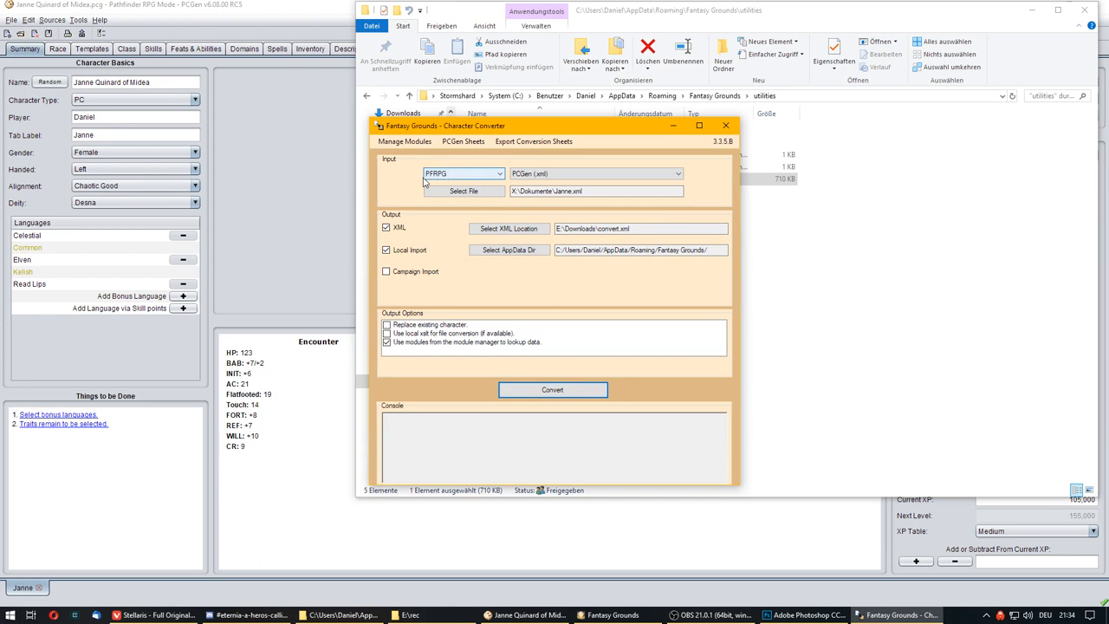
Choose PCGen (.xml) as the converter's input source format.
{"action": "left_click", "coordinate": [596, 173]}
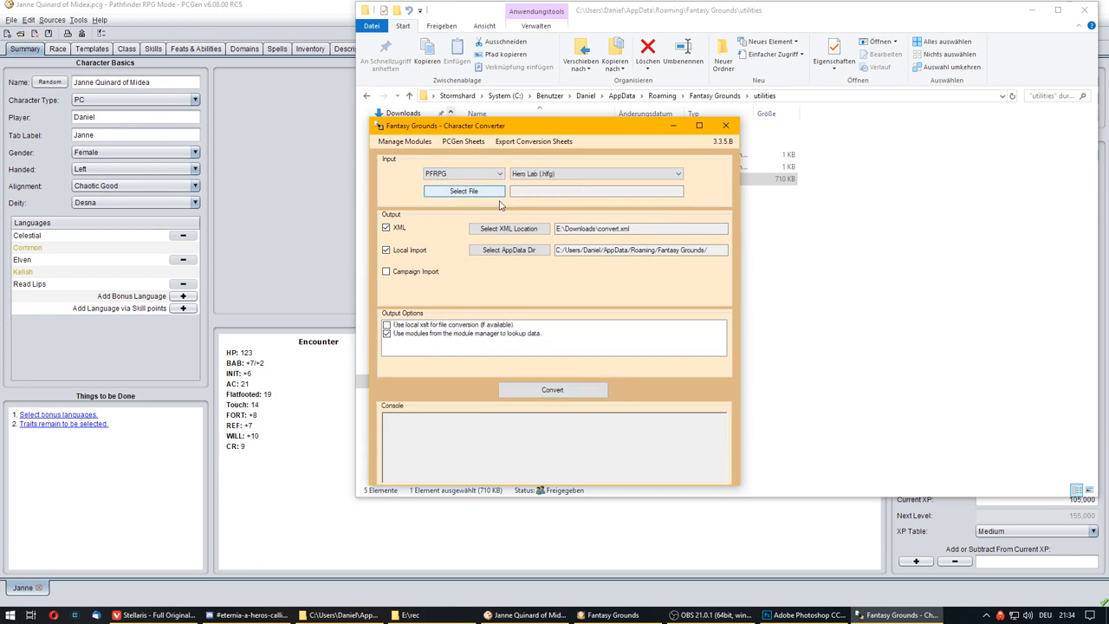
{"action": "left_click", "coordinate": [596, 173]}
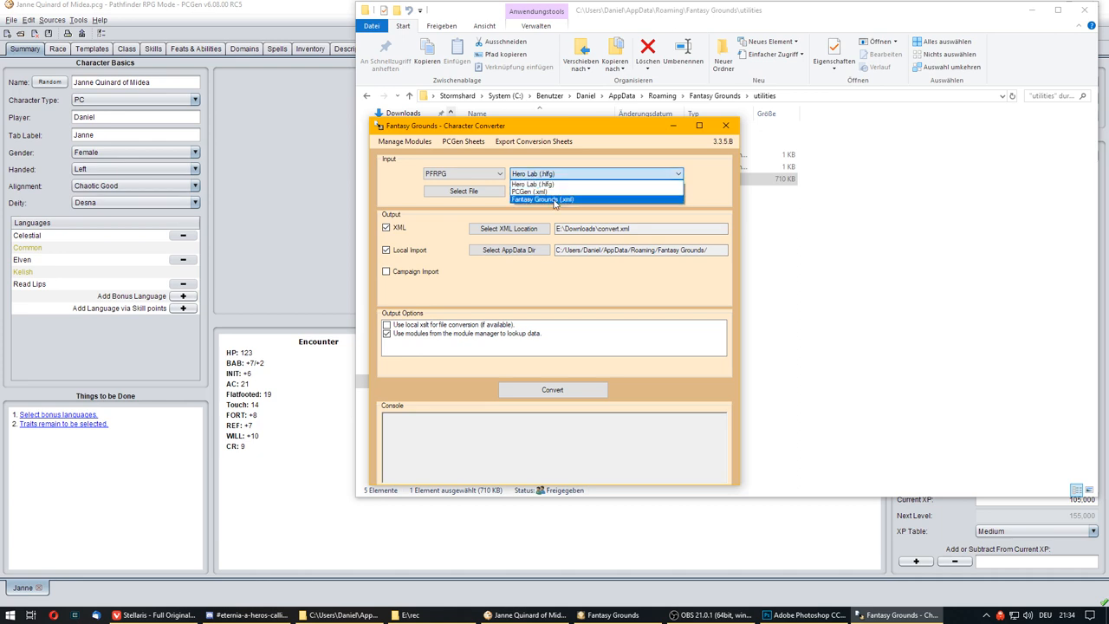
{"action": "mouse_move", "coordinate": [555, 183]}
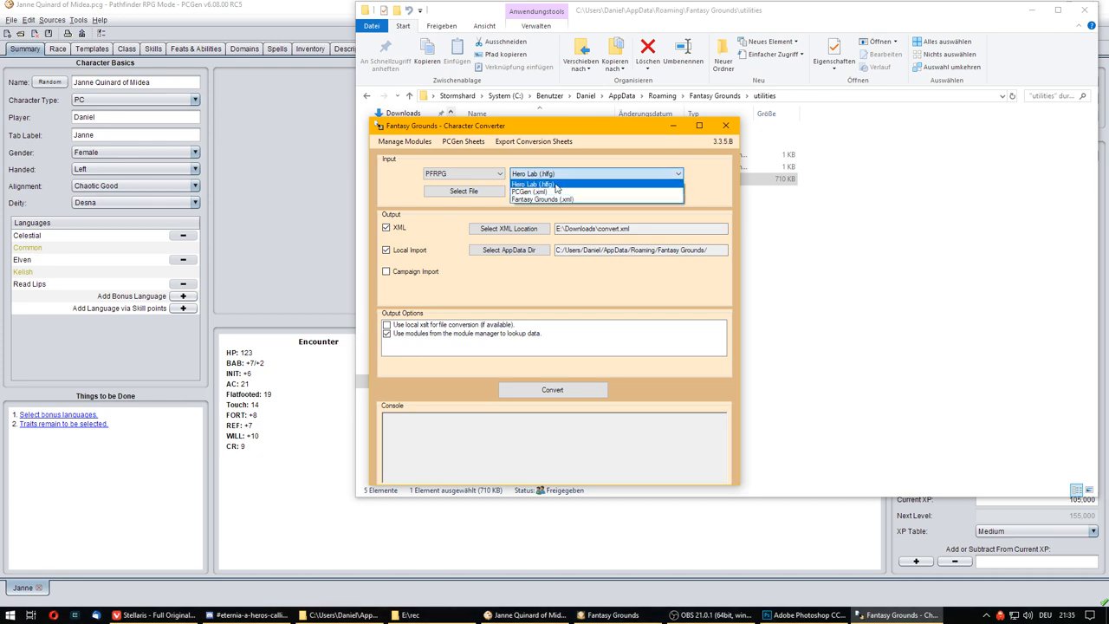
{"action": "left_click", "coordinate": [533, 173]}
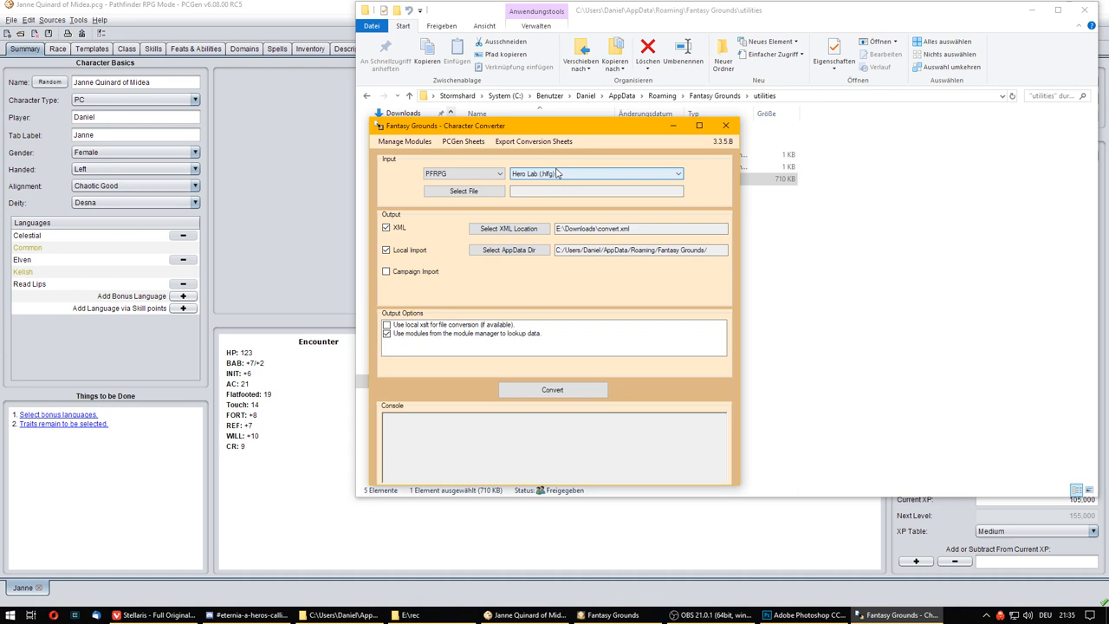
{"action": "left_click", "coordinate": [679, 174]}
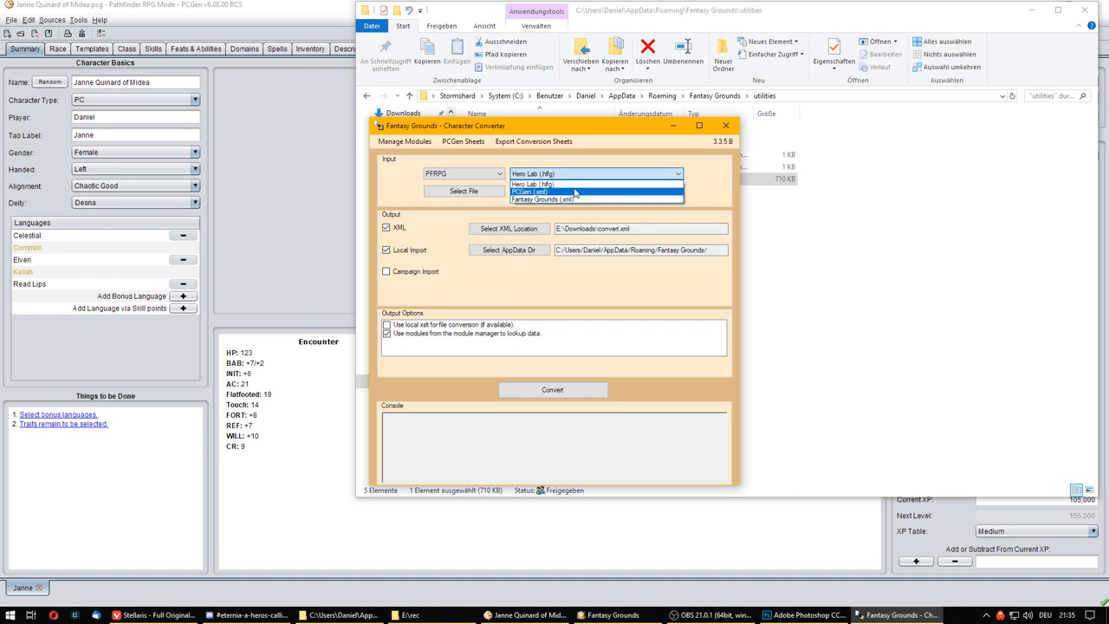
{"action": "left_click", "coordinate": [530, 190]}
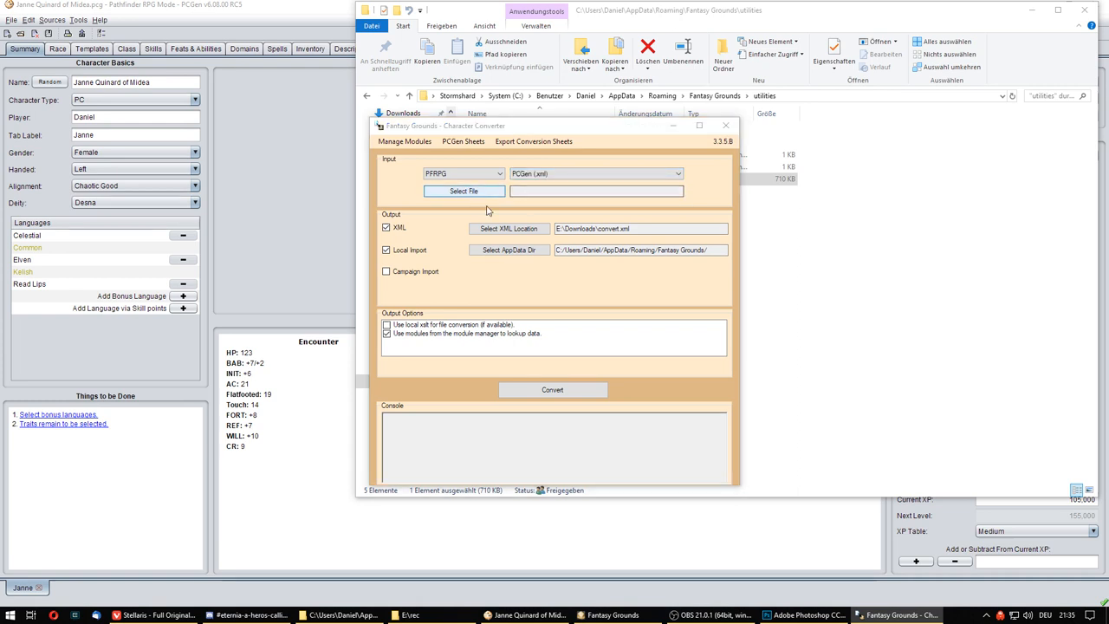
{"action": "left_click", "coordinate": [465, 191]}
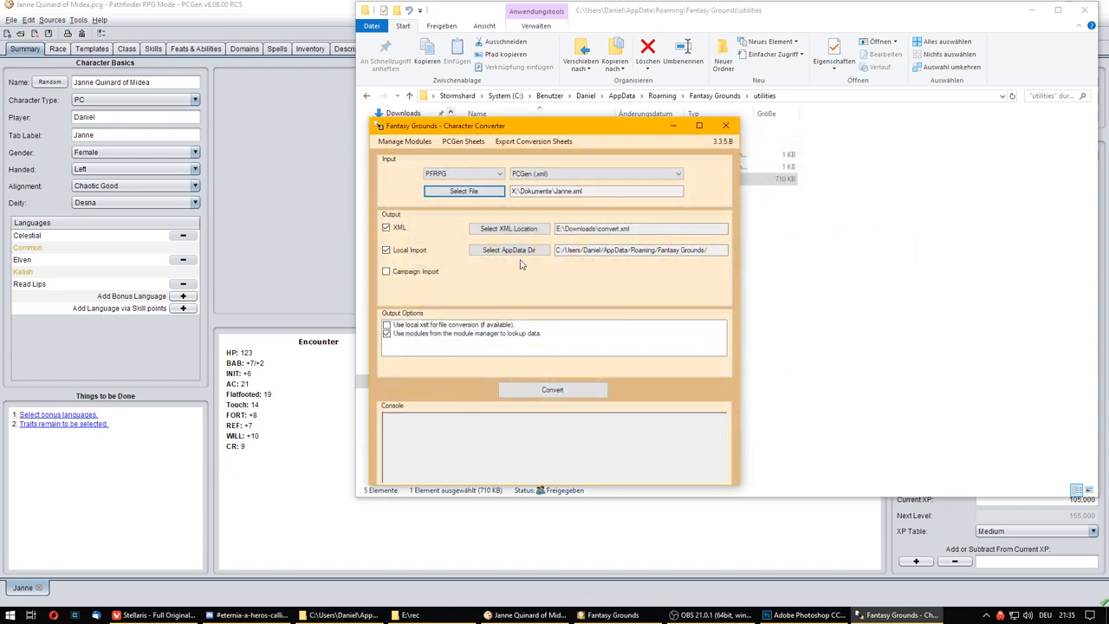
{"action": "left_click", "coordinate": [386, 229]}
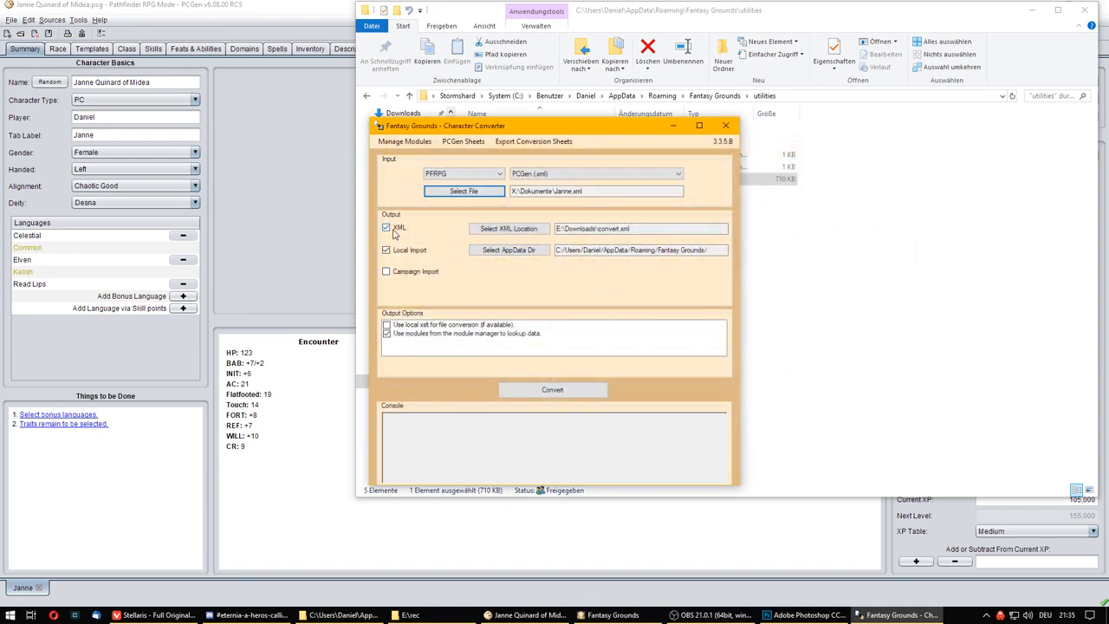
{"action": "left_click", "coordinate": [386, 333]}
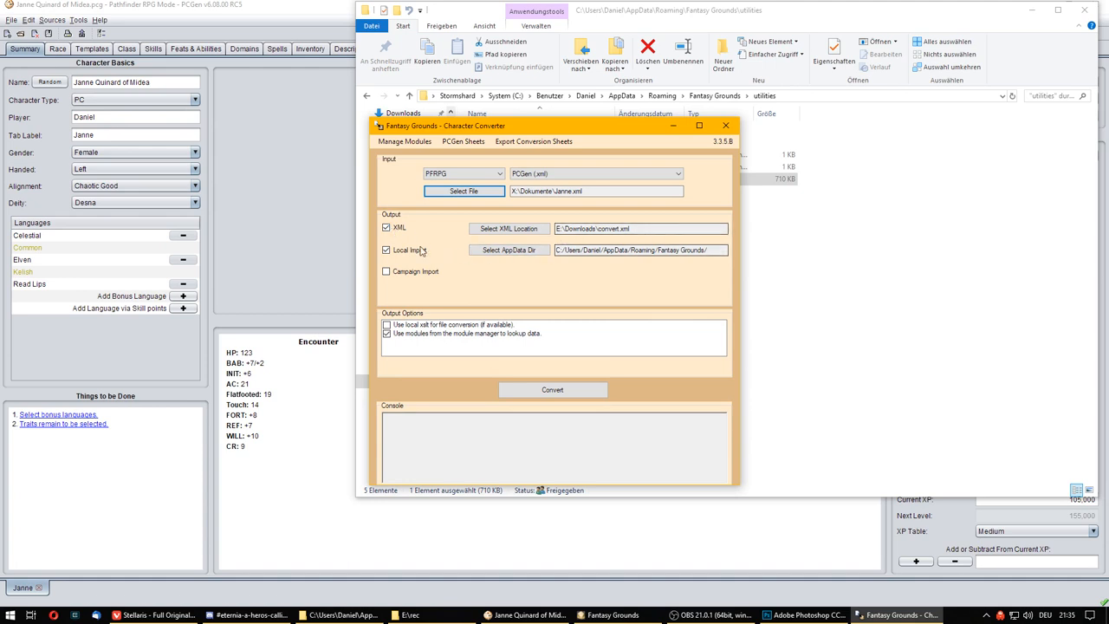
{"action": "left_click", "coordinate": [385, 249]}
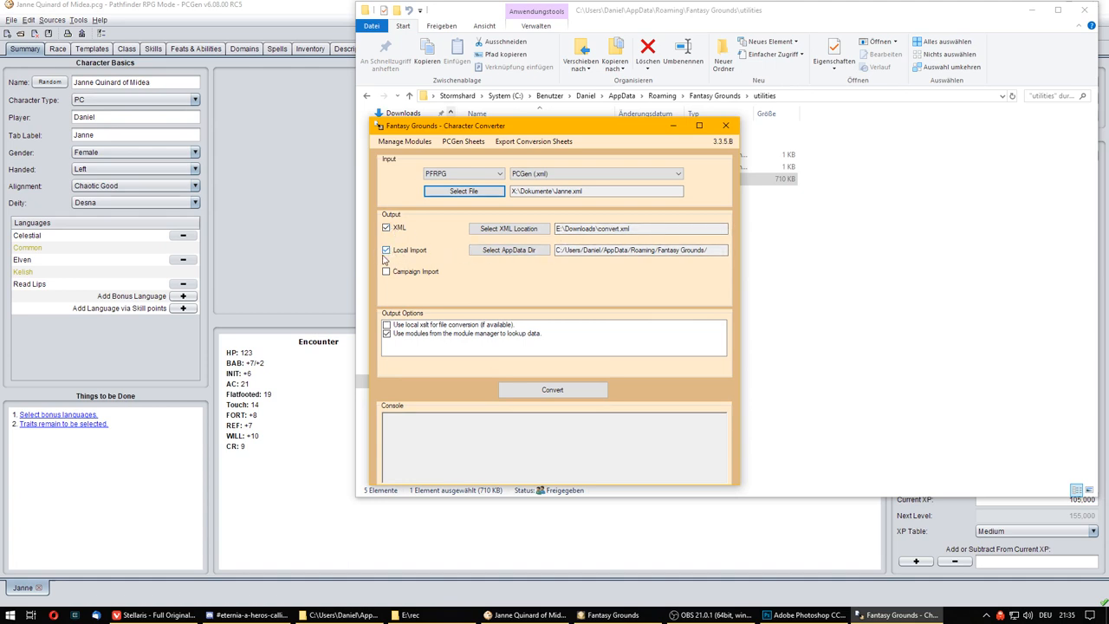
{"action": "left_click", "coordinate": [384, 250]}
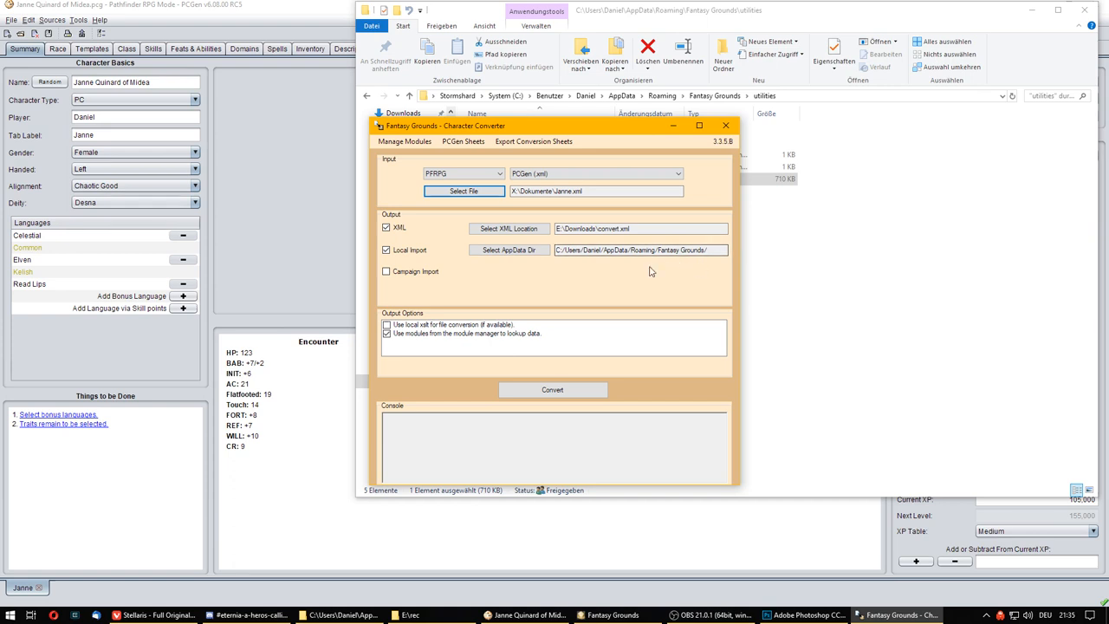
{"action": "left_click", "coordinate": [641, 250]}
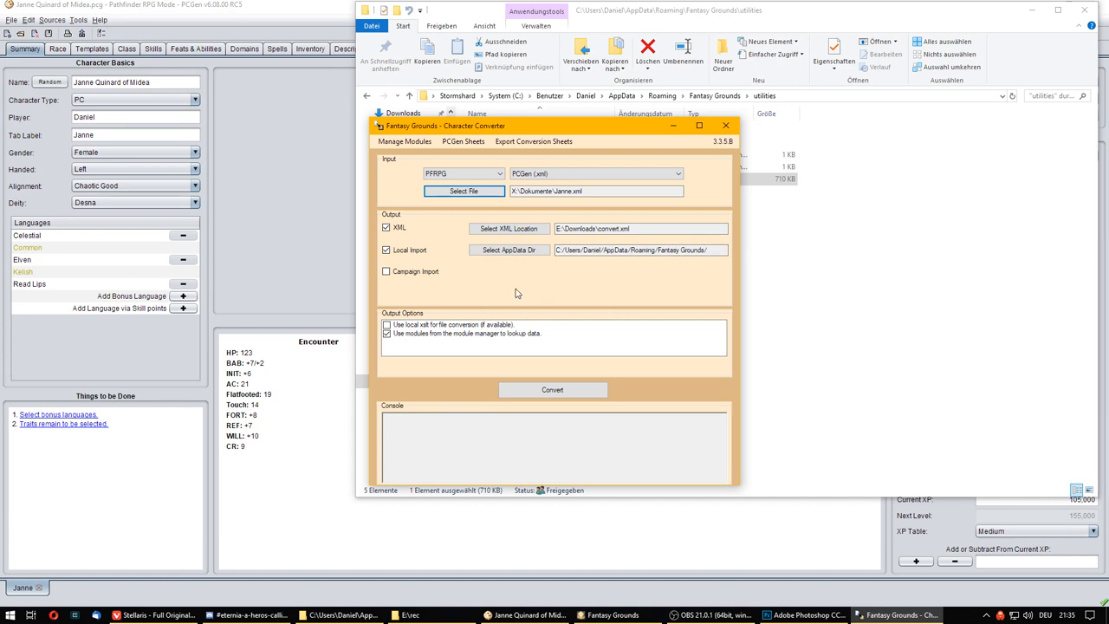
{"action": "mouse_move", "coordinate": [461, 288]}
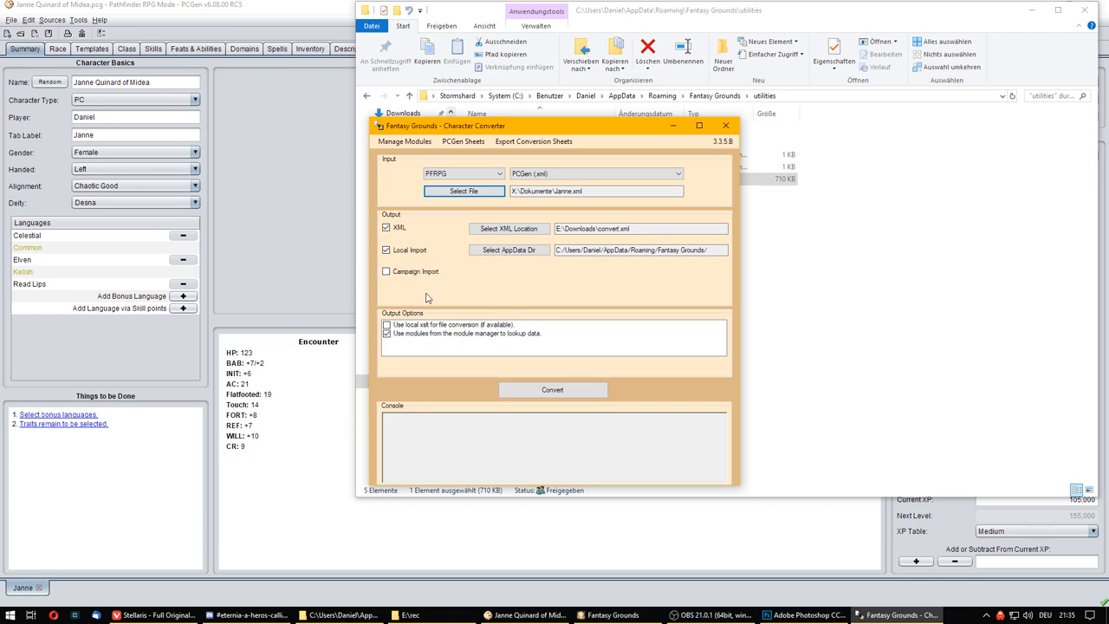
{"action": "mouse_move", "coordinate": [457, 288]}
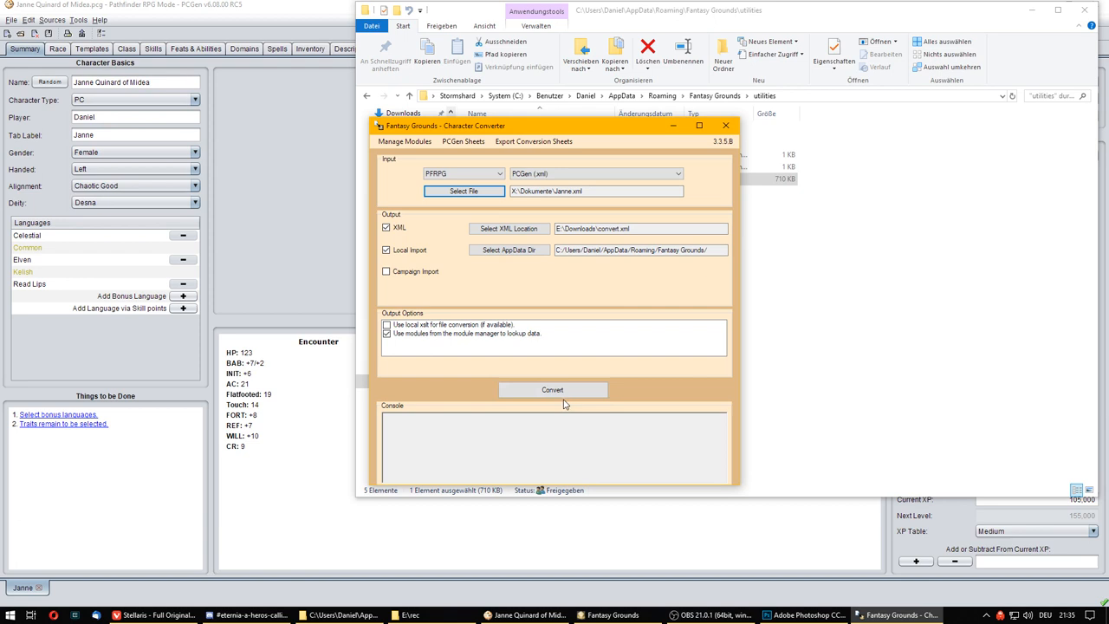
Convert Janne, overwriting convert.xml, close the converter and return to Fantasy Grounds.
{"action": "left_click", "coordinate": [551, 389]}
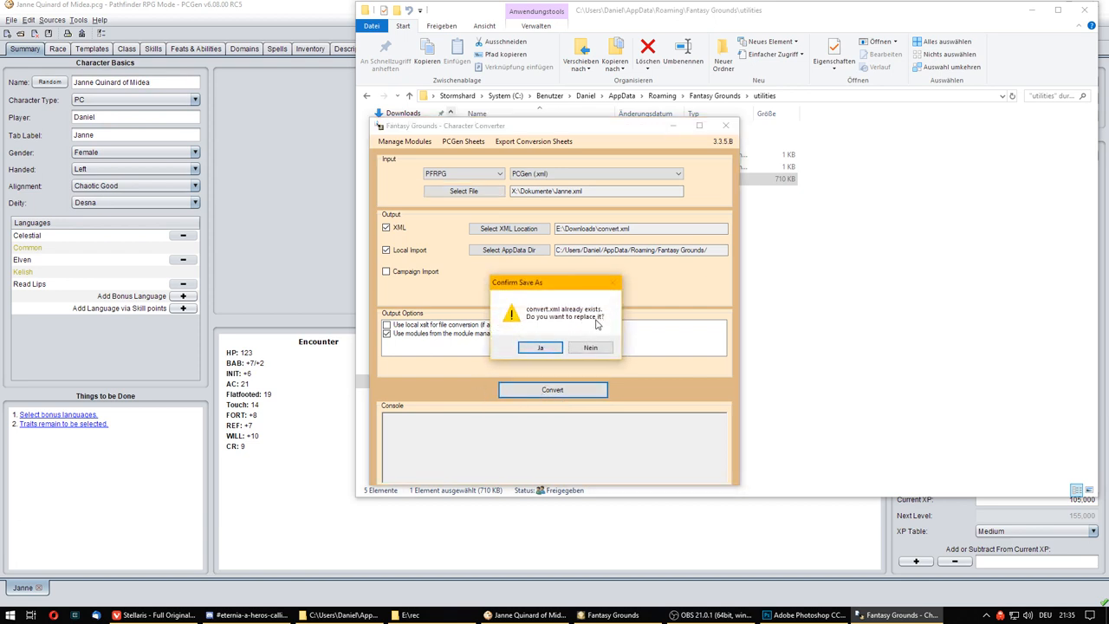
{"action": "left_click", "coordinate": [540, 346]}
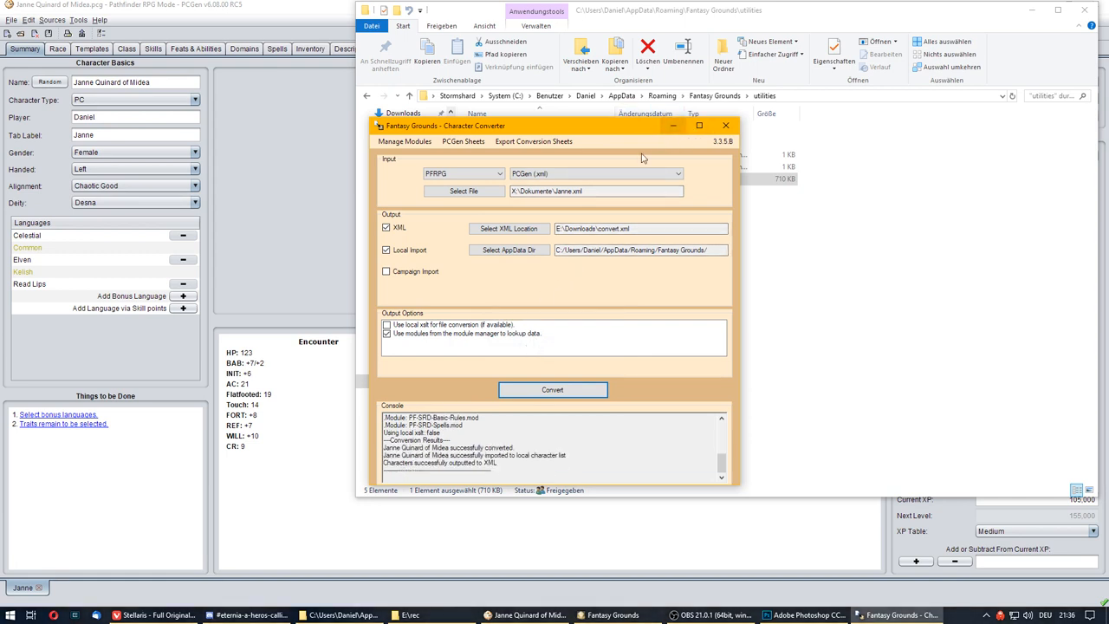
{"action": "left_click", "coordinate": [726, 125]}
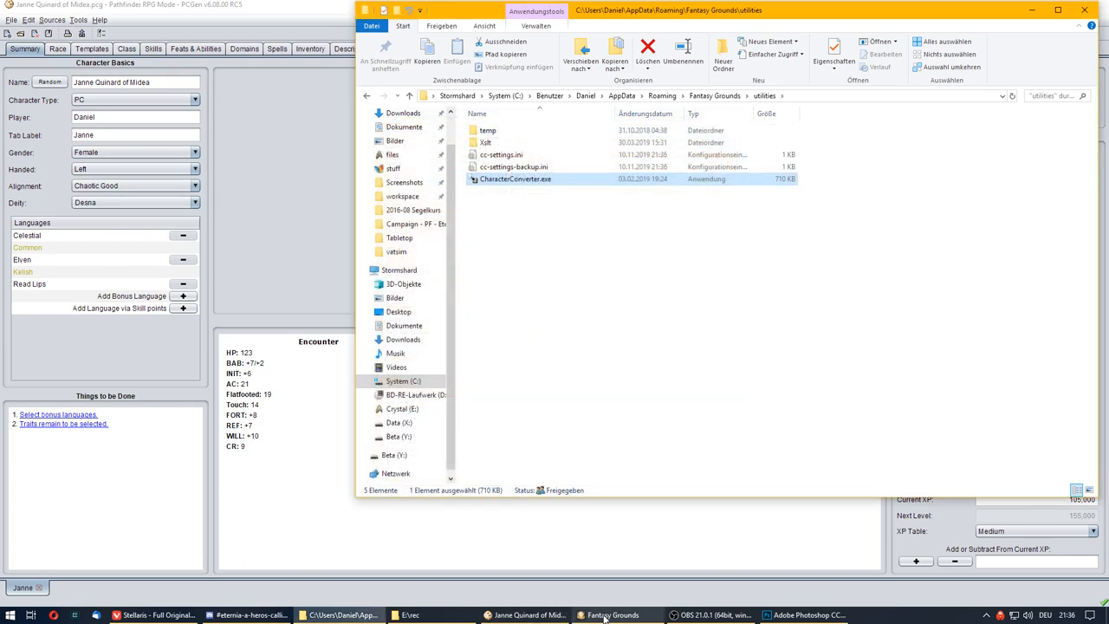
{"action": "left_click", "coordinate": [613, 613]}
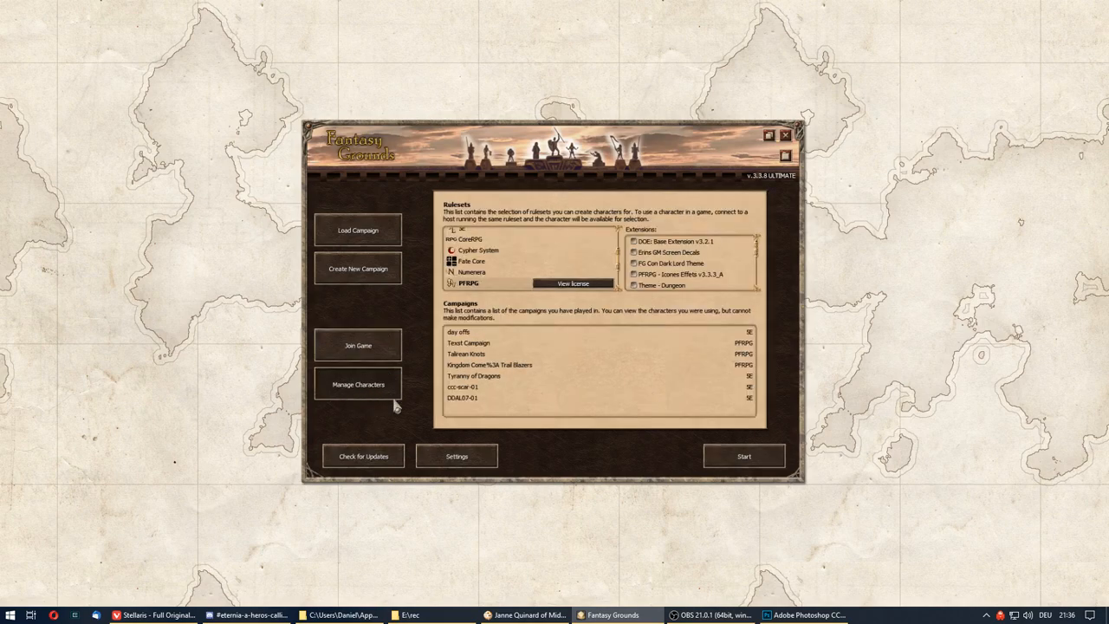
{"action": "mouse_move", "coordinate": [466, 291]}
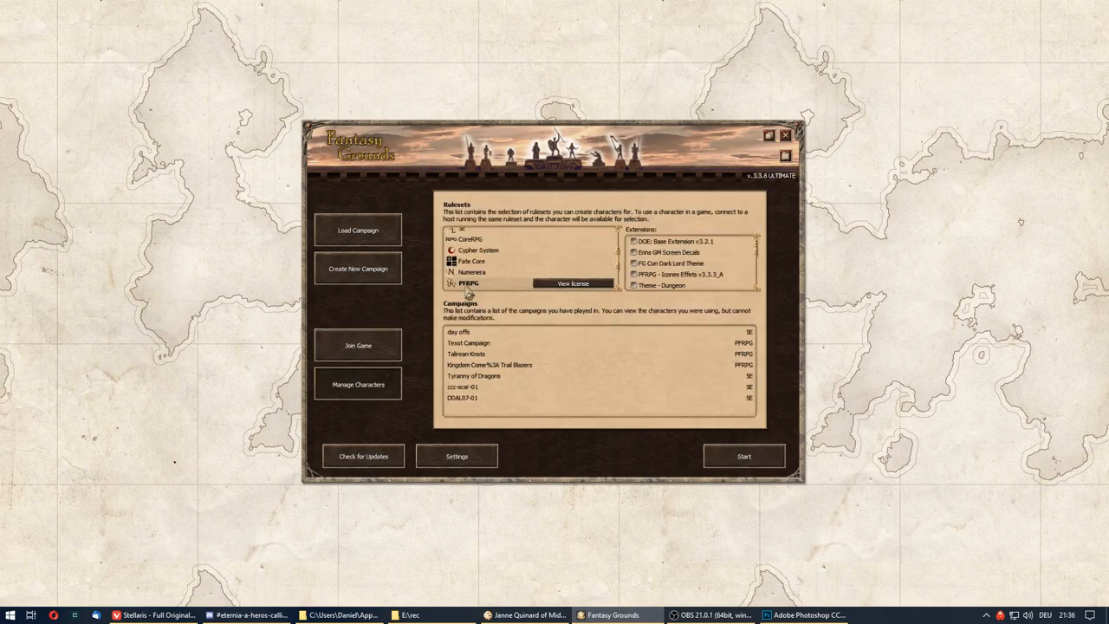
Select PFRPG in the Rulesets list and load it via Manage Characters.
{"action": "scroll", "scroll_direction": "down", "scroll_amount": 3}
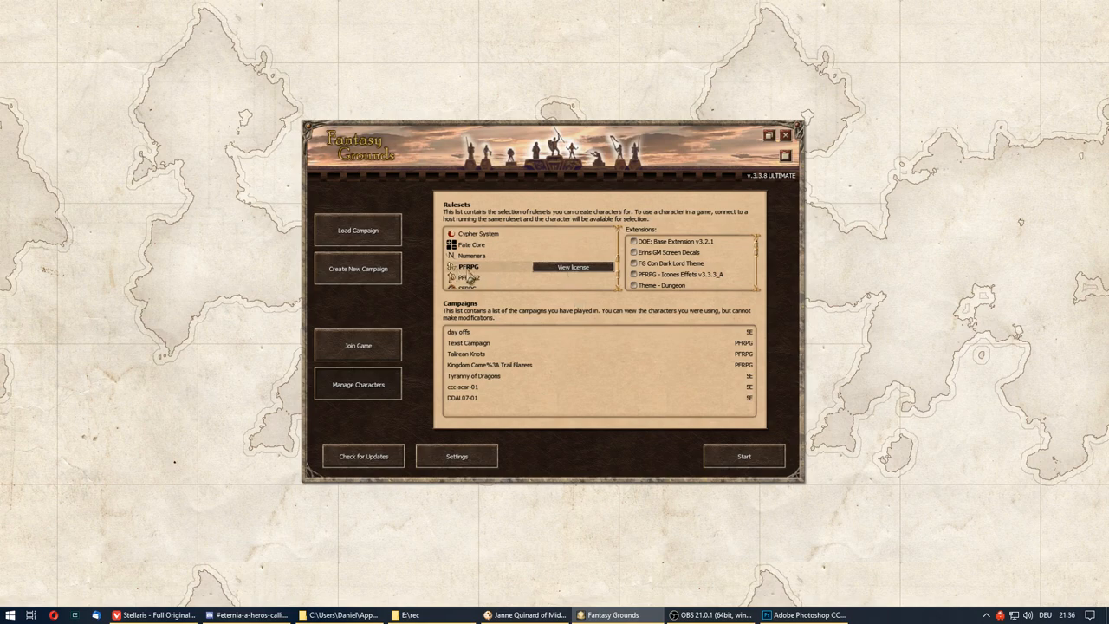
{"action": "mouse_move", "coordinate": [475, 275]}
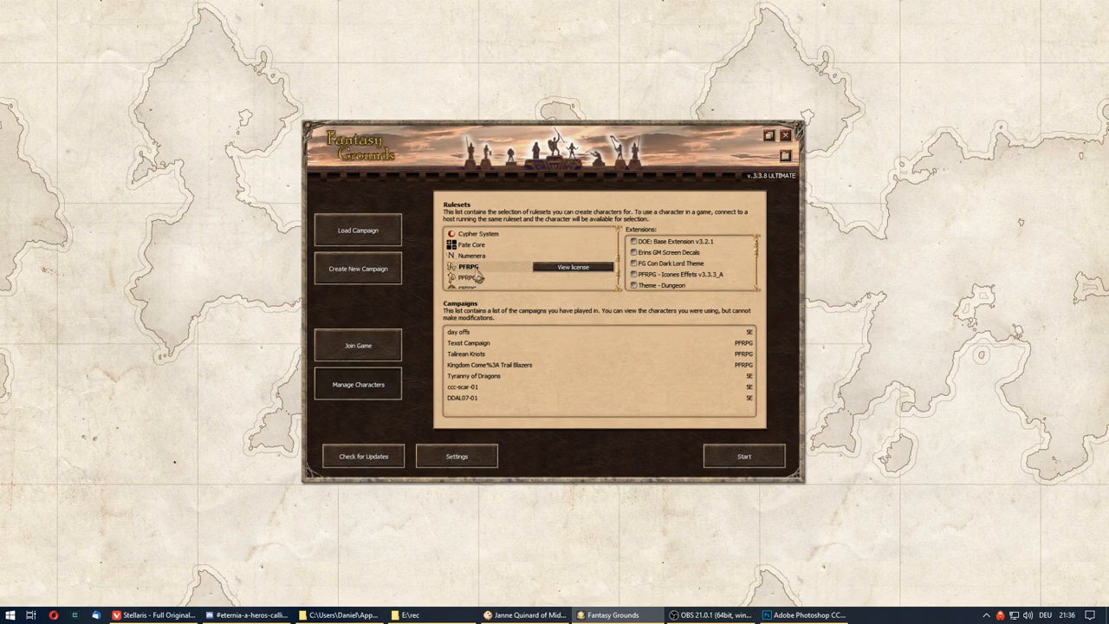
{"action": "left_click", "coordinate": [742, 456]}
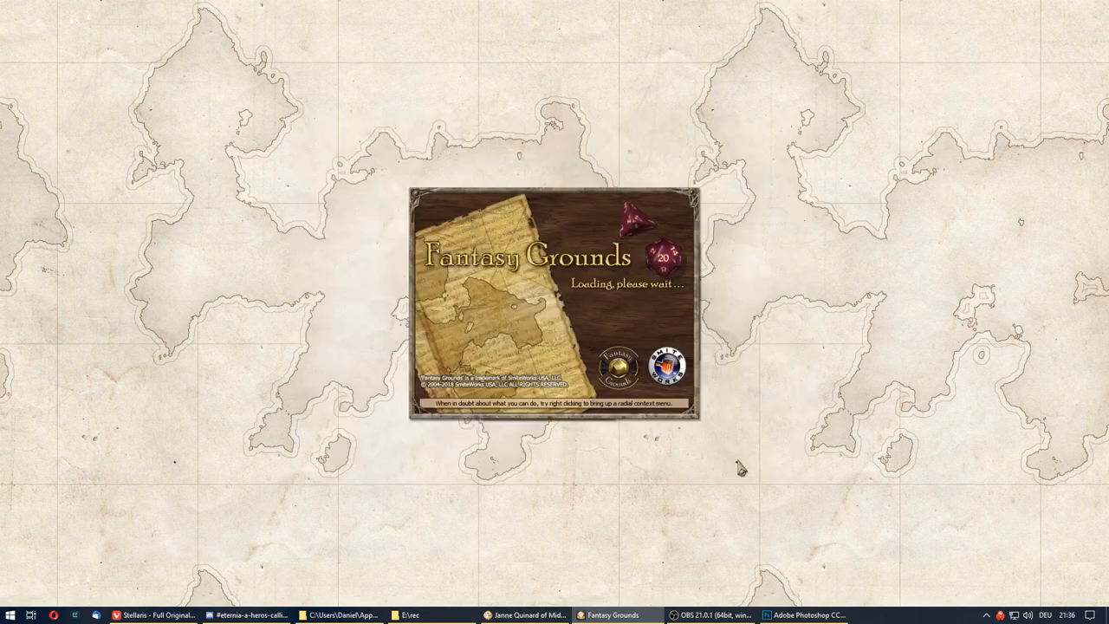
{"action": "mouse_move", "coordinate": [343, 381]}
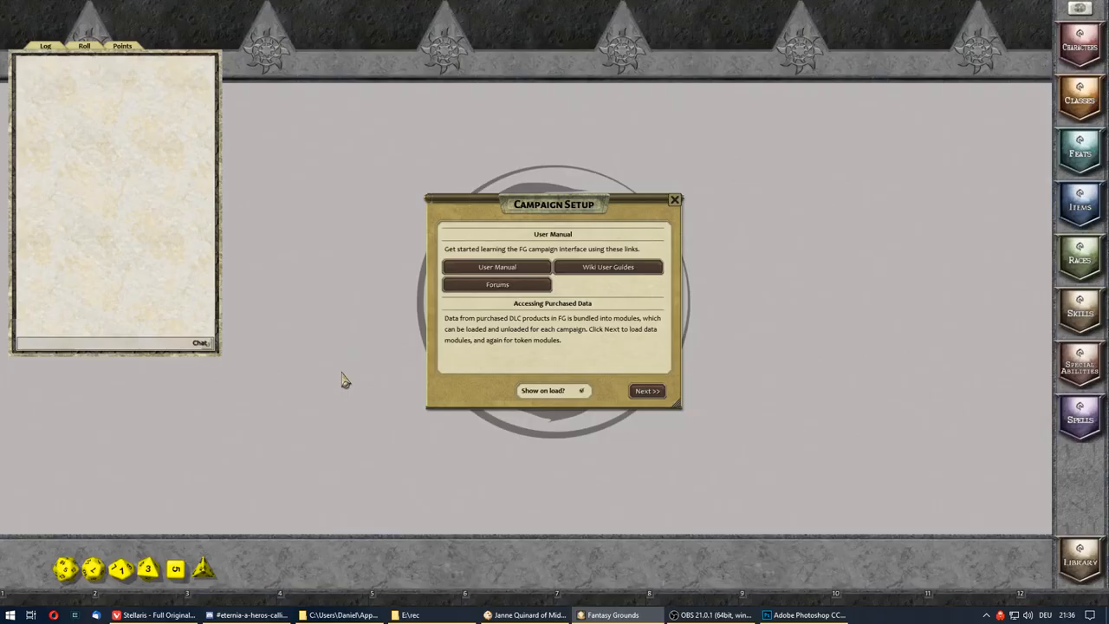
{"action": "mouse_move", "coordinate": [632, 243]}
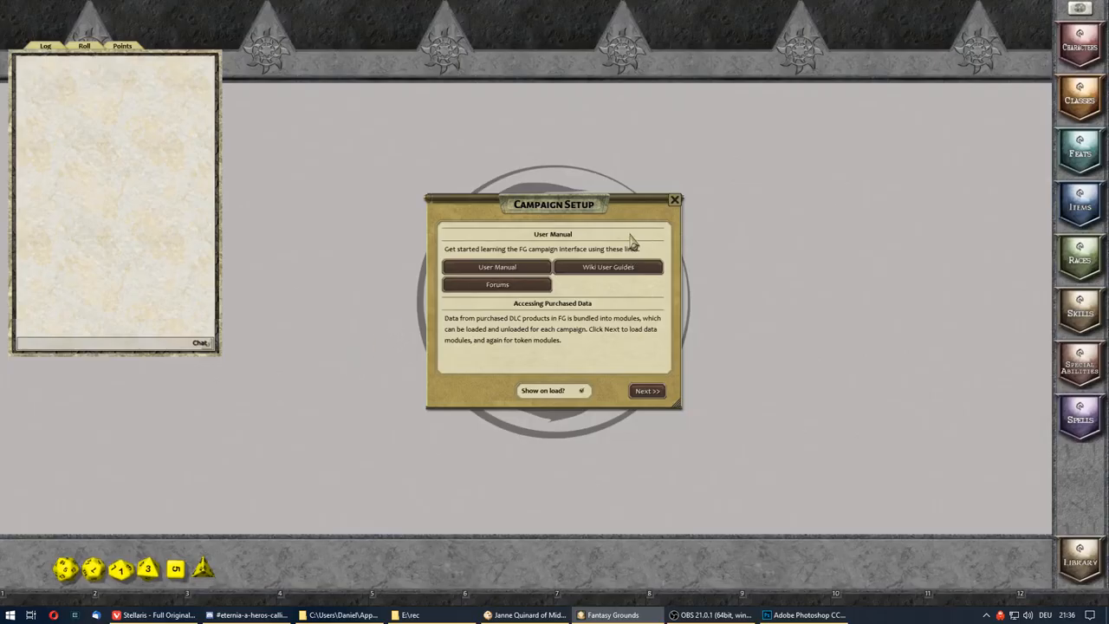
{"action": "mouse_move", "coordinate": [676, 201]}
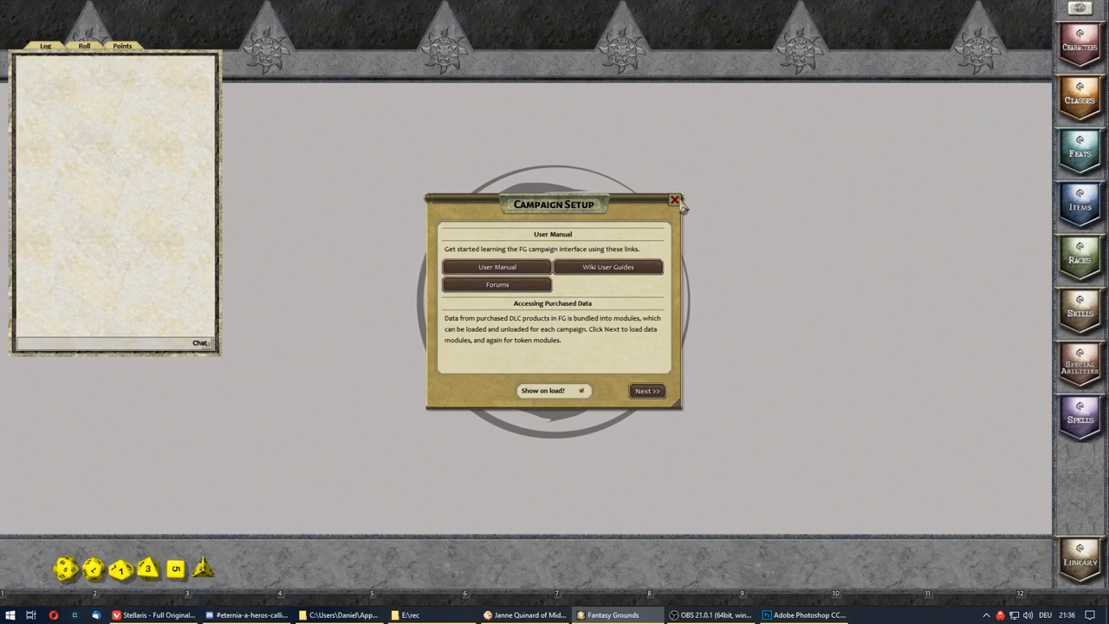
Close the Campaign Setup notice and bring up the local character selection list.
{"action": "left_click", "coordinate": [676, 201]}
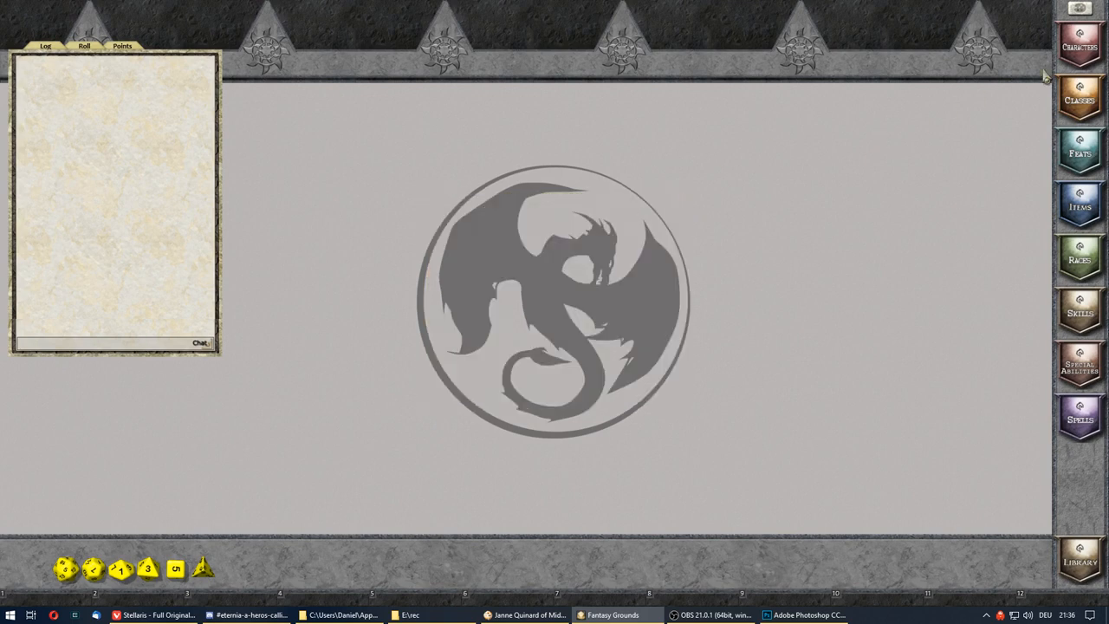
{"action": "left_click", "coordinate": [1077, 43]}
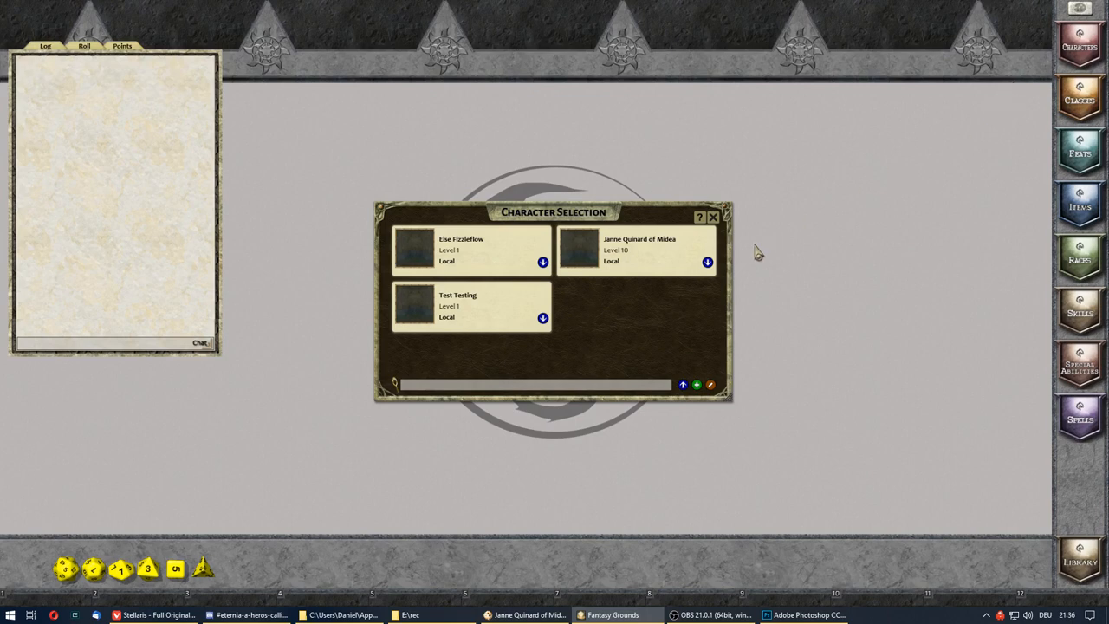
{"action": "mouse_move", "coordinate": [610, 295]}
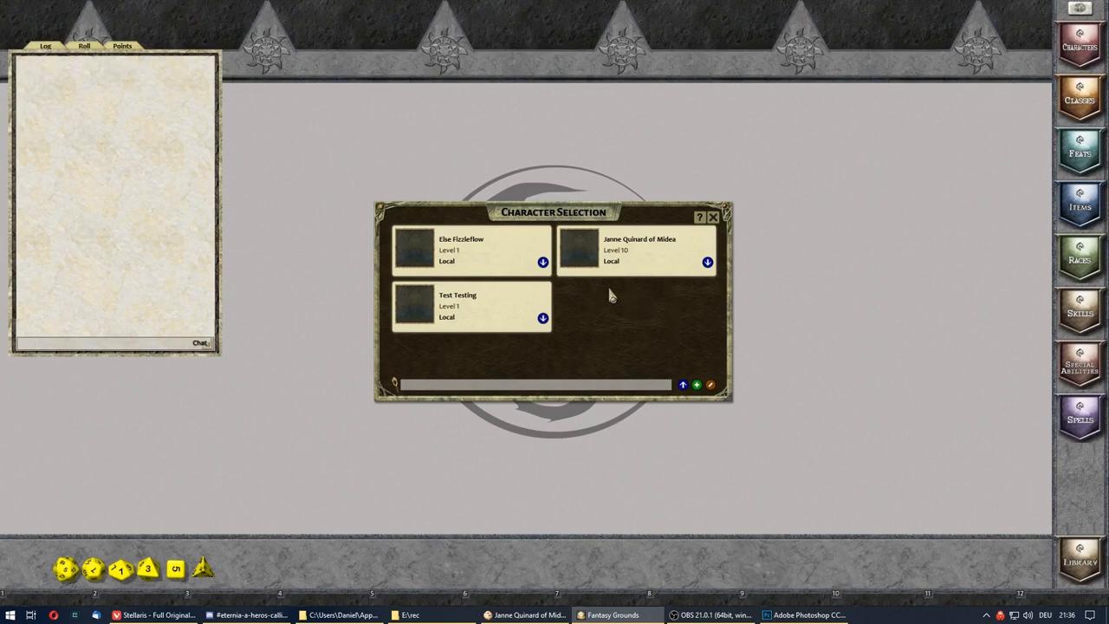
{"action": "mouse_move", "coordinate": [627, 263]}
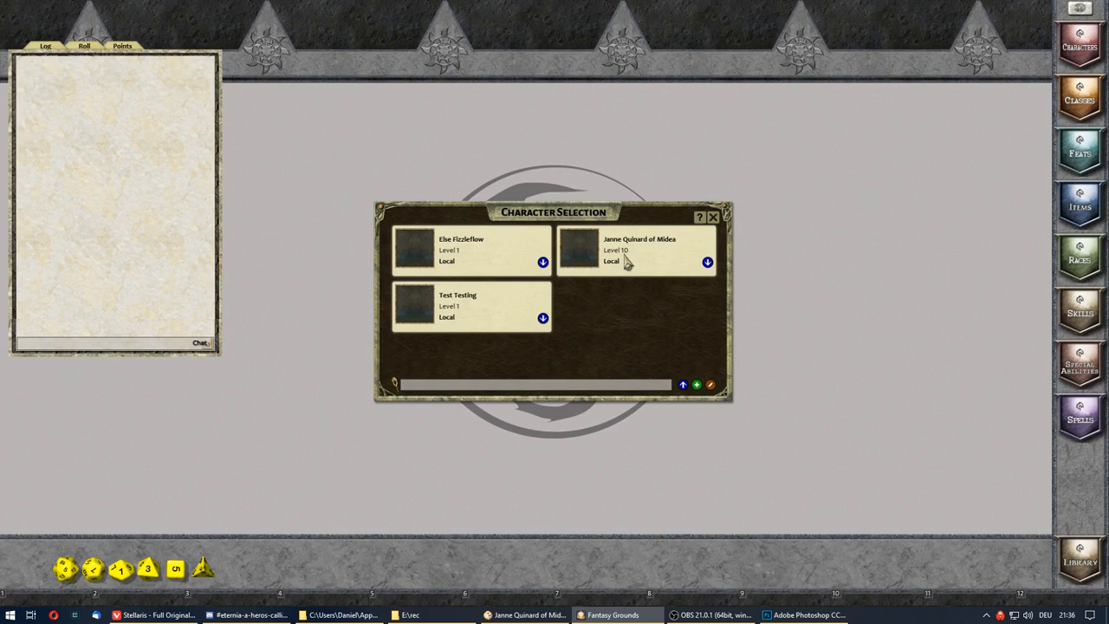
{"action": "mouse_move", "coordinate": [589, 249]}
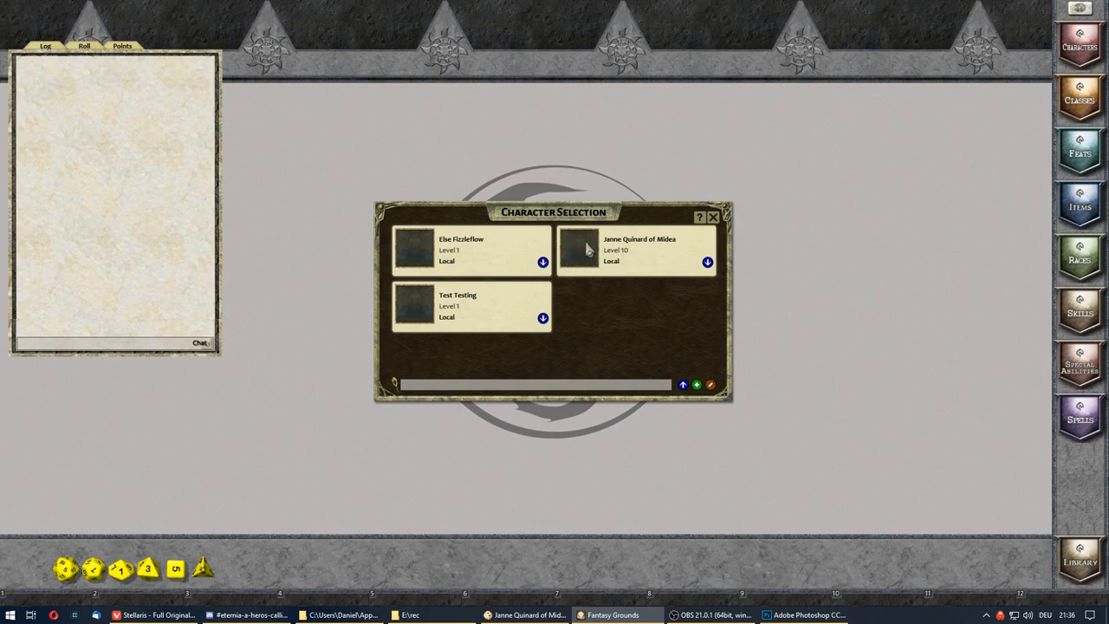
{"action": "mouse_move", "coordinate": [606, 260]}
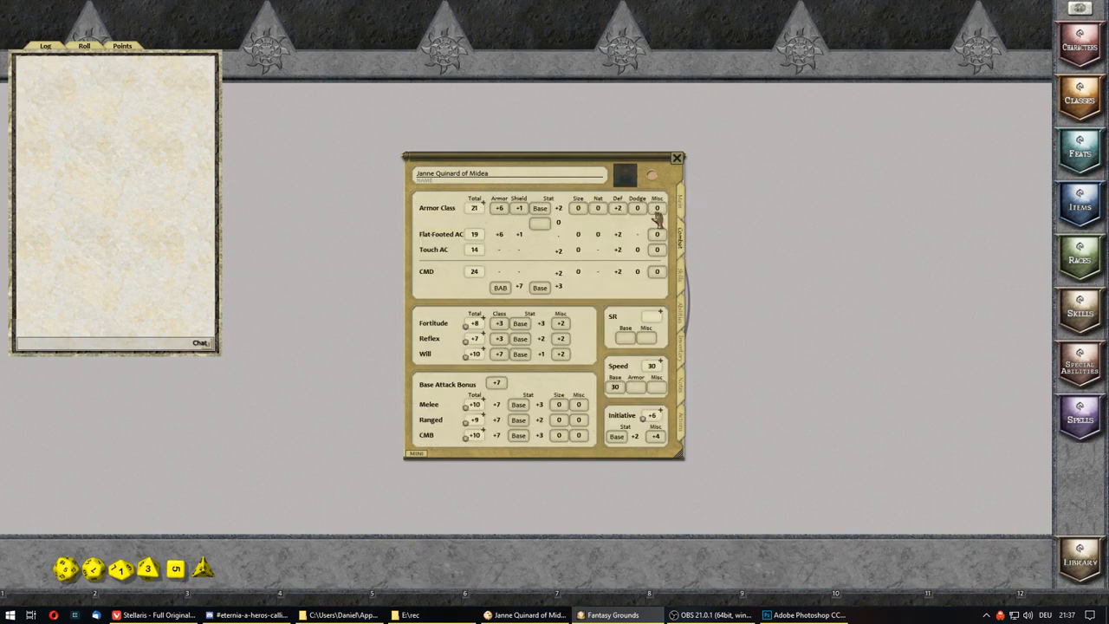
Equip the mithral breastplate in Inventory so Combat shows AC 21 and speed 20.
{"action": "left_click_drag", "start_coordinate": [511, 174], "coordinate": [537, 167]}
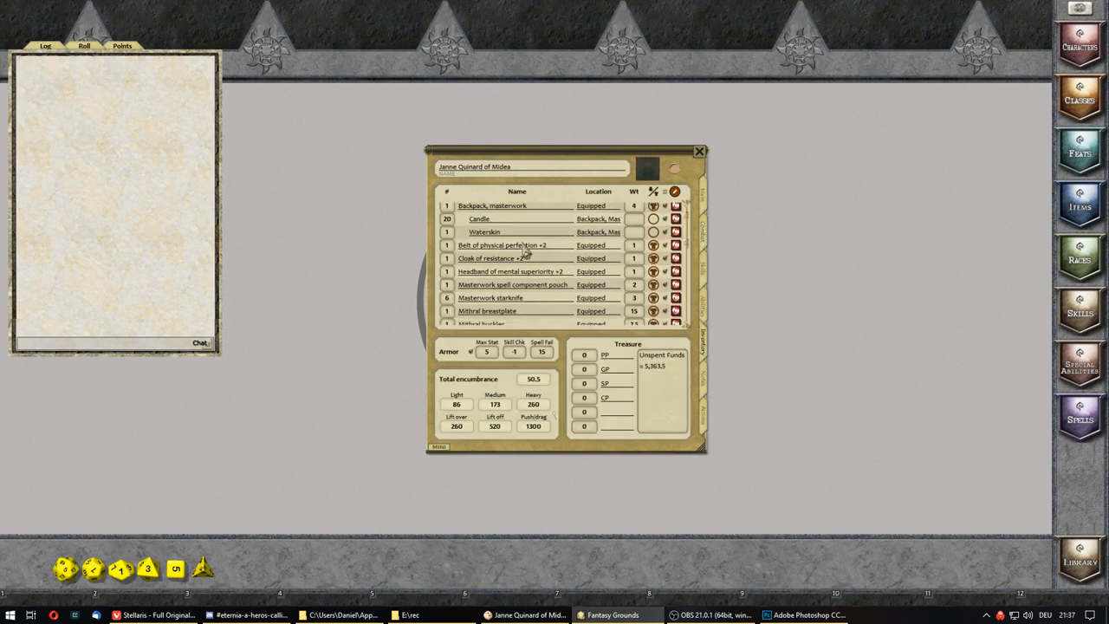
{"action": "scroll", "scroll_direction": "down", "scroll_amount": 3}
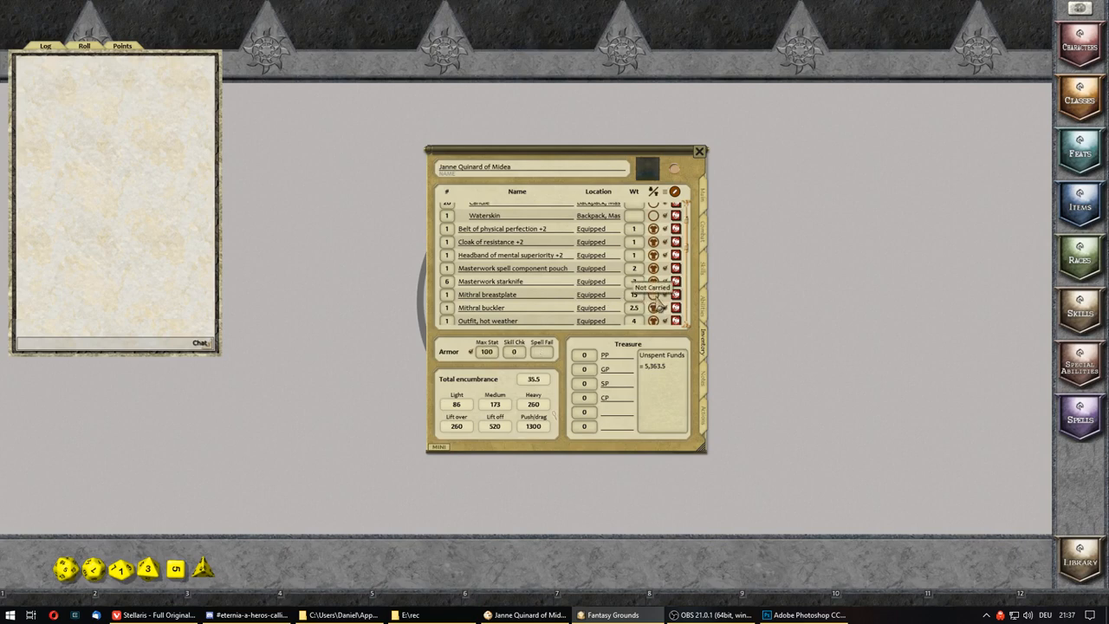
{"action": "left_click", "coordinate": [651, 281]}
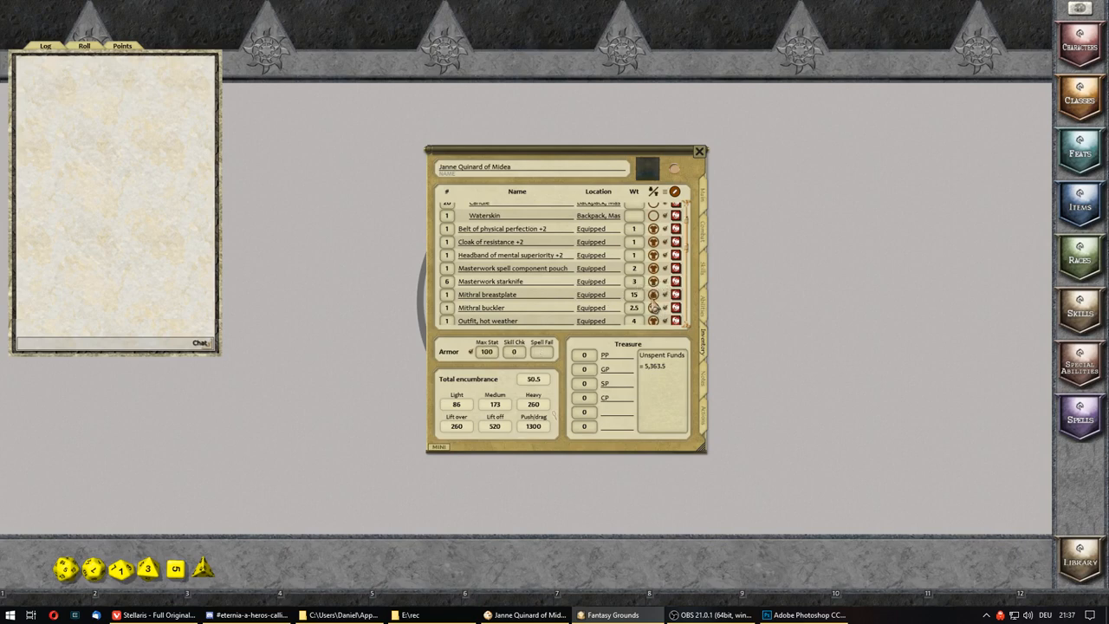
{"action": "left_click", "coordinate": [702, 208]}
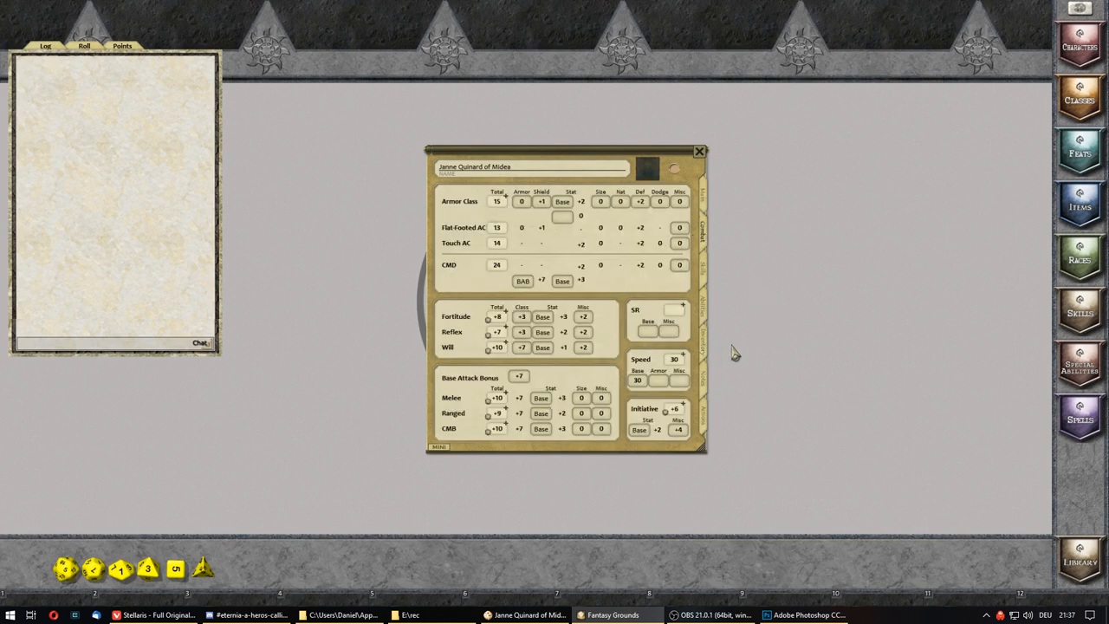
{"action": "left_click", "coordinate": [706, 329]}
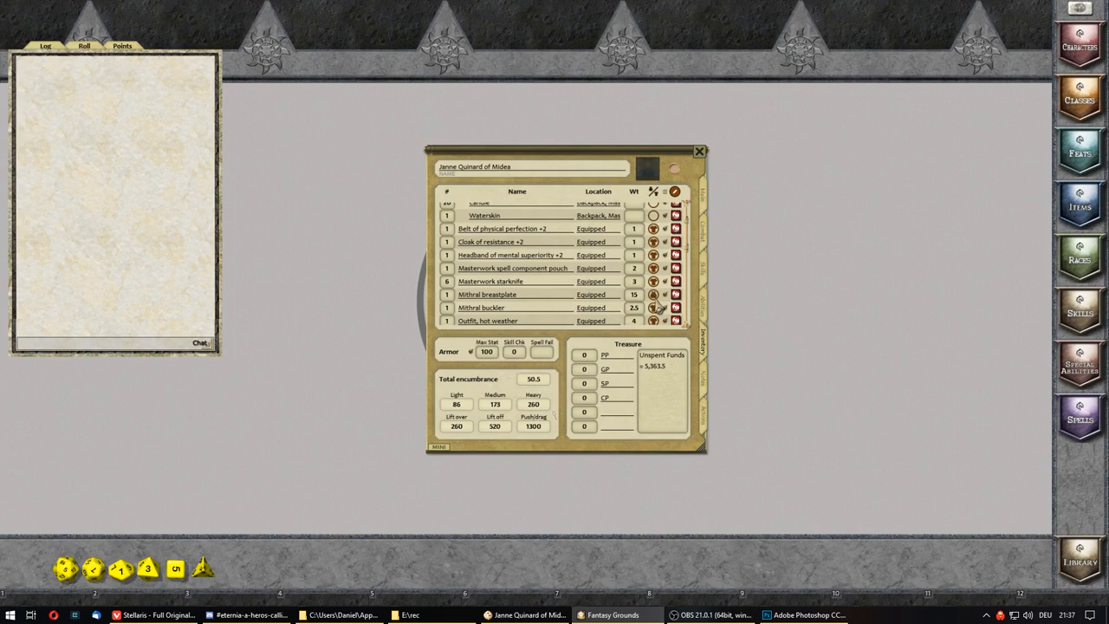
{"action": "left_click", "coordinate": [654, 308]}
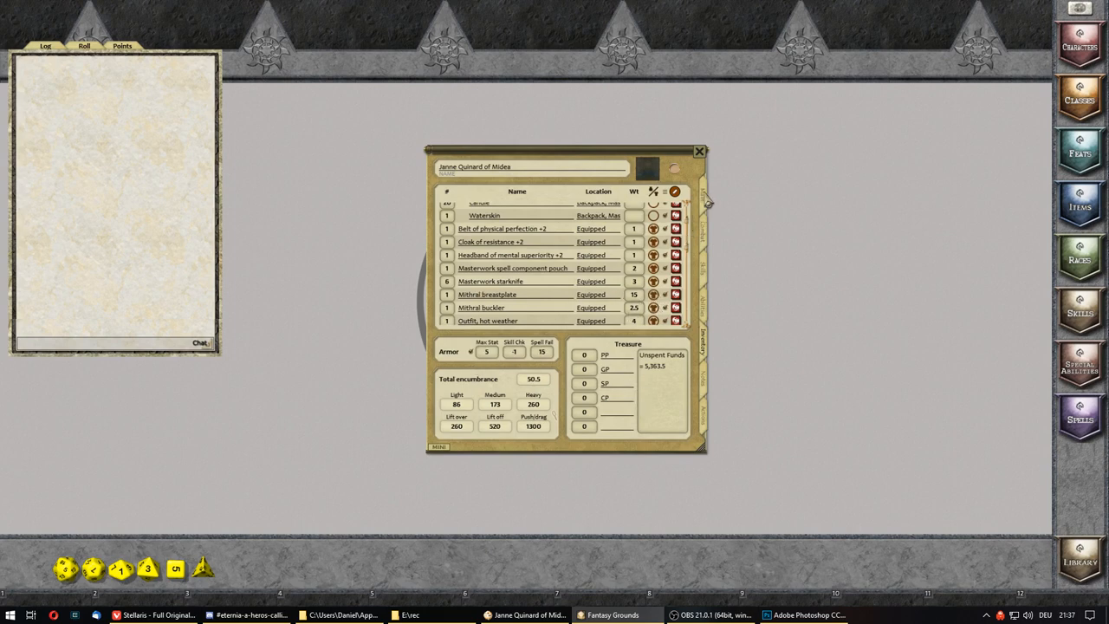
{"action": "left_click", "coordinate": [705, 208]}
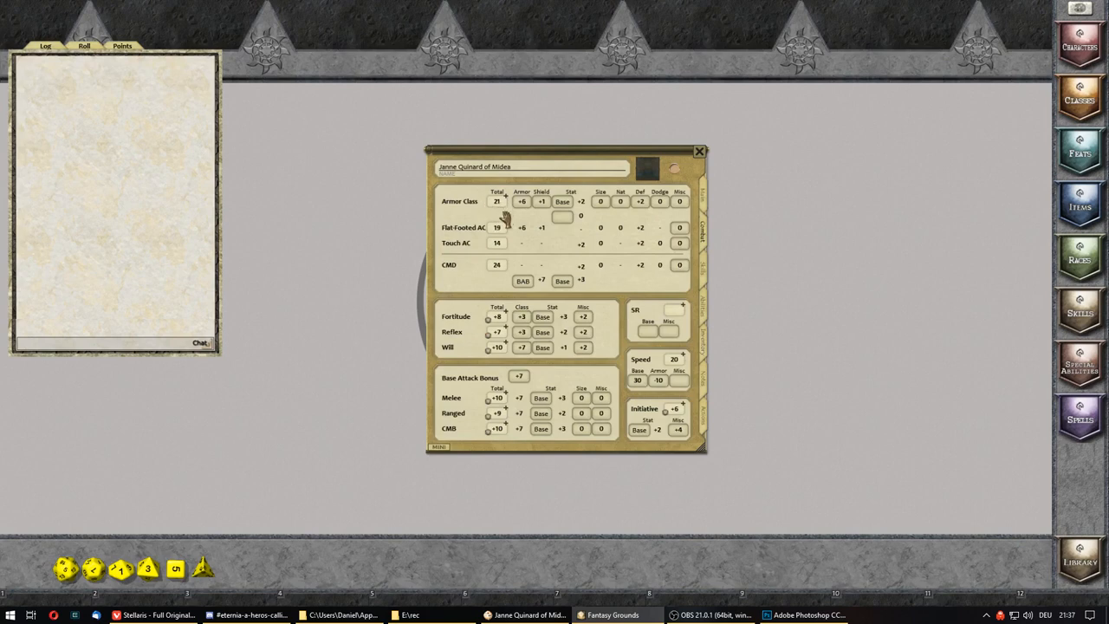
{"action": "mouse_move", "coordinate": [703, 312]}
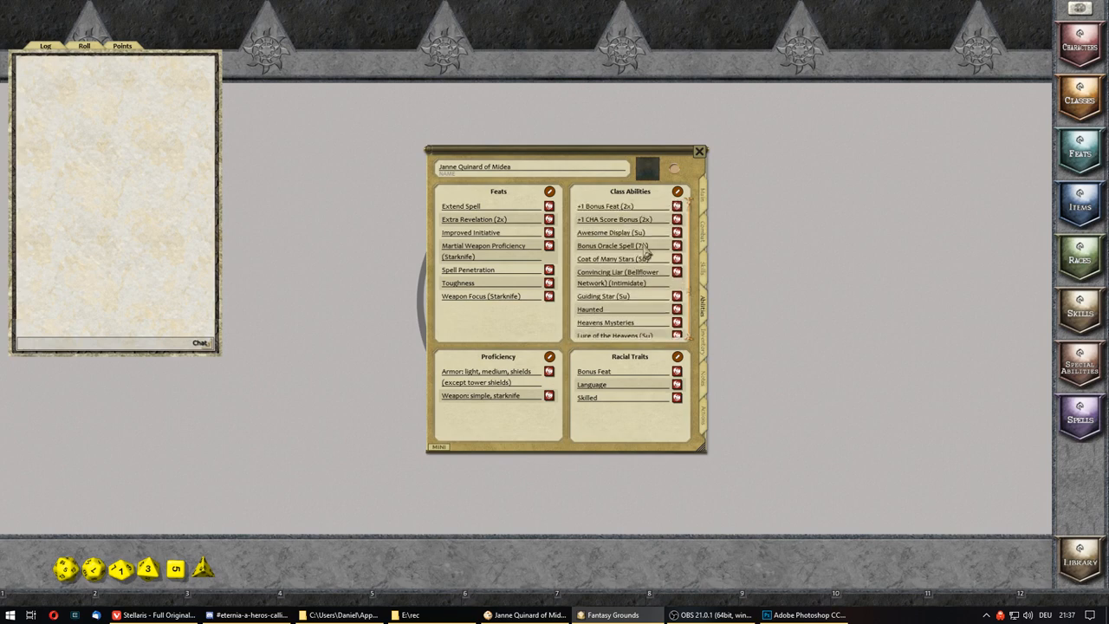
Review the thrown Masterwork starknife's attack and damage details, then close its Weapon window.
{"action": "scroll", "scroll_direction": "down", "scroll_amount": 3}
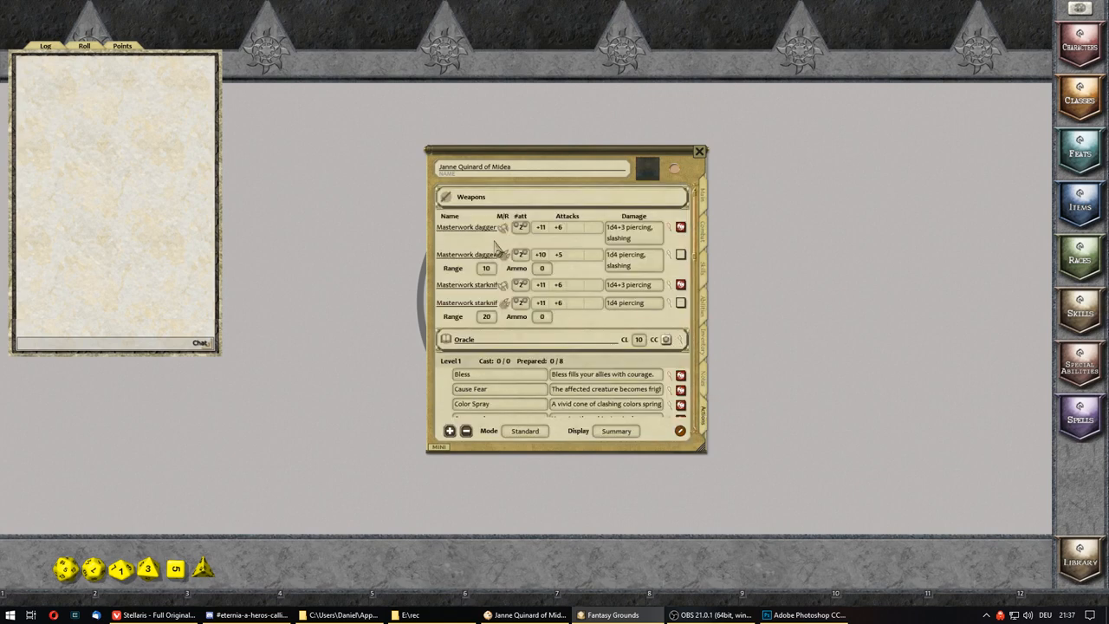
{"action": "mouse_move", "coordinate": [485, 215]}
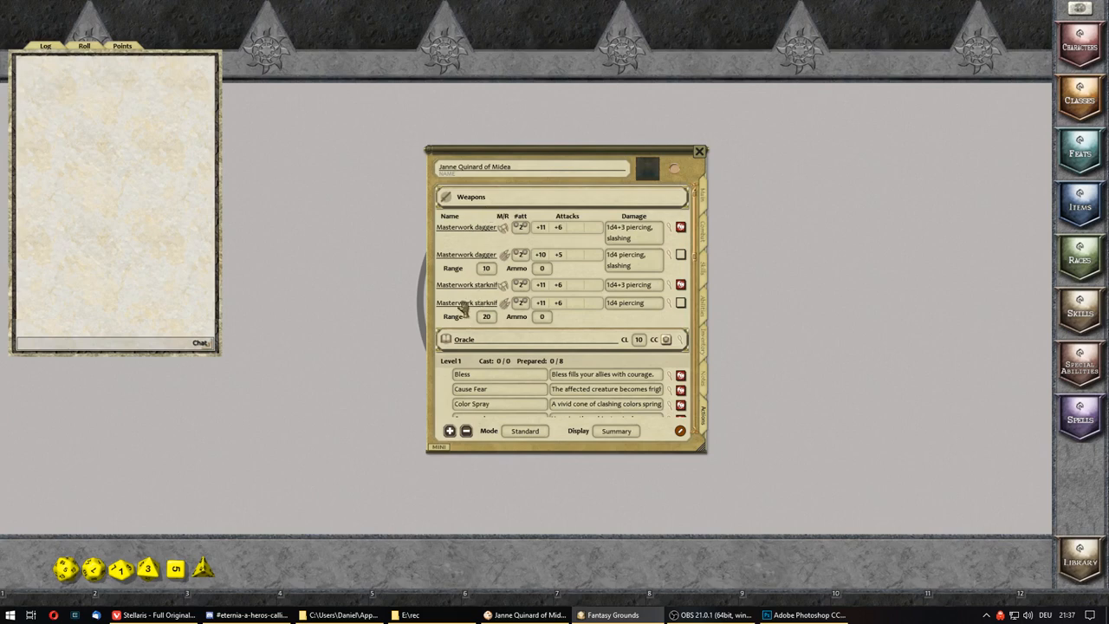
{"action": "mouse_move", "coordinate": [710, 371]}
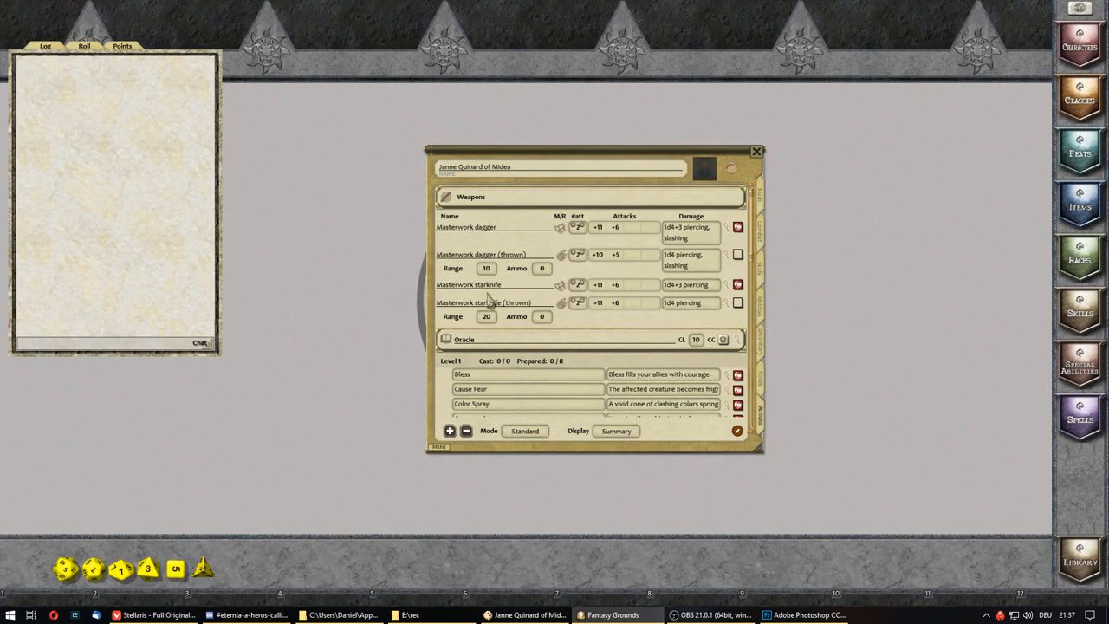
{"action": "mouse_move", "coordinate": [551, 286]}
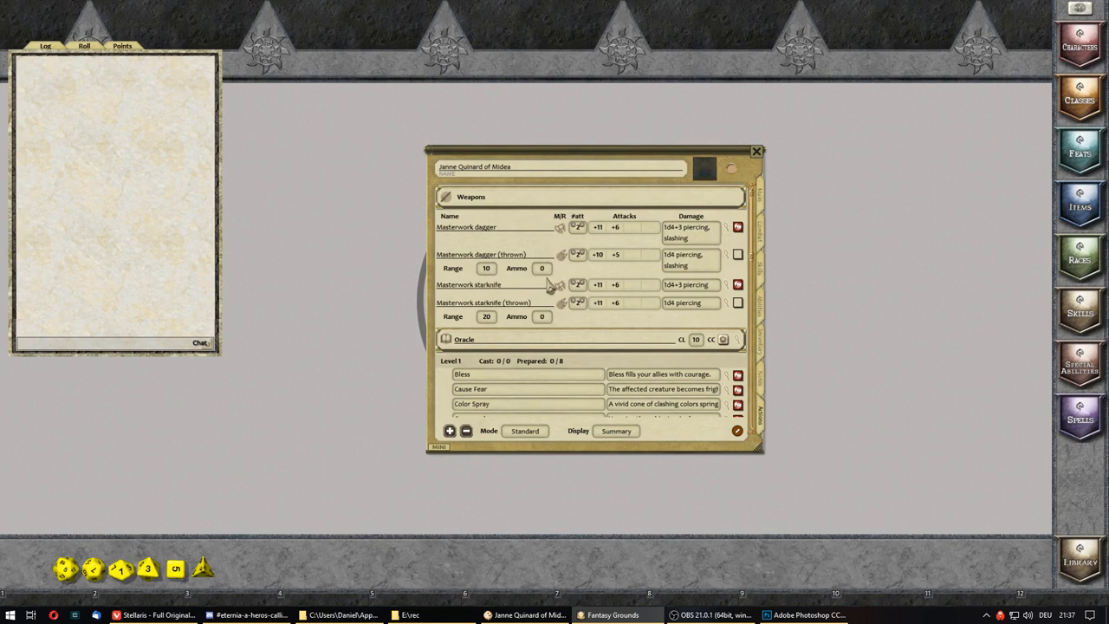
{"action": "mouse_move", "coordinate": [575, 295]}
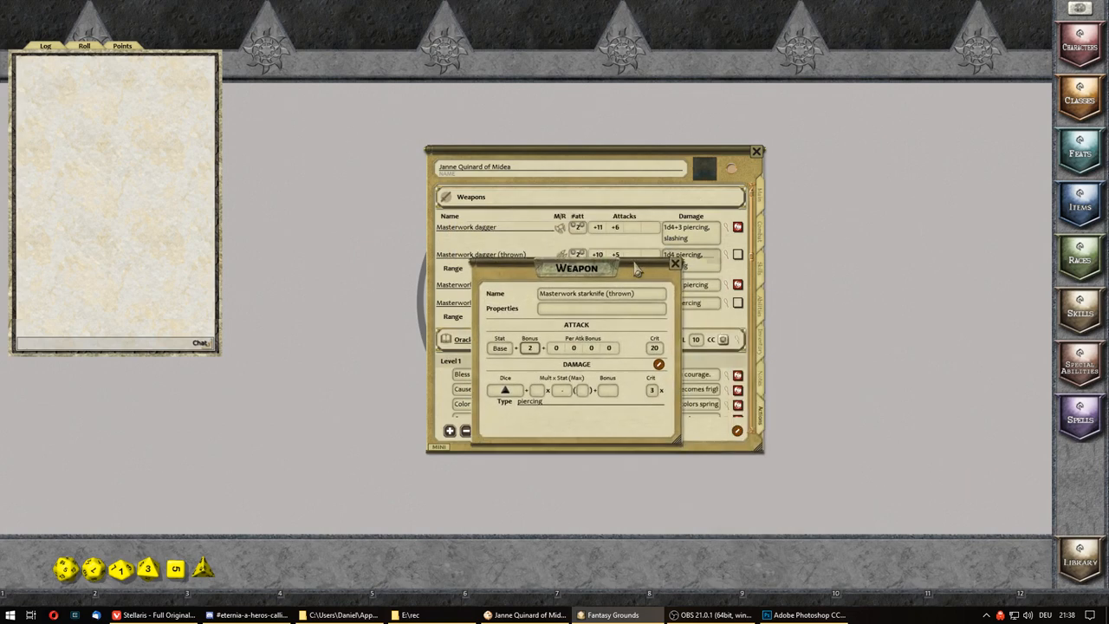
{"action": "left_click", "coordinate": [676, 264]}
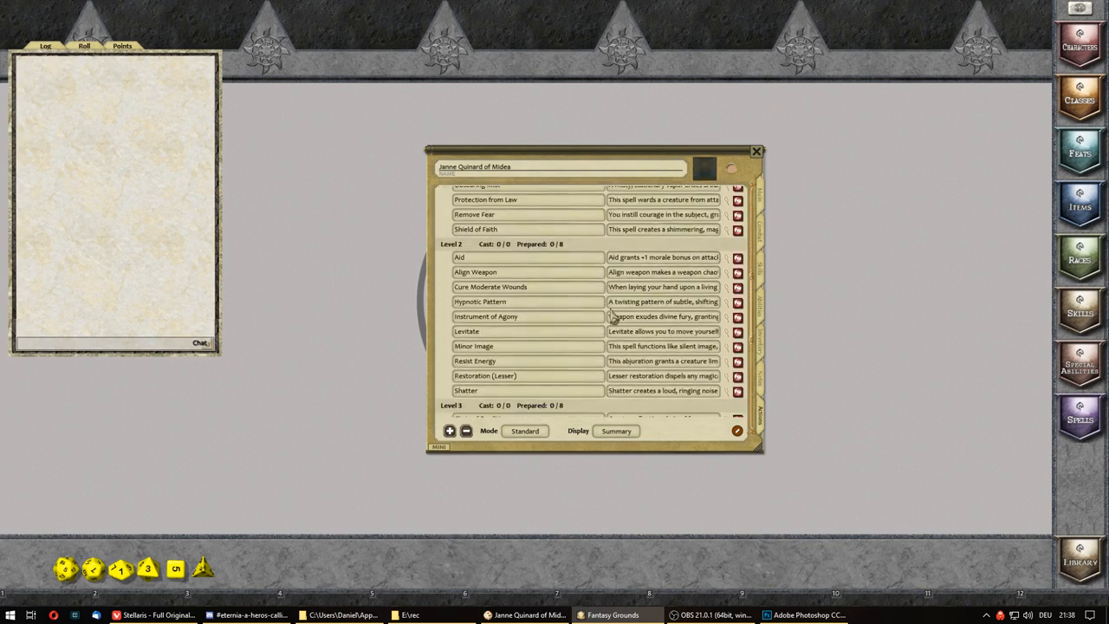
Switch the oracle spell list's Display from Summary to Actions.
{"action": "scroll", "scroll_direction": "down", "scroll_amount": 3}
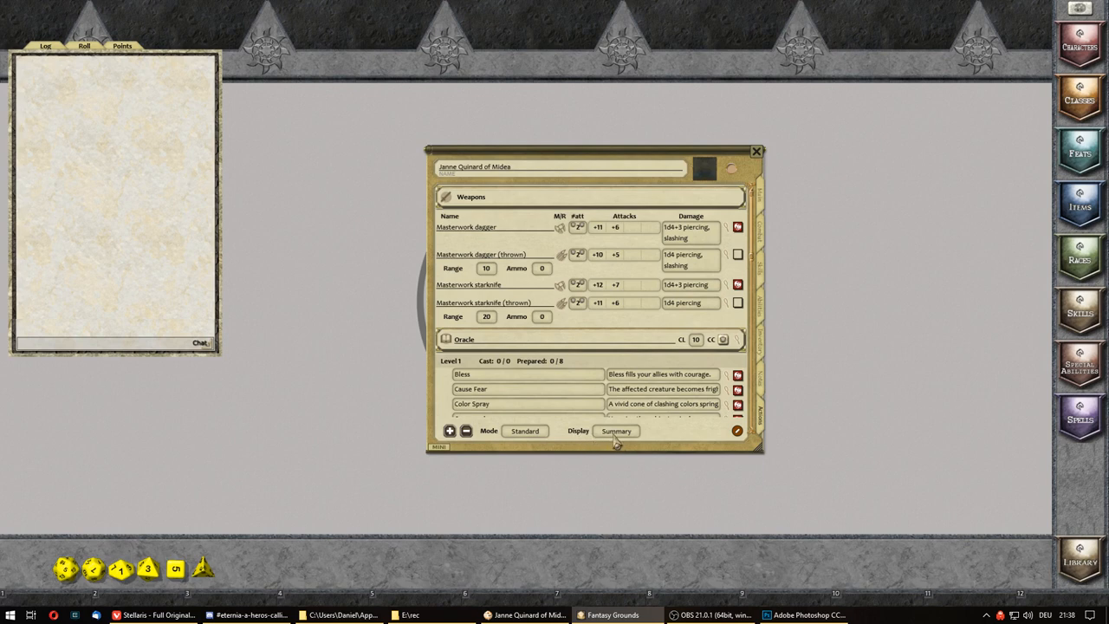
{"action": "left_click", "coordinate": [617, 430]}
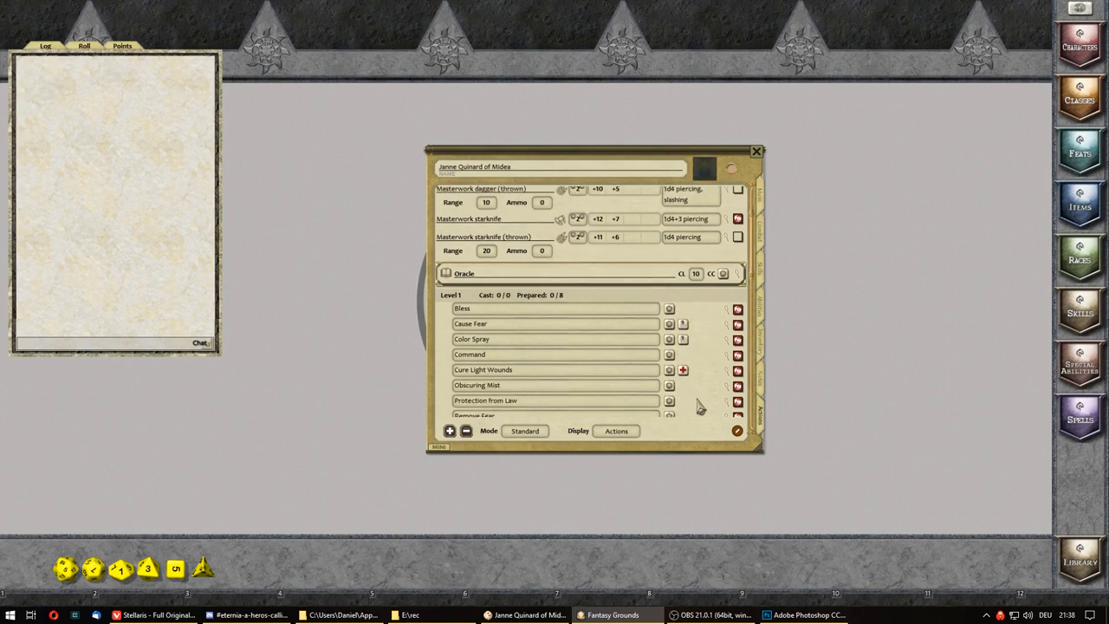
{"action": "scroll", "scroll_direction": "down", "scroll_amount": 3}
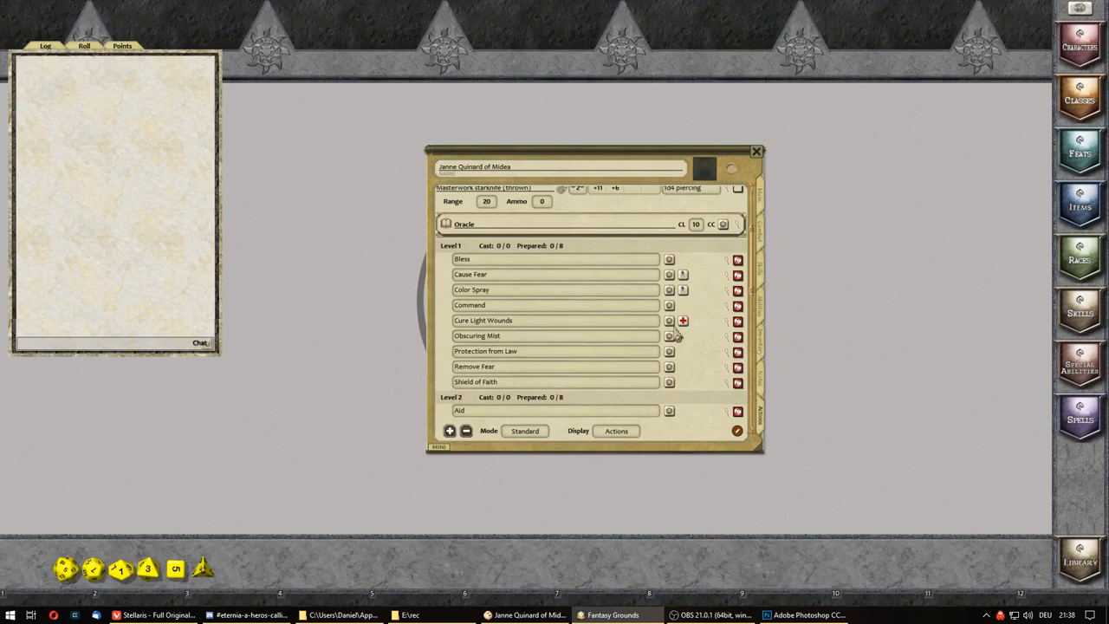
{"action": "mouse_move", "coordinate": [680, 382]}
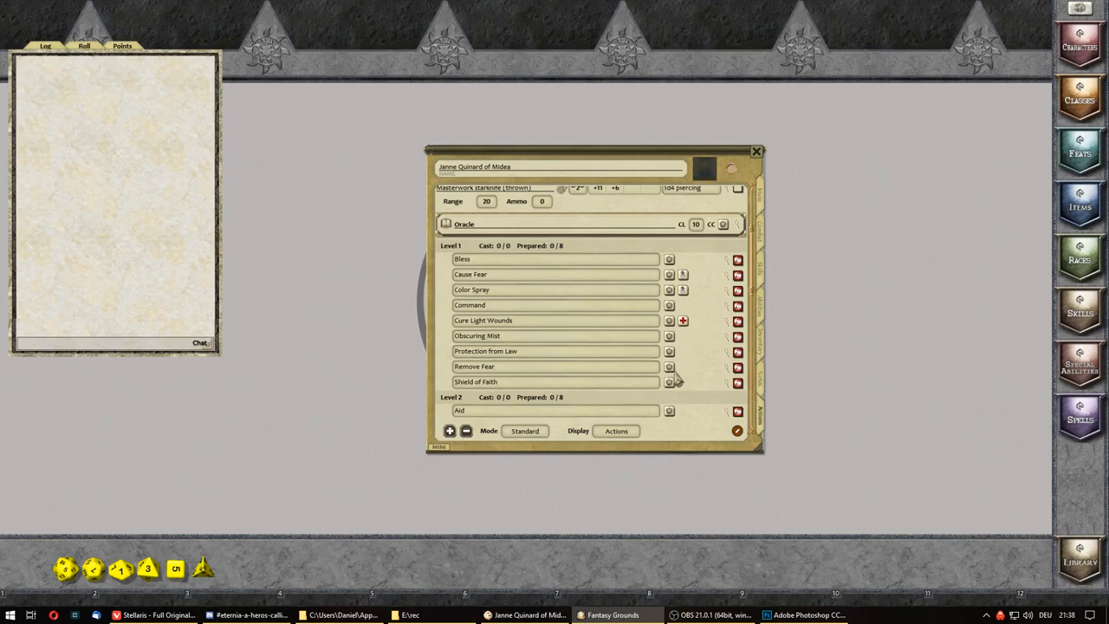
{"action": "mouse_move", "coordinate": [725, 364]}
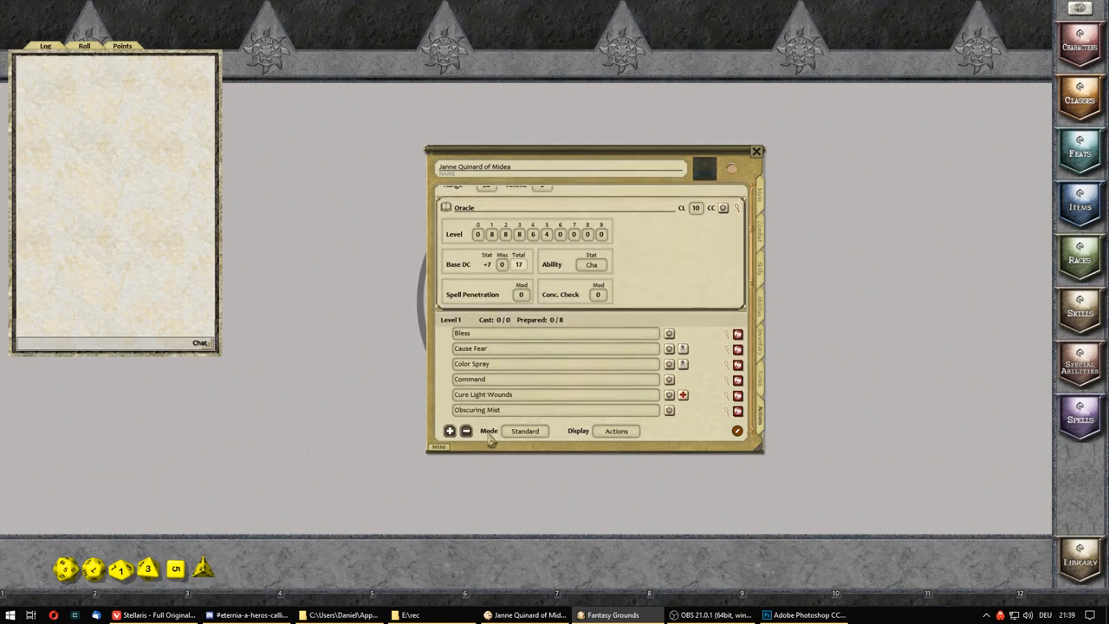
Toggle spell Preparation mode, cast Bless into the chat log, and drag the sheet left.
{"action": "left_click", "coordinate": [525, 430]}
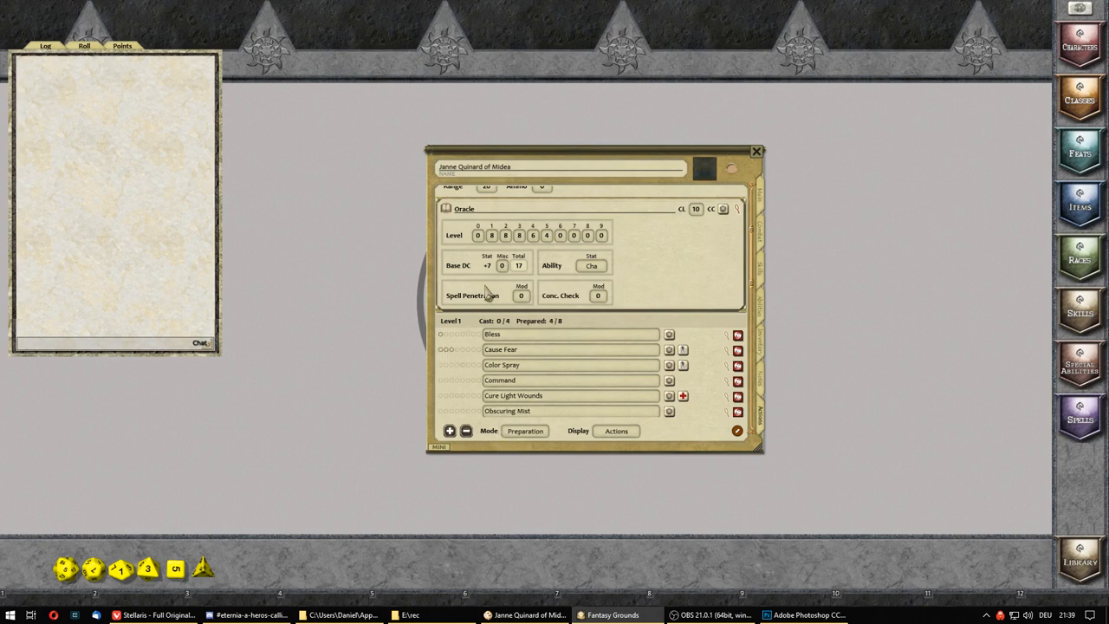
{"action": "mouse_move", "coordinate": [447, 215]}
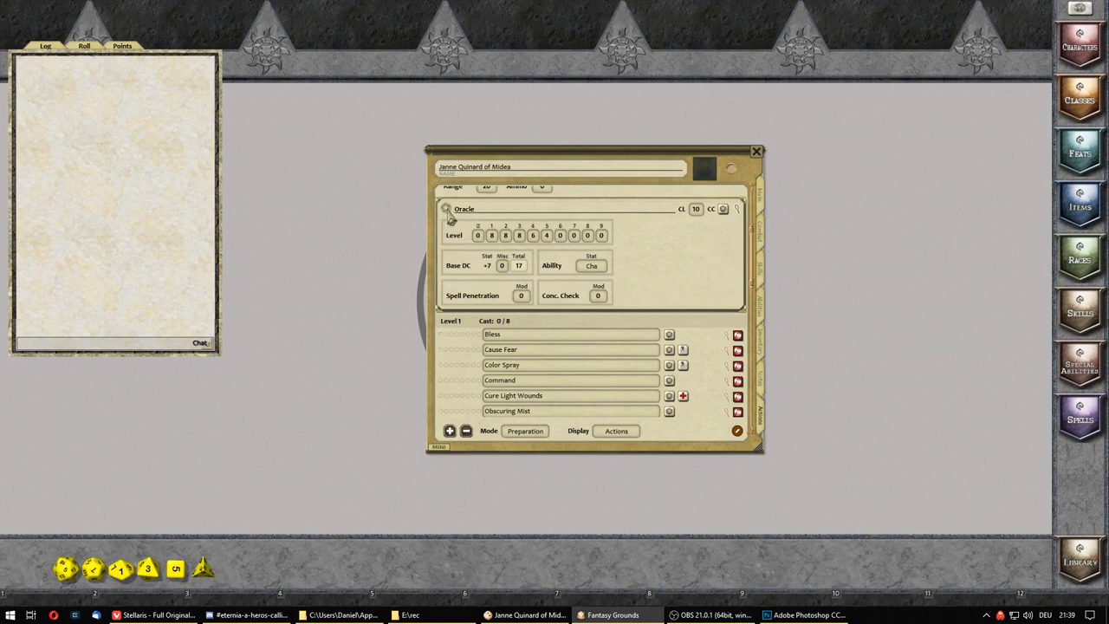
{"action": "mouse_move", "coordinate": [451, 211]}
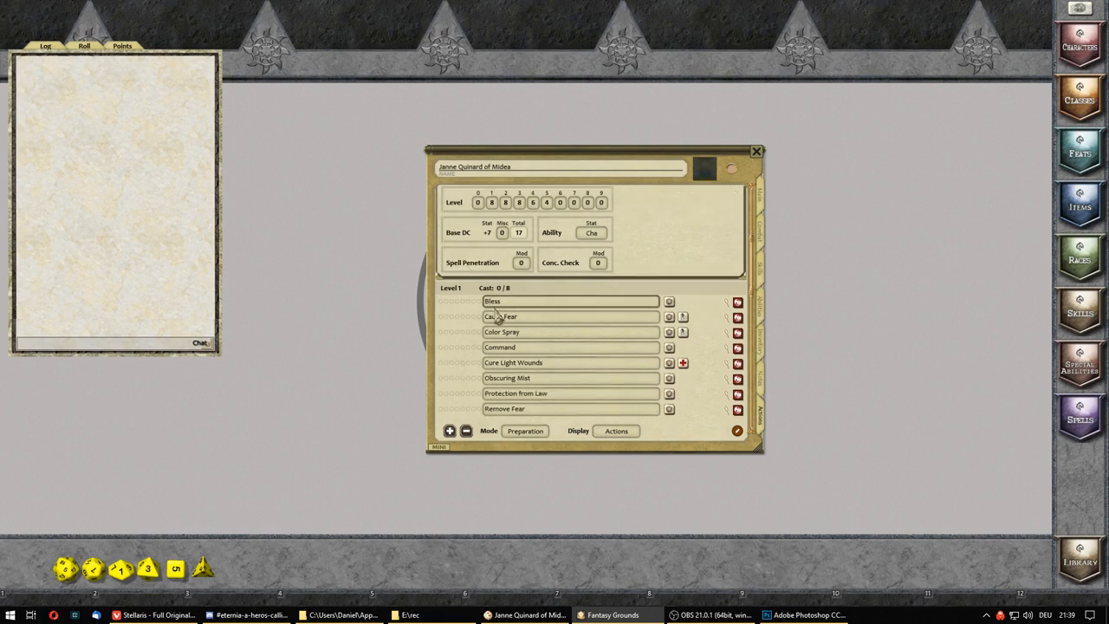
{"action": "left_click", "coordinate": [525, 429]}
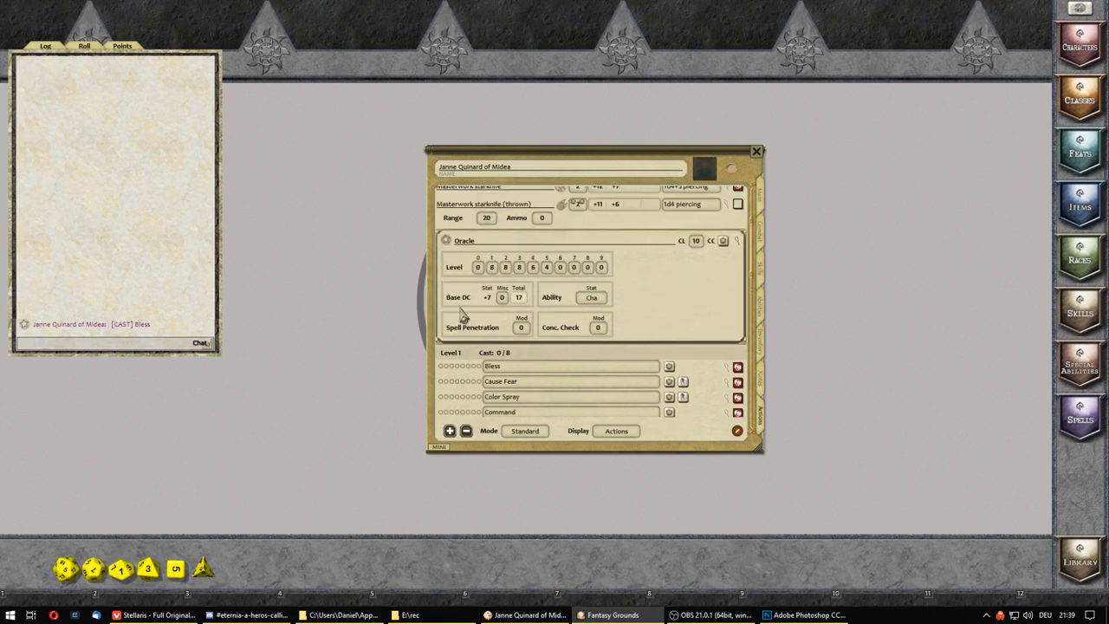
{"action": "scroll", "scroll_direction": "down", "scroll_amount": 3}
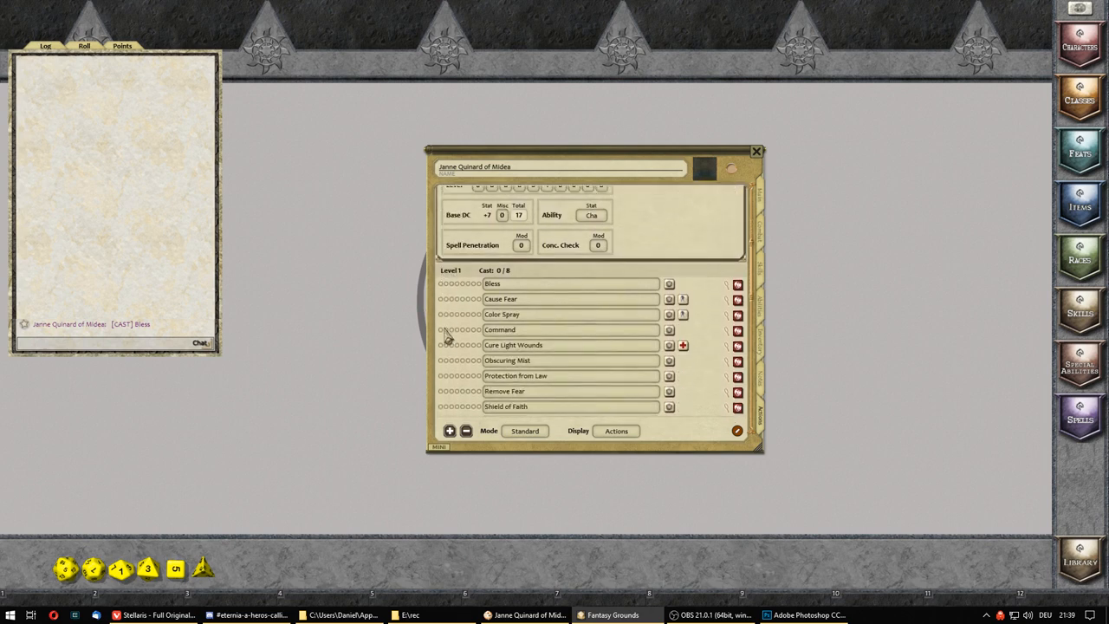
{"action": "scroll", "scroll_direction": "down", "scroll_amount": 3}
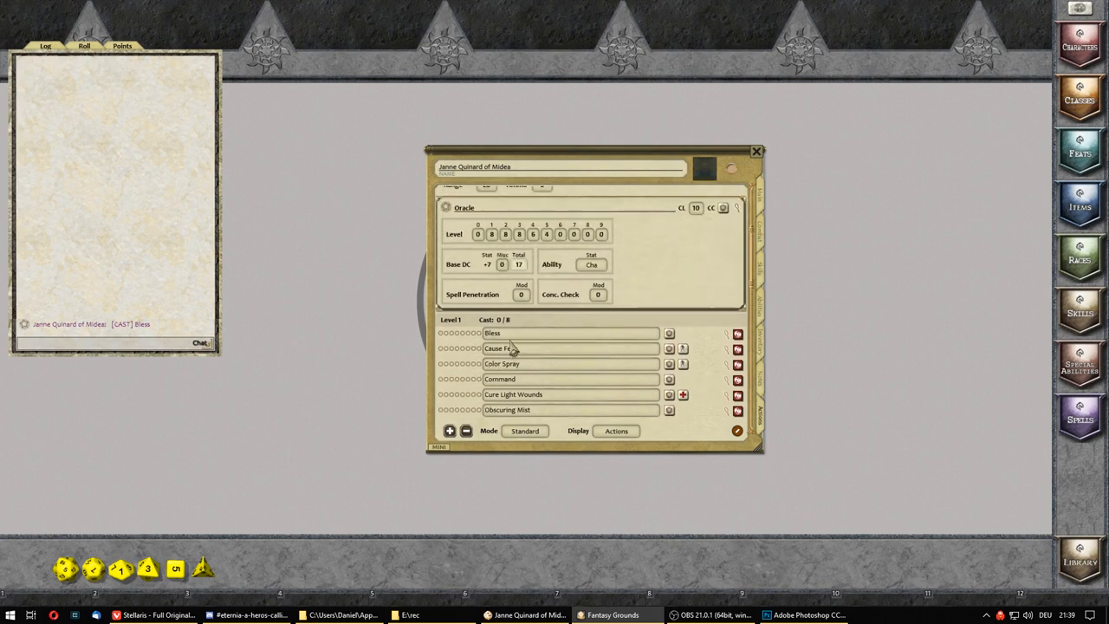
{"action": "mouse_move", "coordinate": [634, 319]}
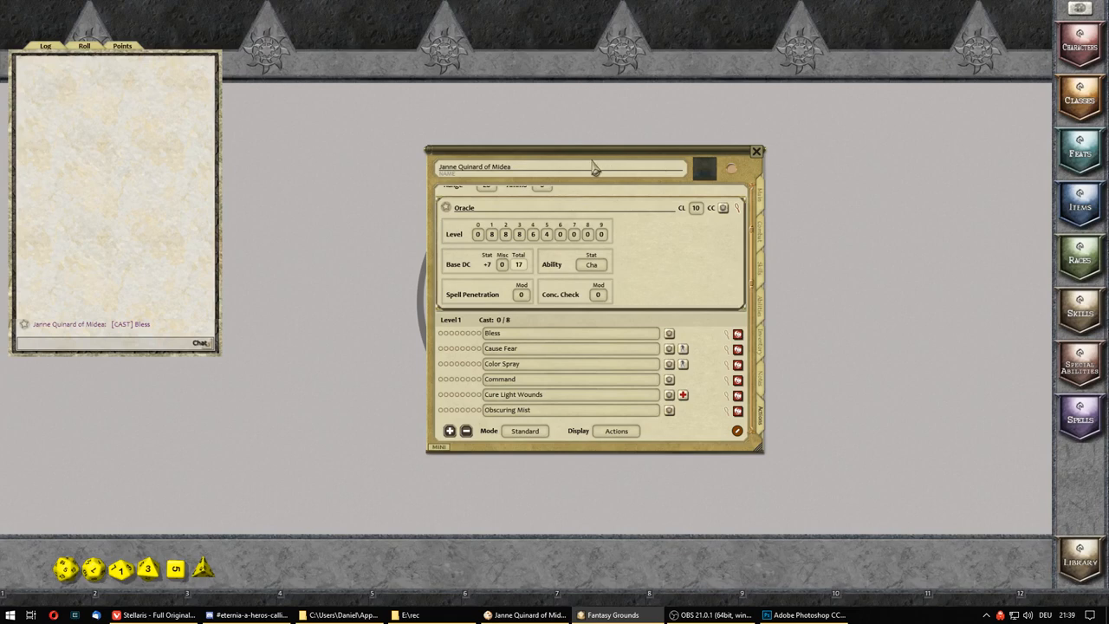
{"action": "left_click_drag", "start_coordinate": [596, 167], "coordinate": [572, 182]}
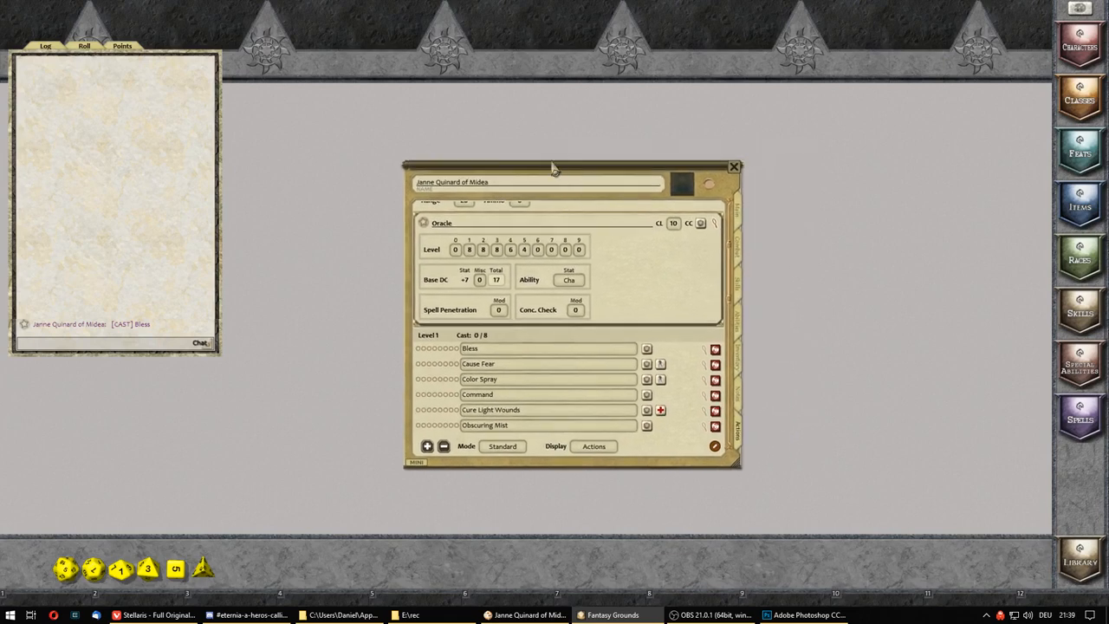
{"action": "mouse_move", "coordinate": [667, 189]}
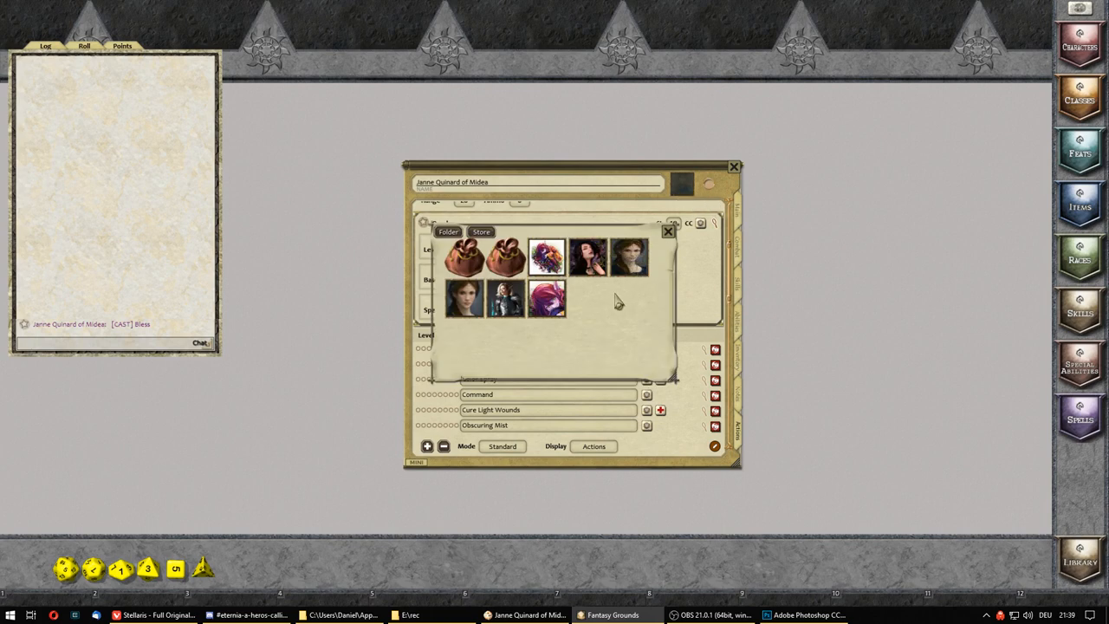
{"action": "mouse_move", "coordinate": [630, 299]}
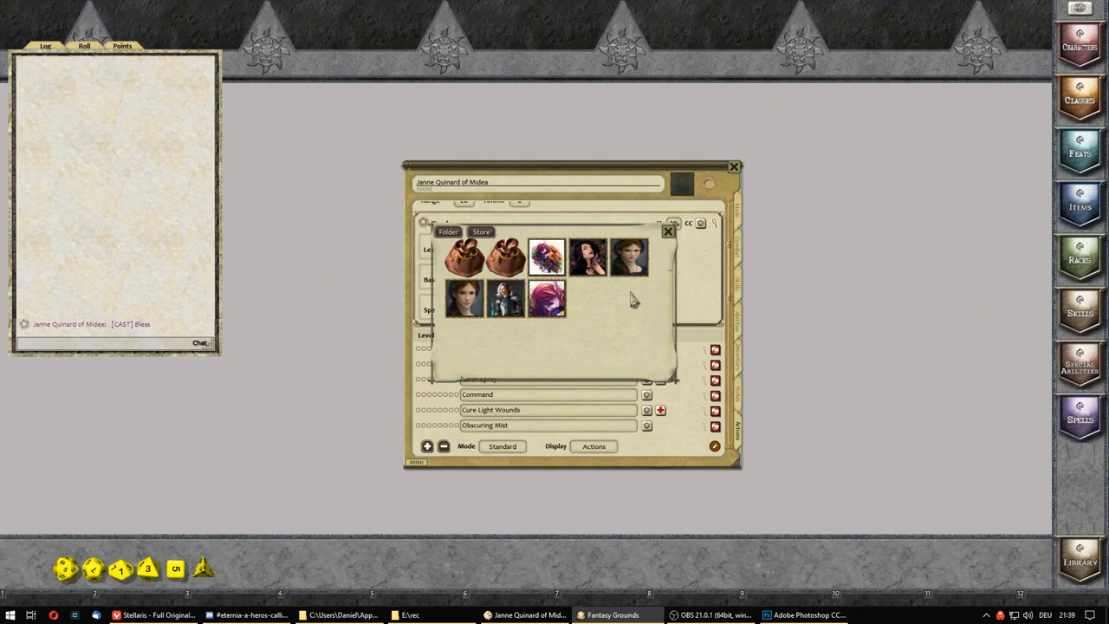
{"action": "mouse_move", "coordinate": [586, 332]}
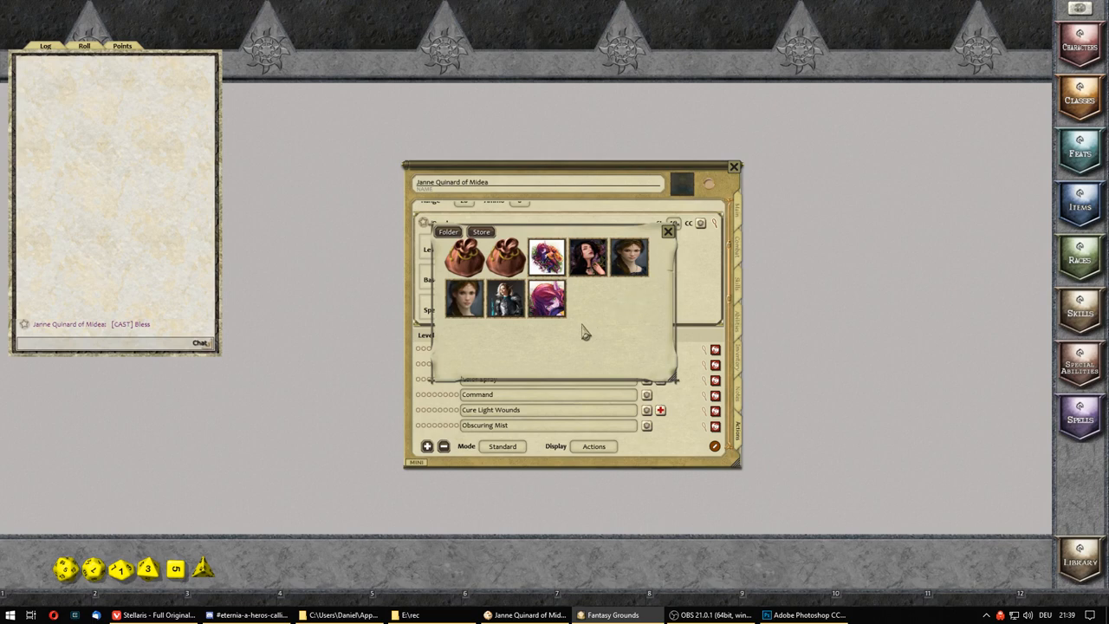
{"action": "mouse_move", "coordinate": [546, 256]}
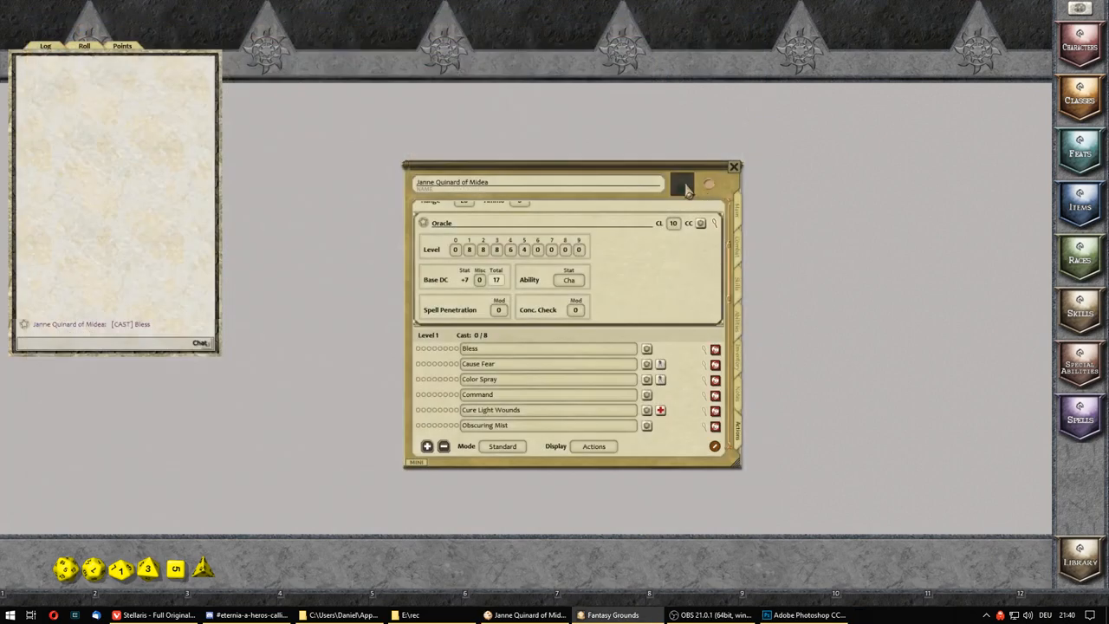
Assign Janne a portrait from the Portraits window and close her sheet.
{"action": "left_click", "coordinate": [683, 184]}
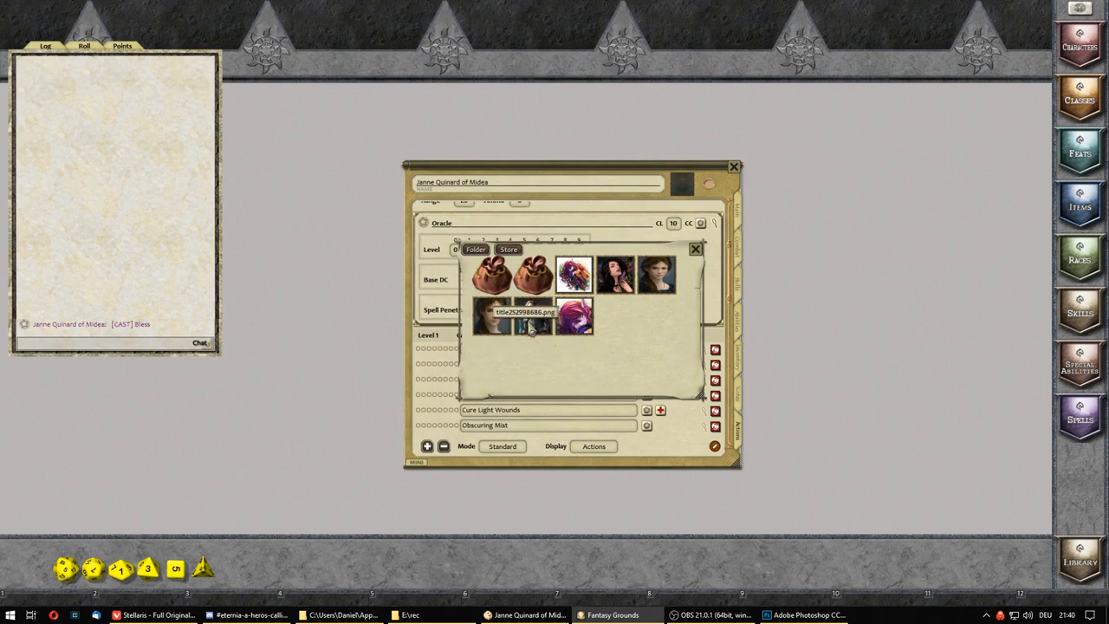
{"action": "mouse_move", "coordinate": [534, 315]}
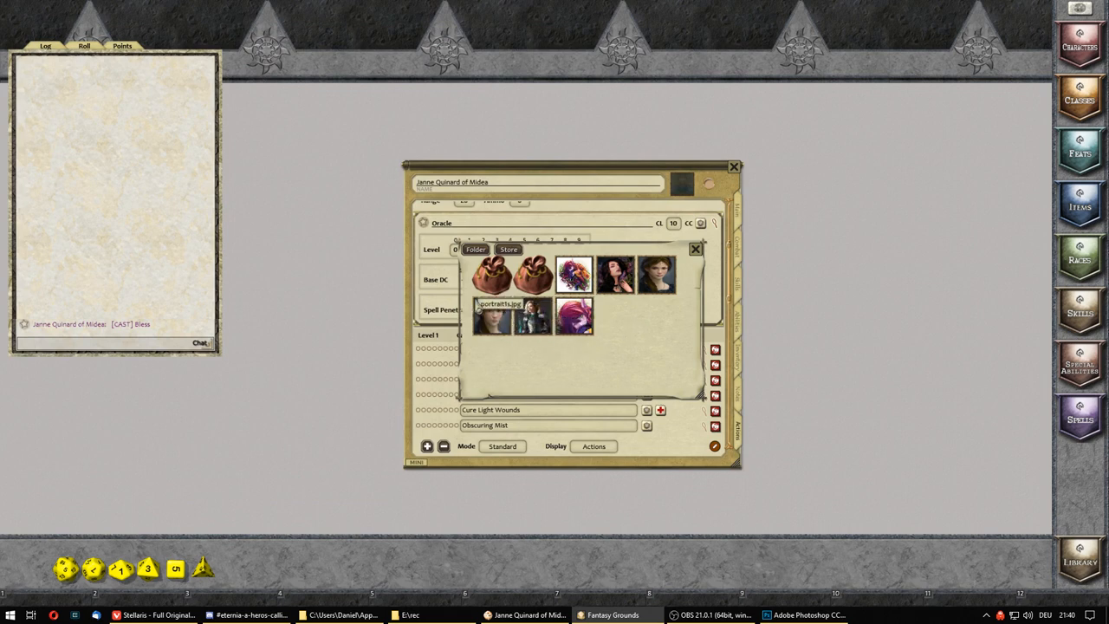
{"action": "mouse_move", "coordinate": [575, 316]}
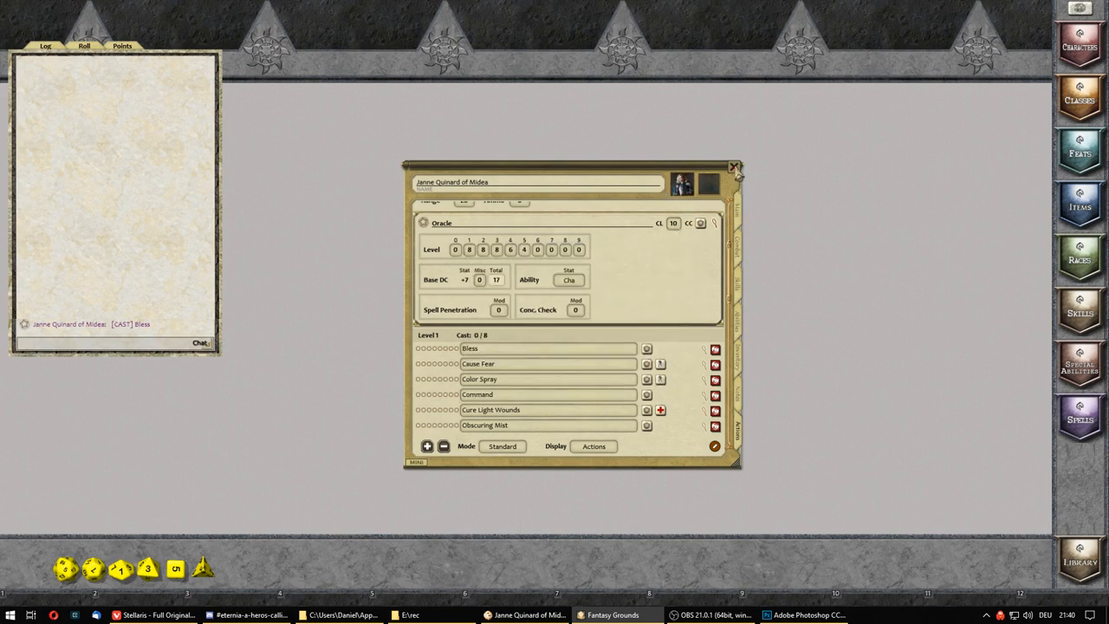
{"action": "left_click", "coordinate": [735, 167]}
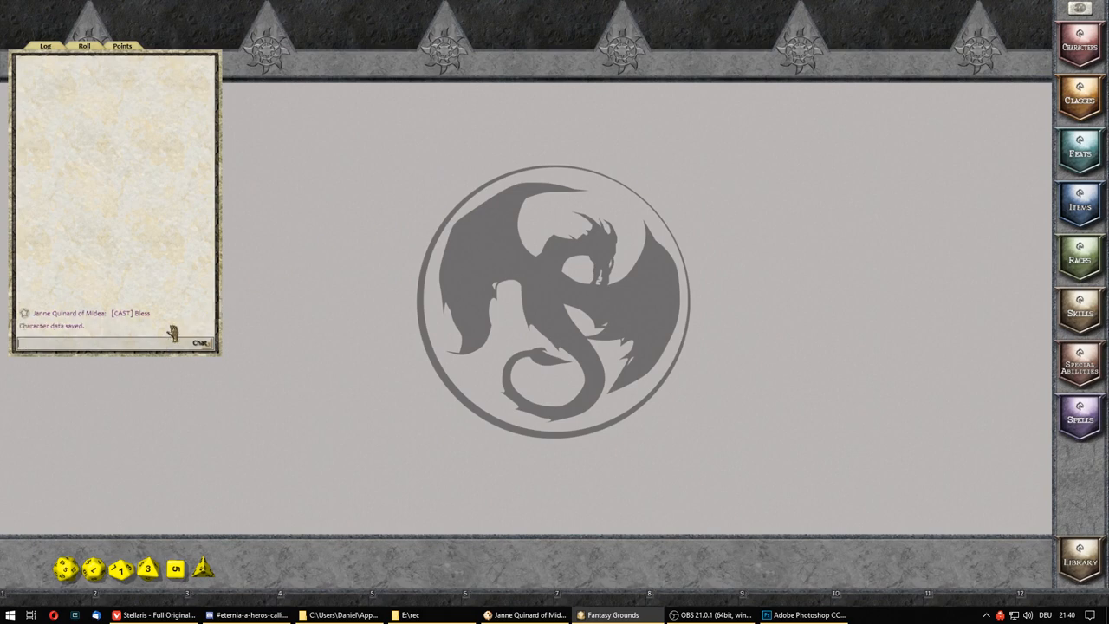
{"action": "mouse_move", "coordinate": [875, 14]}
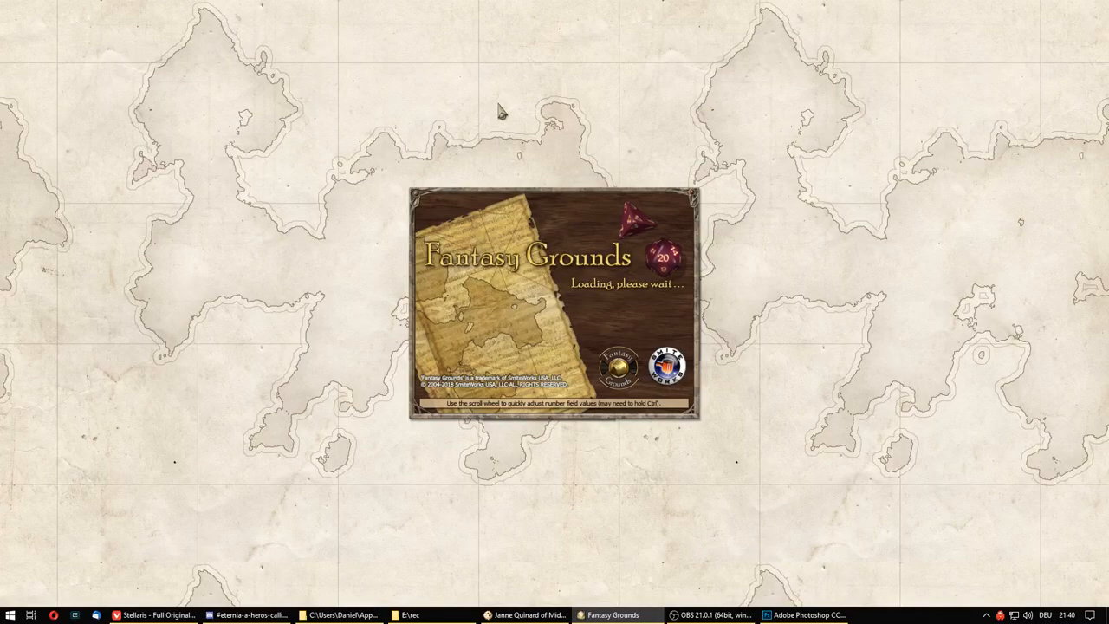
{"action": "mouse_move", "coordinate": [519, 108]}
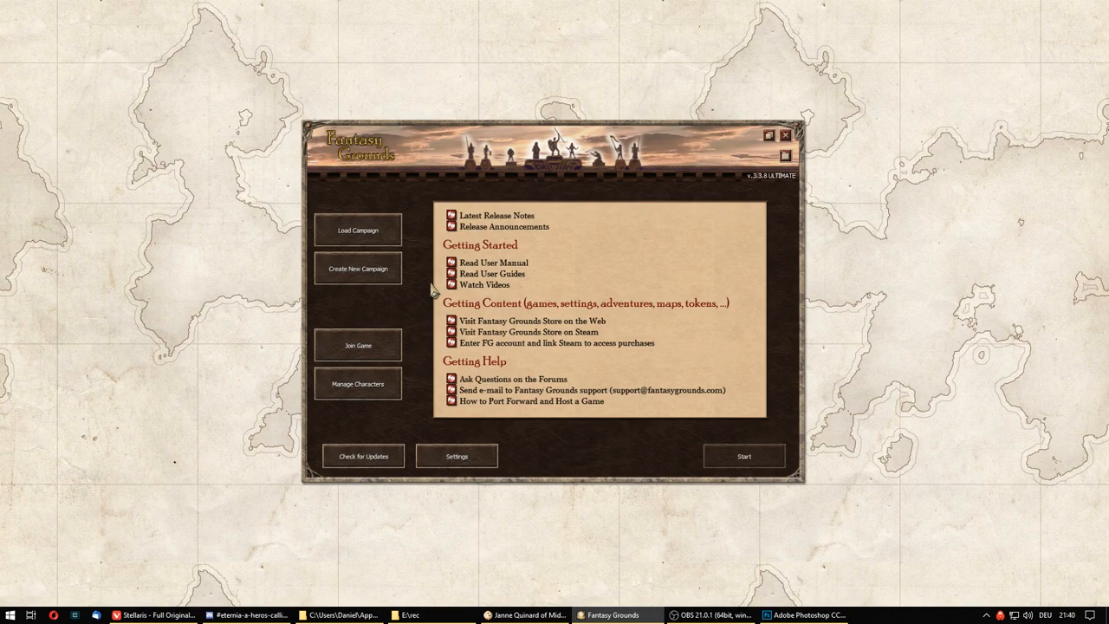
{"action": "mouse_move", "coordinate": [436, 298]}
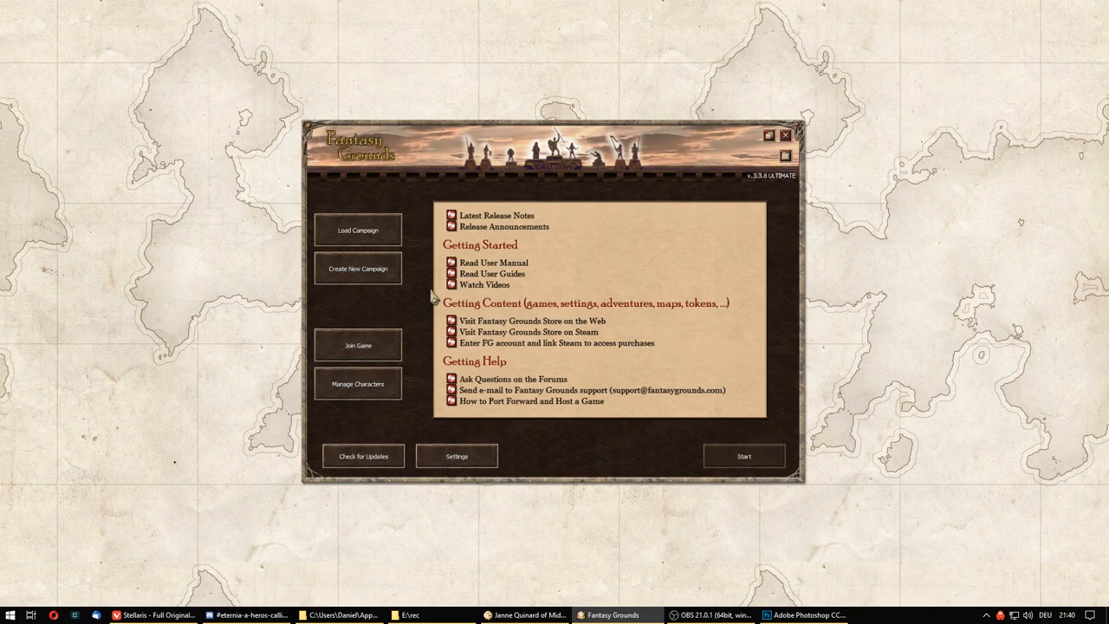
{"action": "mouse_move", "coordinate": [388, 269]}
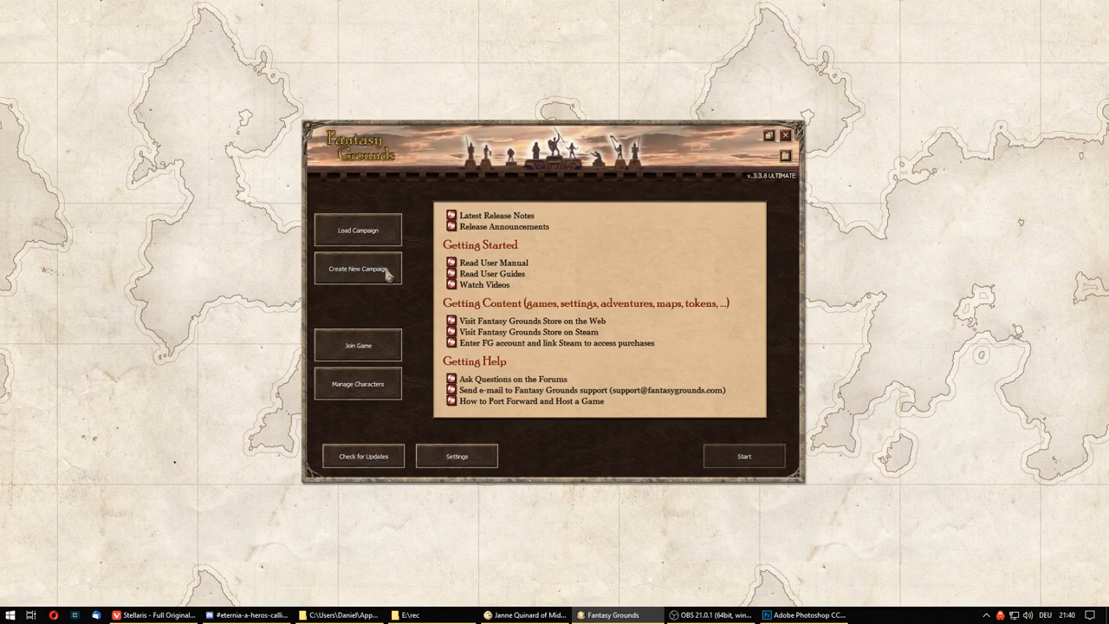
{"action": "mouse_move", "coordinate": [395, 353]}
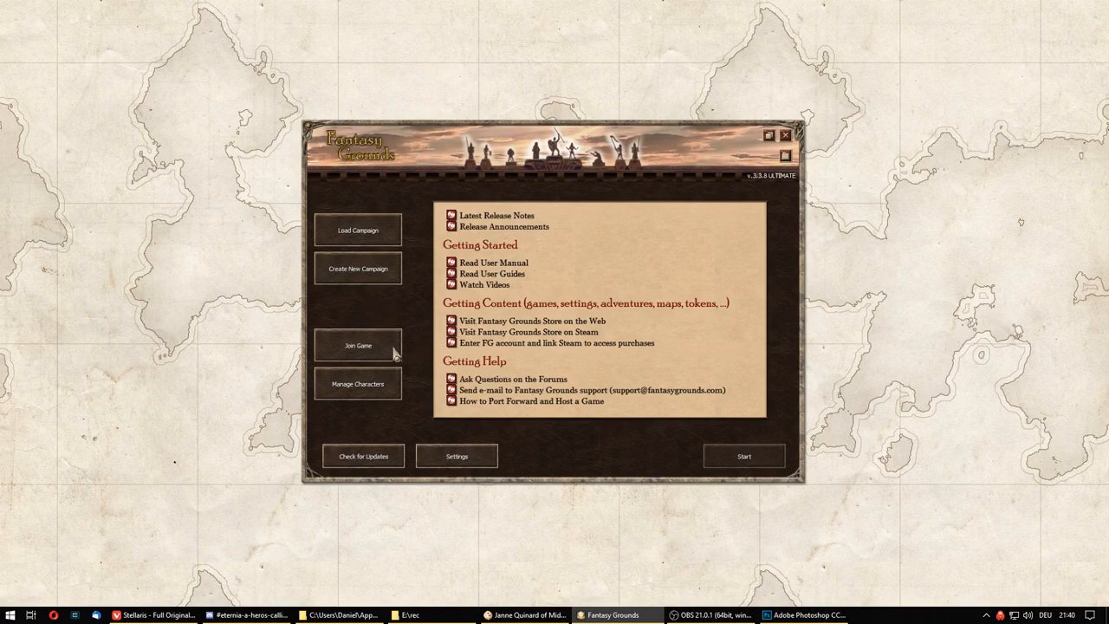
Choose Join Game on the launcher, showing localhost as the host.
{"action": "left_click", "coordinate": [357, 345]}
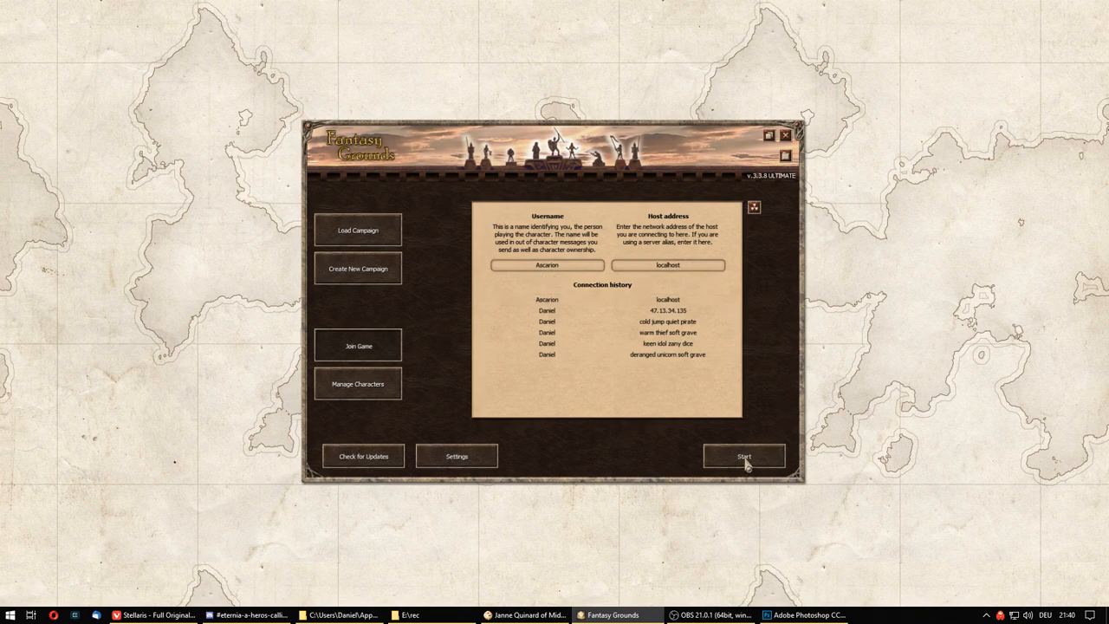
Connect to the localhost game as a player and dismiss the Campaign Setup welcome.
{"action": "left_click", "coordinate": [742, 455]}
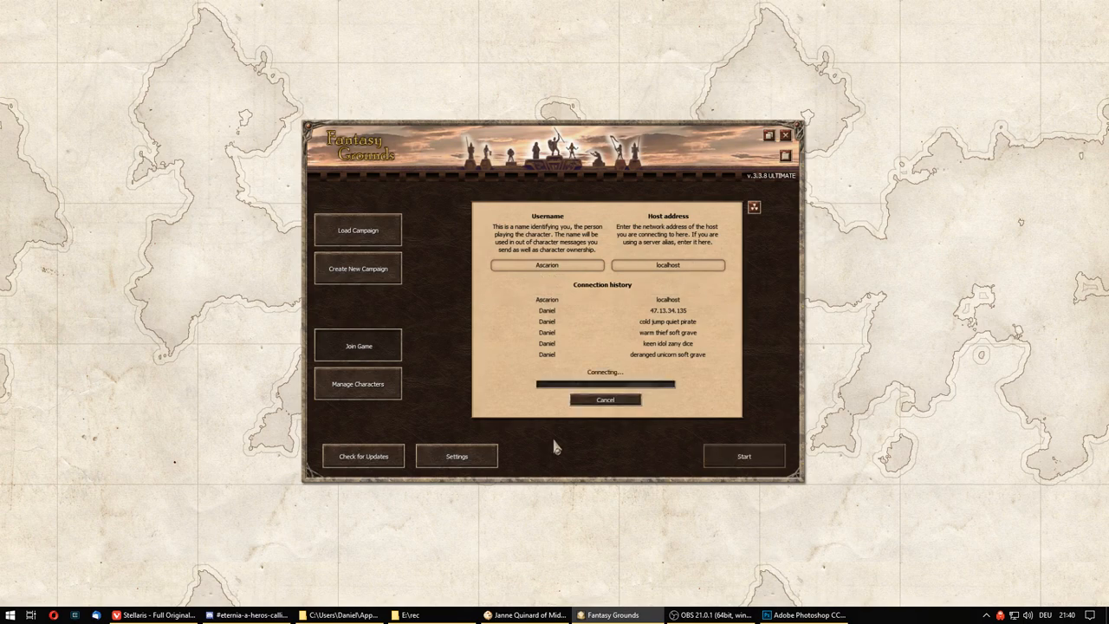
{"action": "mouse_move", "coordinate": [544, 416]}
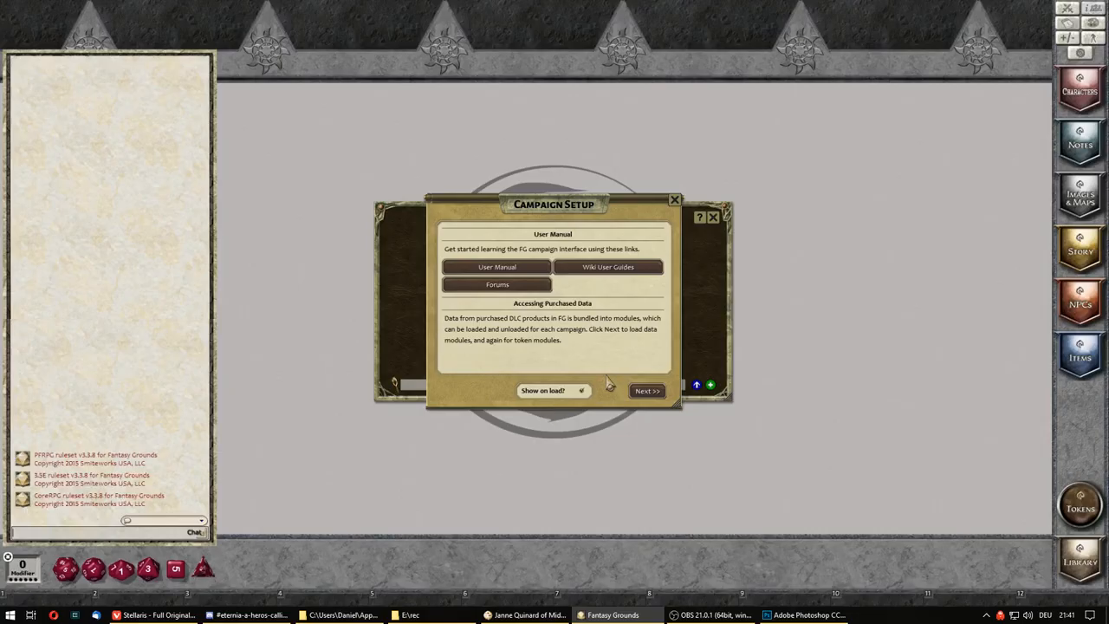
{"action": "mouse_move", "coordinate": [638, 239]}
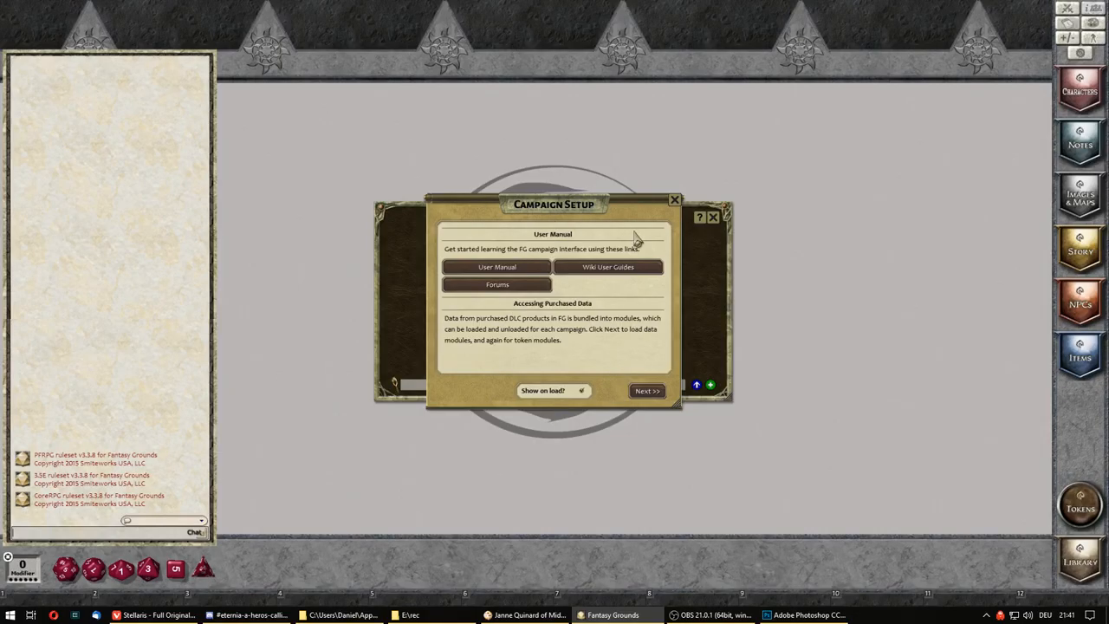
{"action": "left_click", "coordinate": [646, 392]}
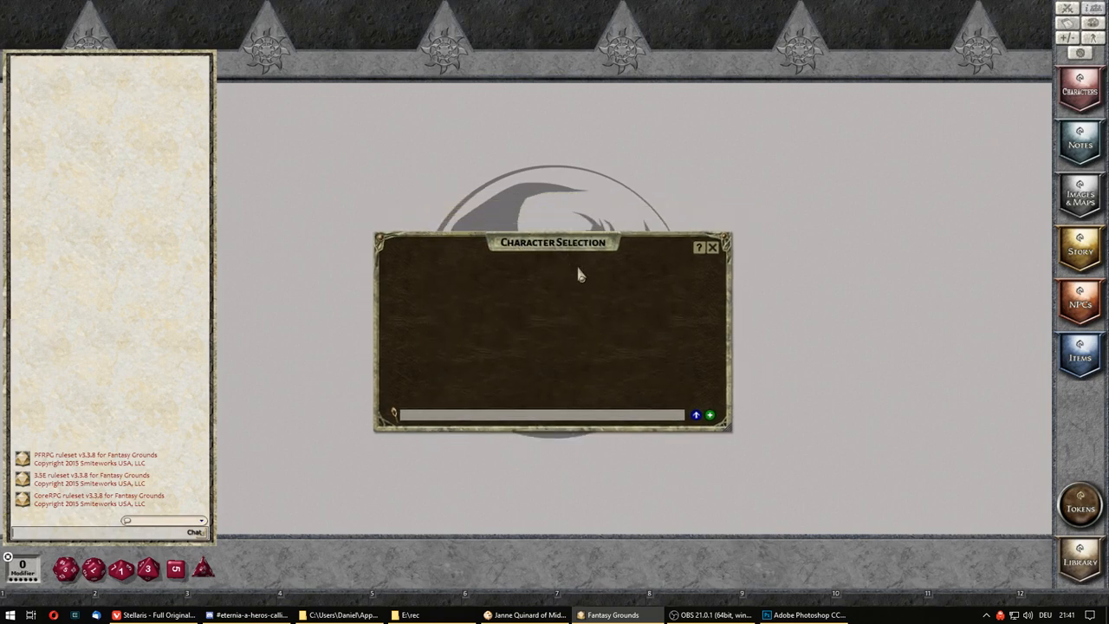
{"action": "mouse_move", "coordinate": [655, 372]}
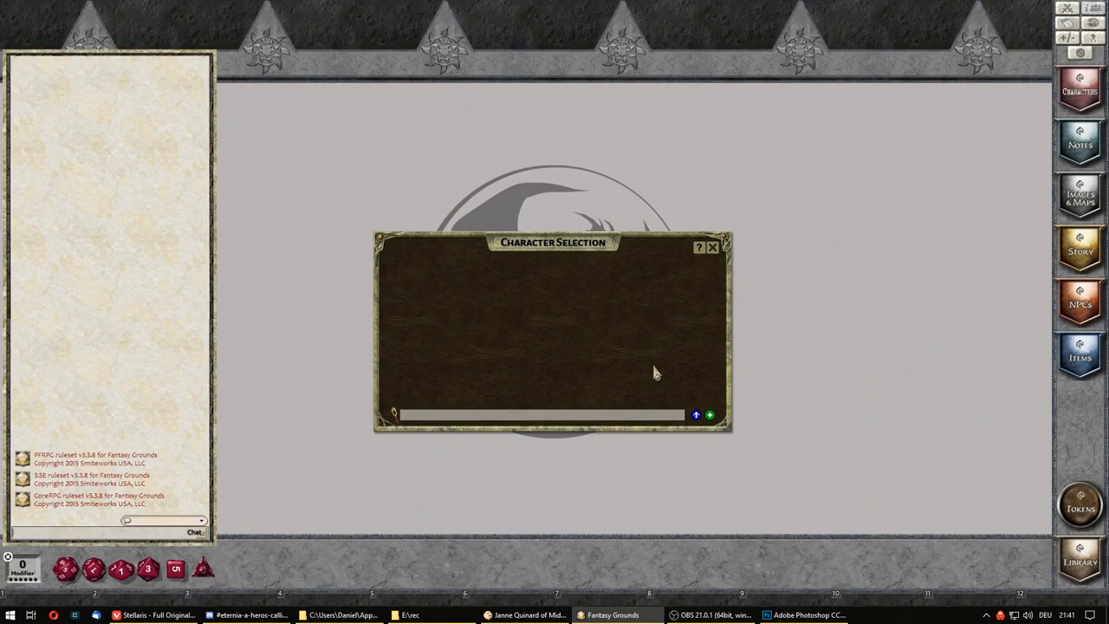
{"action": "mouse_move", "coordinate": [709, 416]}
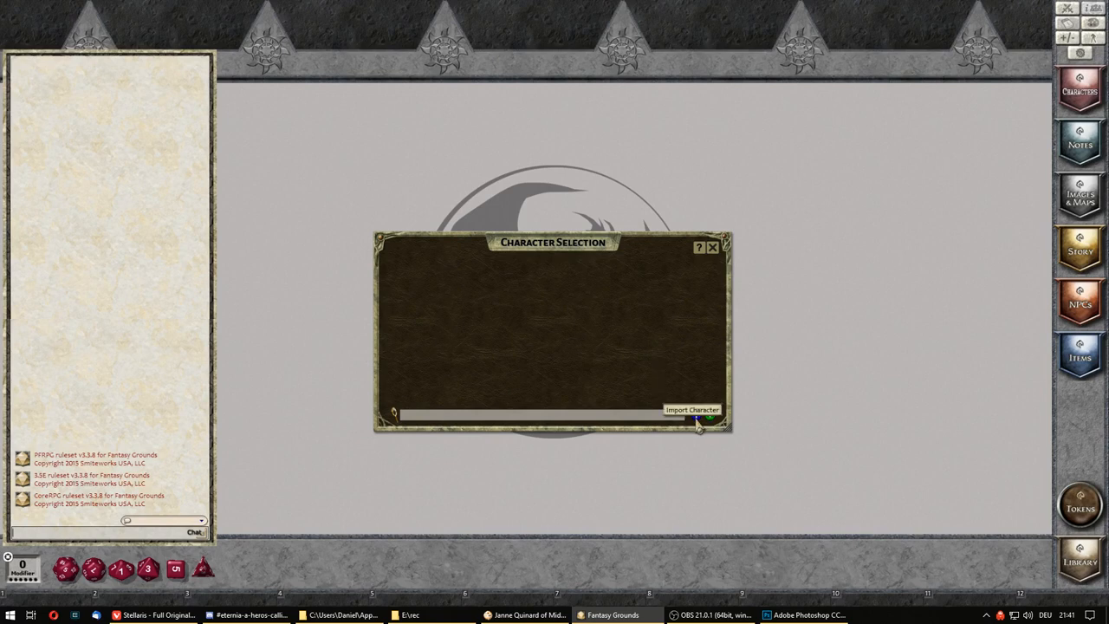
Import Janne Quinard of Midea from local characters as the player's character.
{"action": "left_click", "coordinate": [689, 416]}
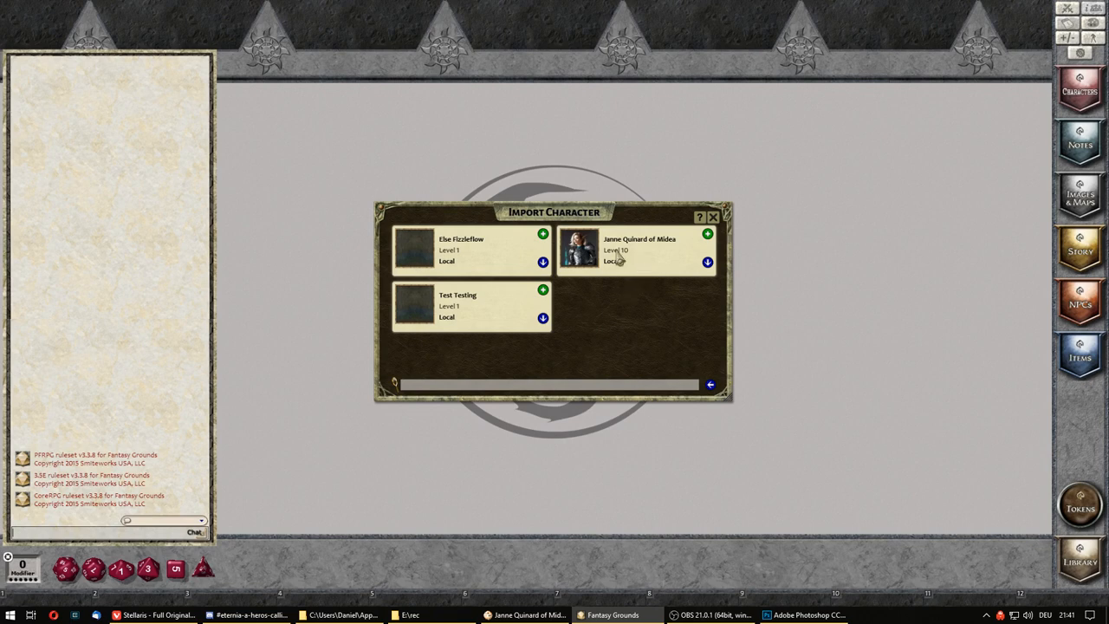
{"action": "mouse_move", "coordinate": [620, 260]}
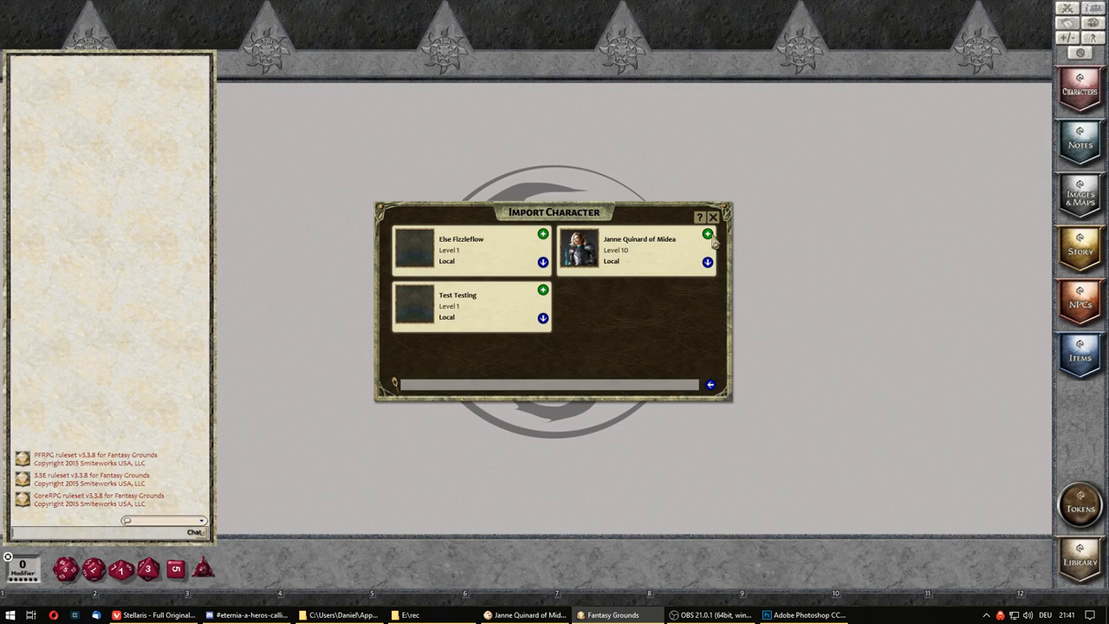
{"action": "mouse_move", "coordinate": [707, 234]}
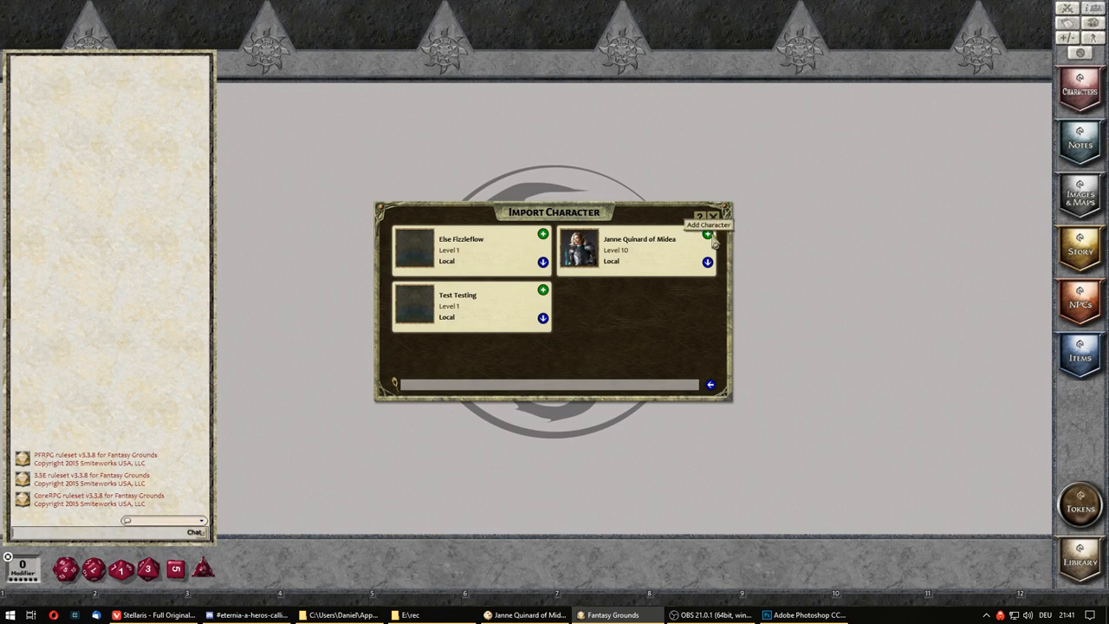
{"action": "left_click", "coordinate": [707, 236]}
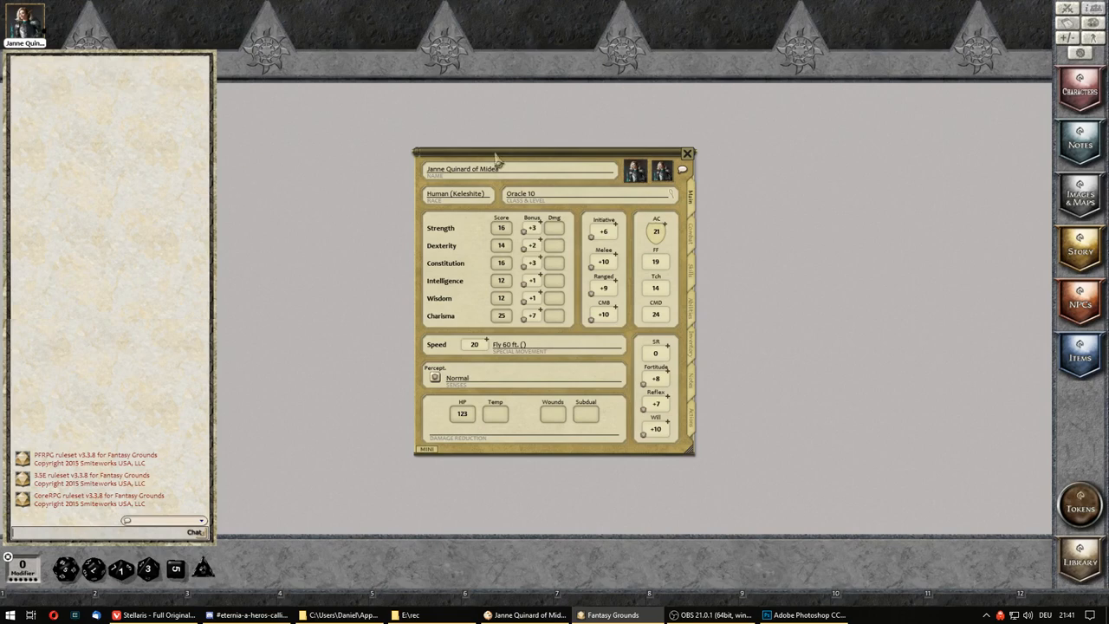
Nudge Janne's sheet left and close it, leaving her in the party area.
{"action": "left_click_drag", "start_coordinate": [520, 156], "coordinate": [502, 156]}
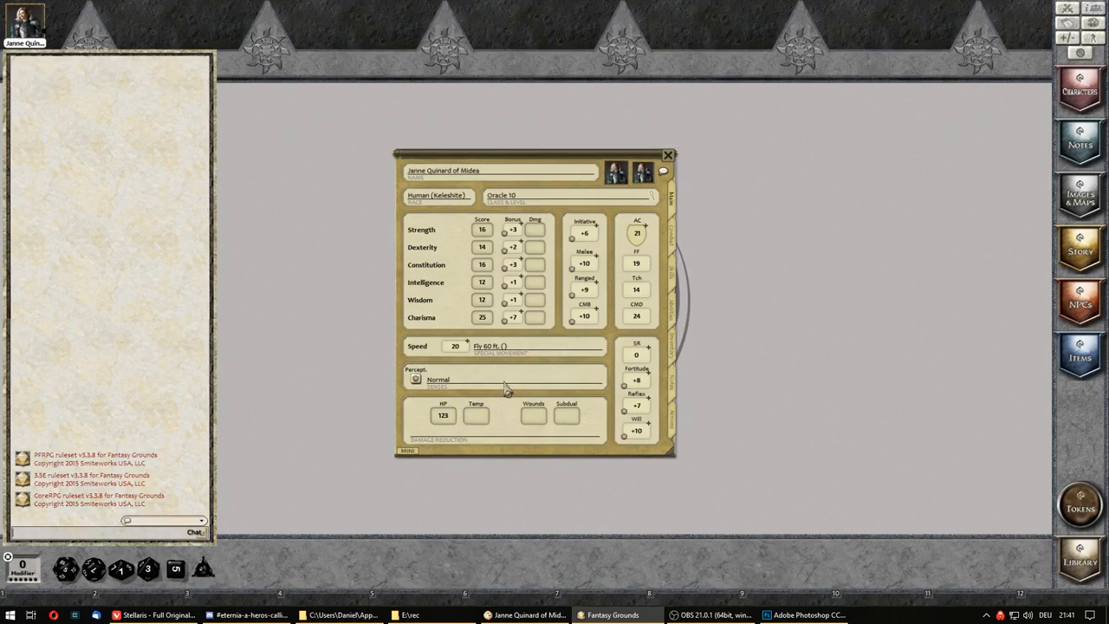
{"action": "mouse_move", "coordinate": [388, 308]}
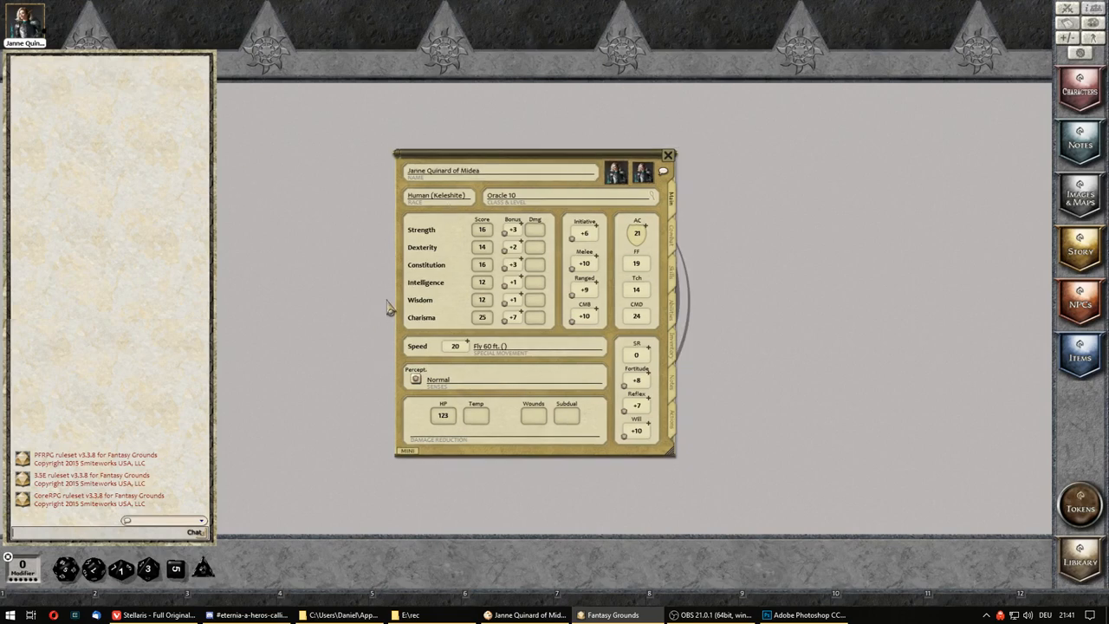
{"action": "mouse_move", "coordinate": [274, 234]}
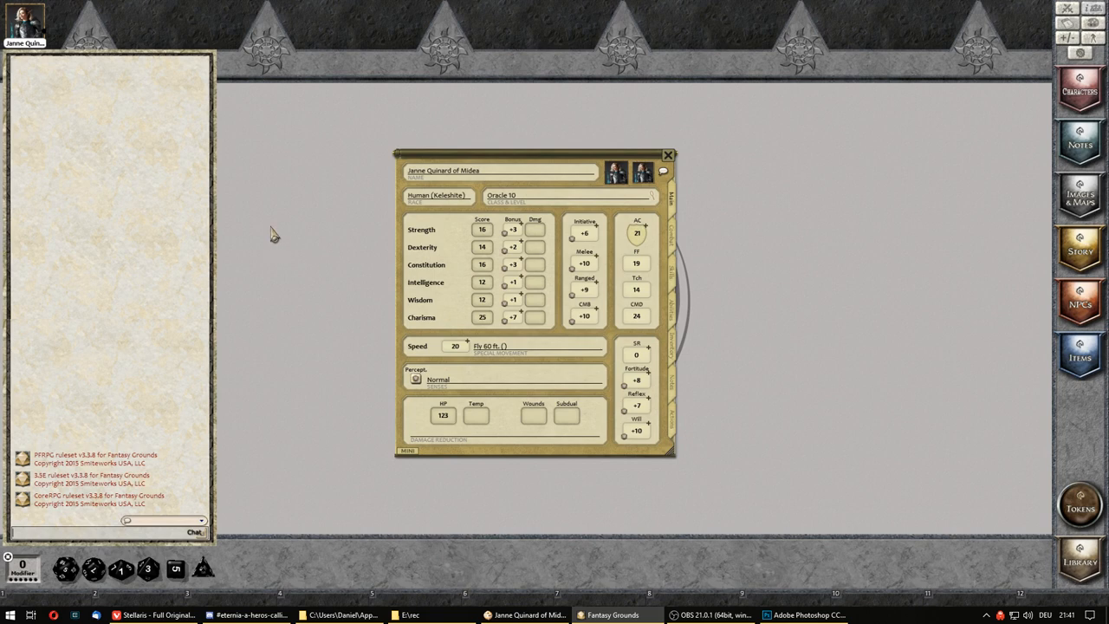
{"action": "left_click", "coordinate": [669, 156]}
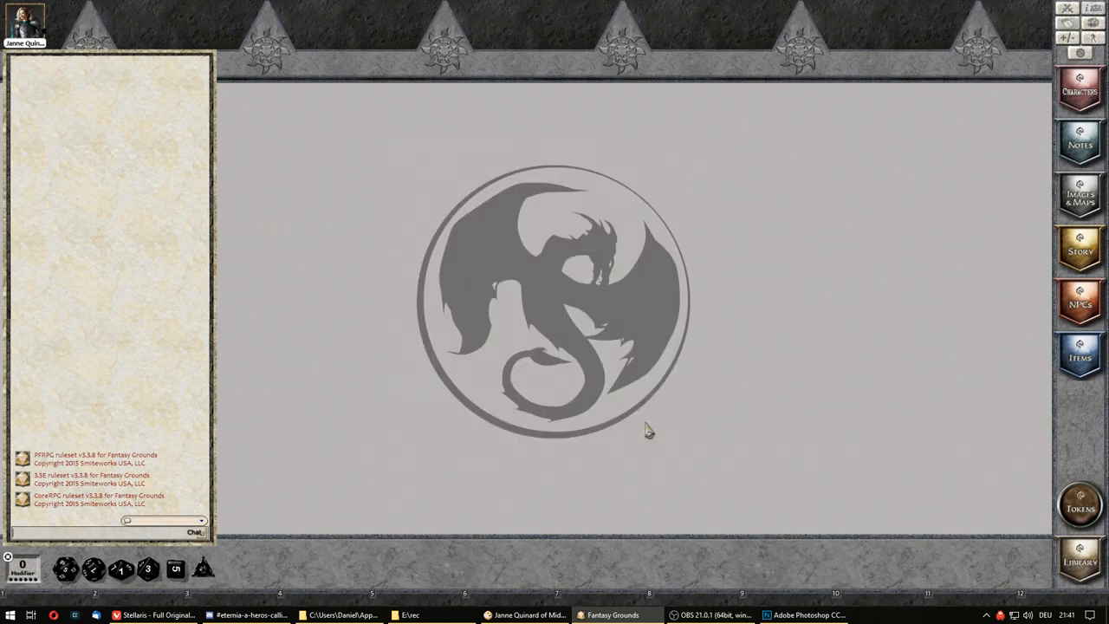
{"action": "left_click", "coordinate": [711, 613]}
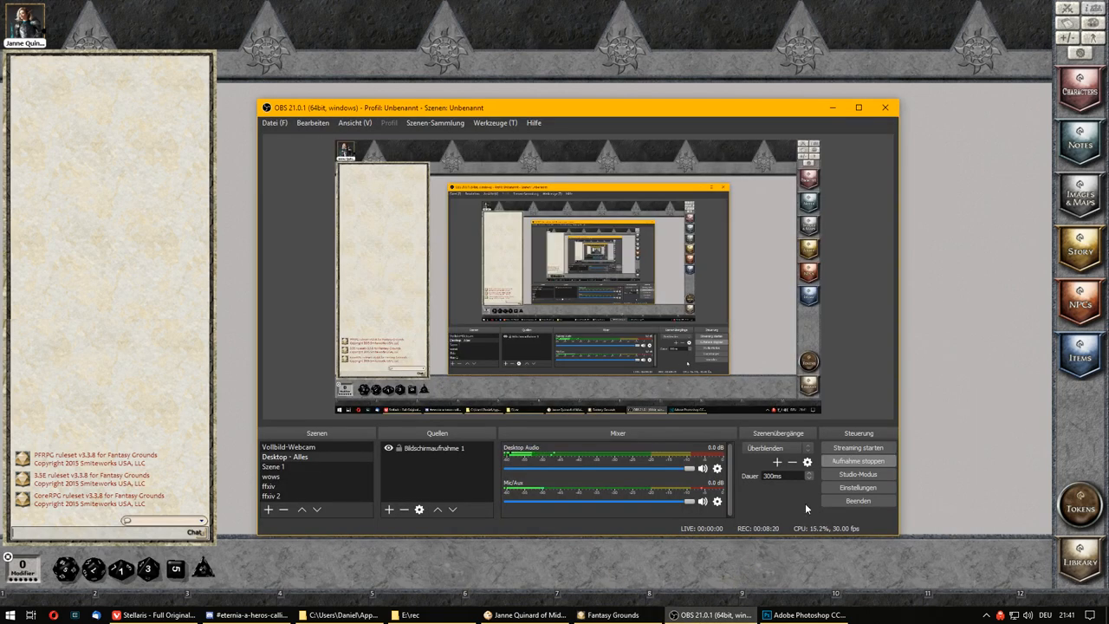